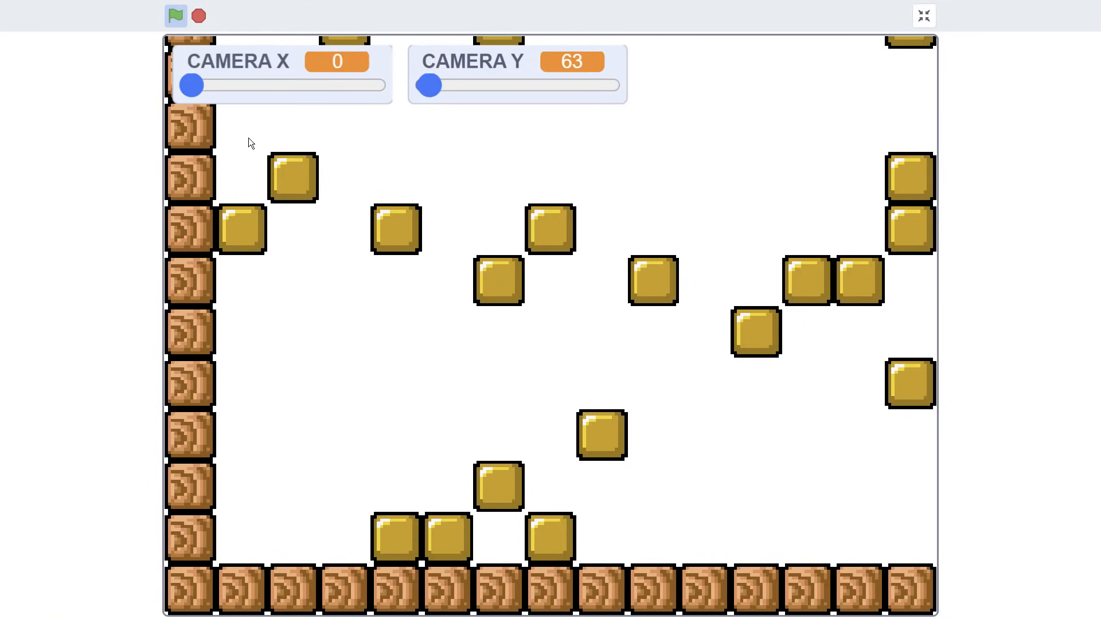
Pan the camera right to the level edge and up to the top-right corner using the CAMERA sliders
{"action": "left_click_drag", "start_coordinate": [192, 84], "coordinate": [204, 83]}
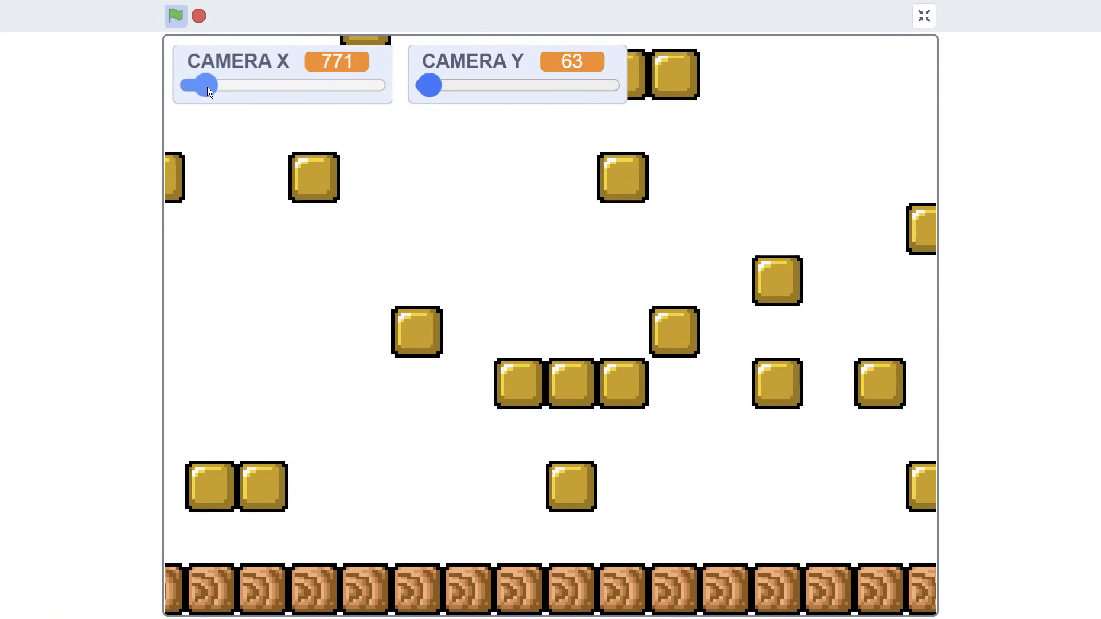
{"action": "left_click_drag", "start_coordinate": [204, 84], "coordinate": [295, 84]}
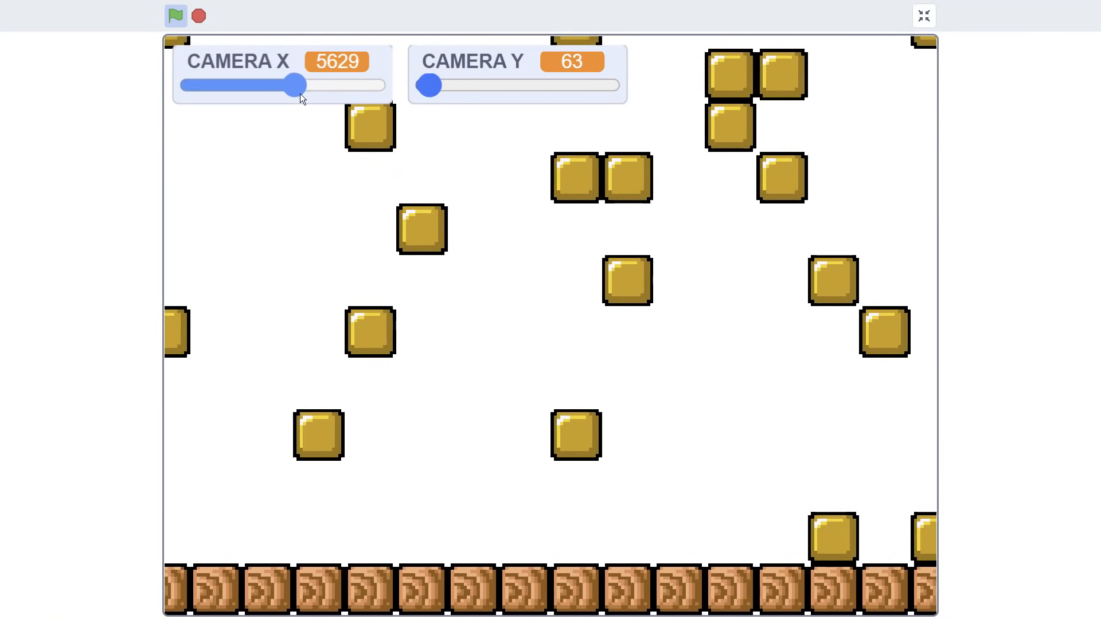
{"action": "left_click_drag", "start_coordinate": [295, 84], "coordinate": [321, 84]}
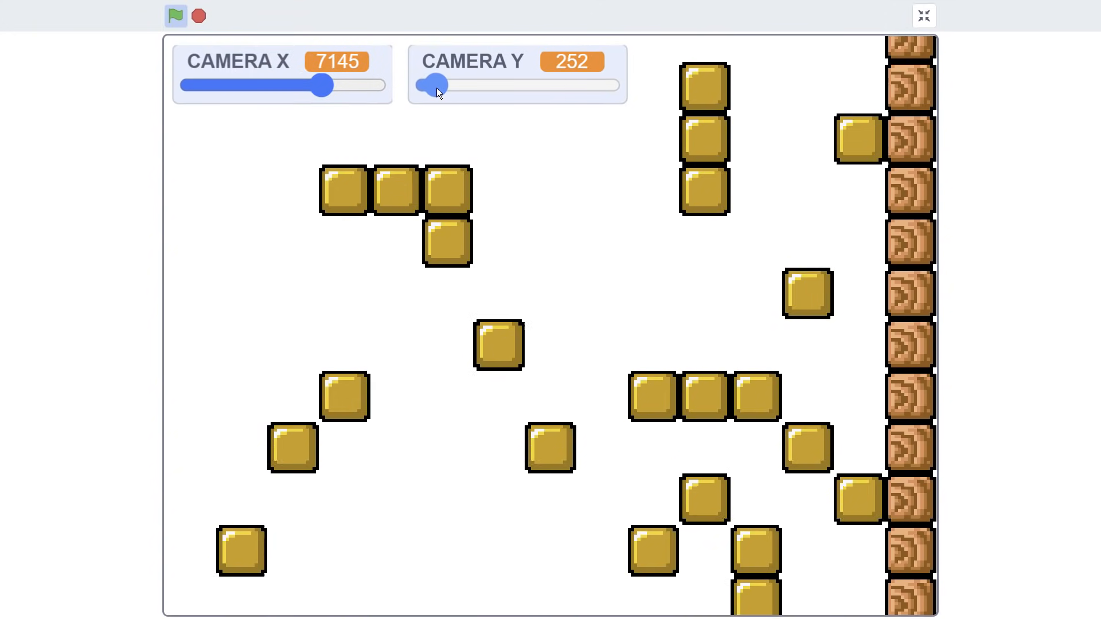
{"action": "left_click_drag", "start_coordinate": [433, 84], "coordinate": [516, 83]}
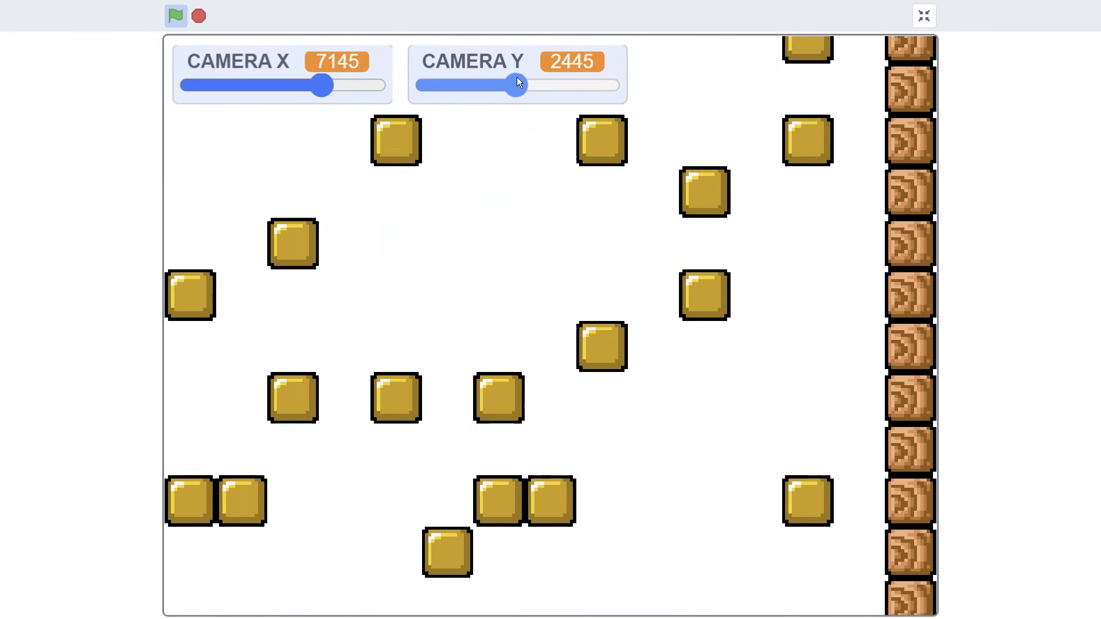
{"action": "left_click_drag", "start_coordinate": [516, 85], "coordinate": [548, 84]}
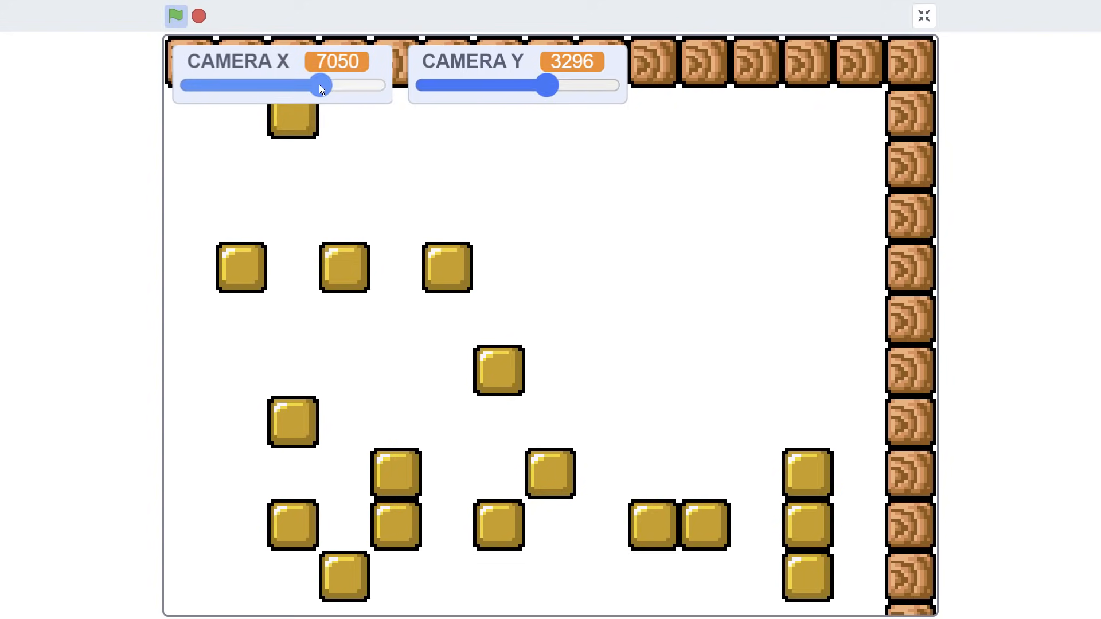
Pan the camera back left along the top to the level's top-left corner
{"action": "left_click_drag", "start_coordinate": [321, 85], "coordinate": [262, 85]}
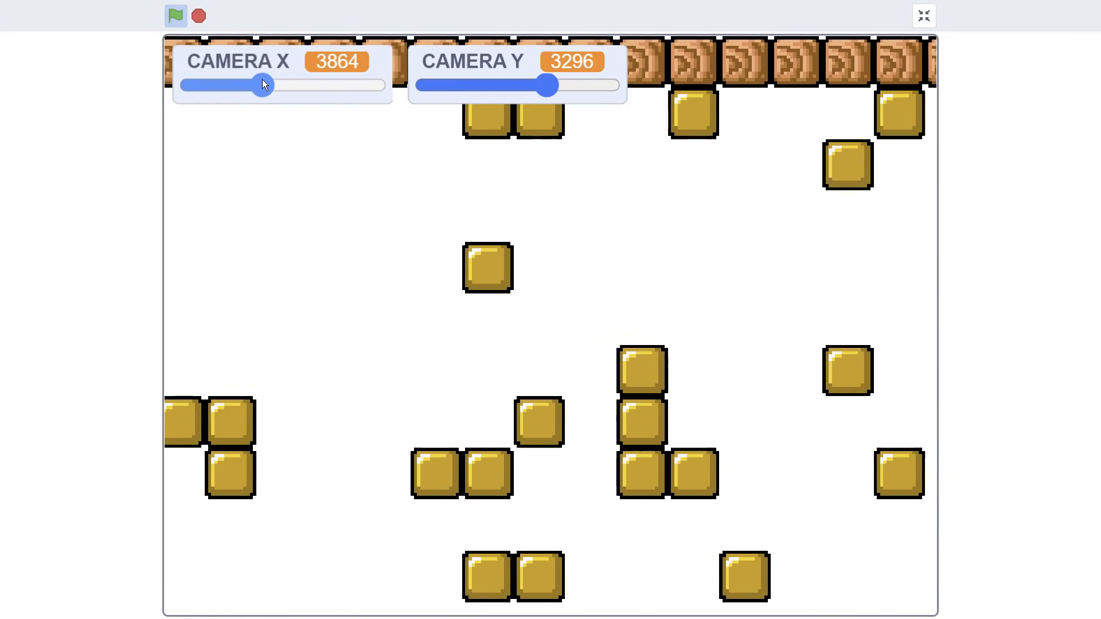
{"action": "left_click_drag", "start_coordinate": [261, 84], "coordinate": [219, 83]}
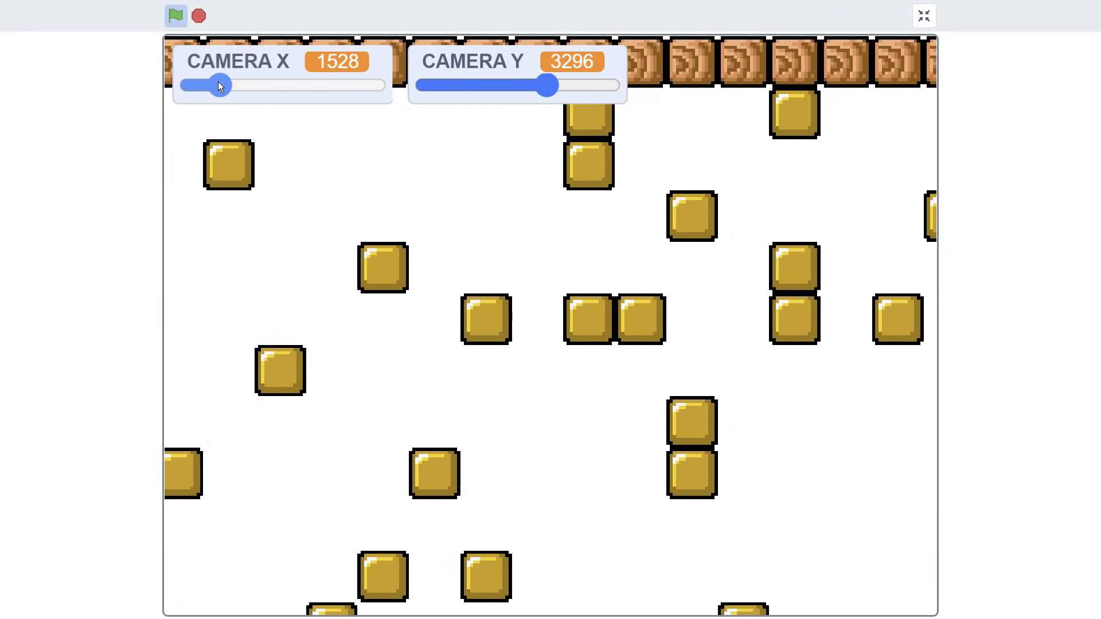
{"action": "left_click_drag", "start_coordinate": [220, 84], "coordinate": [191, 84]}
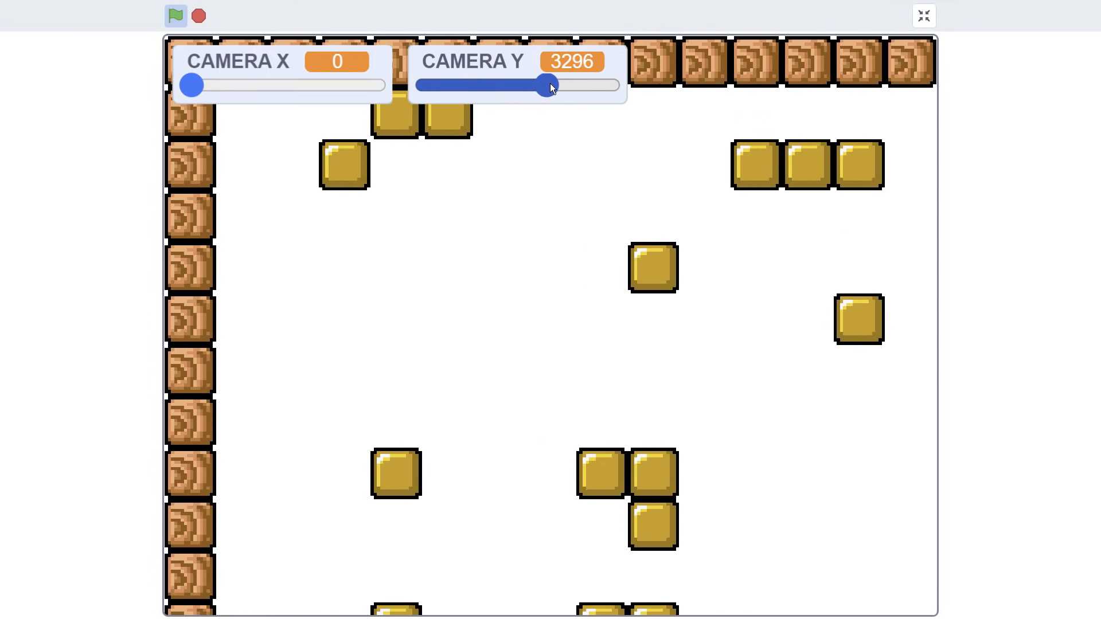
{"action": "left_click_drag", "start_coordinate": [548, 83], "coordinate": [500, 84]}
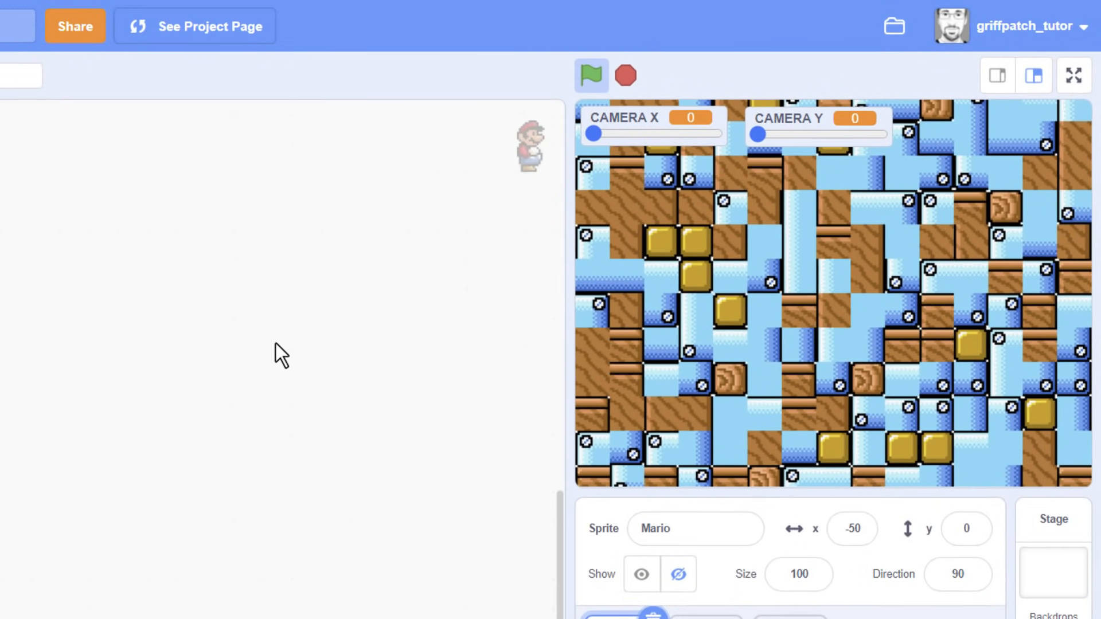
{"action": "left_click_drag", "start_coordinate": [594, 134], "coordinate": [618, 134]}
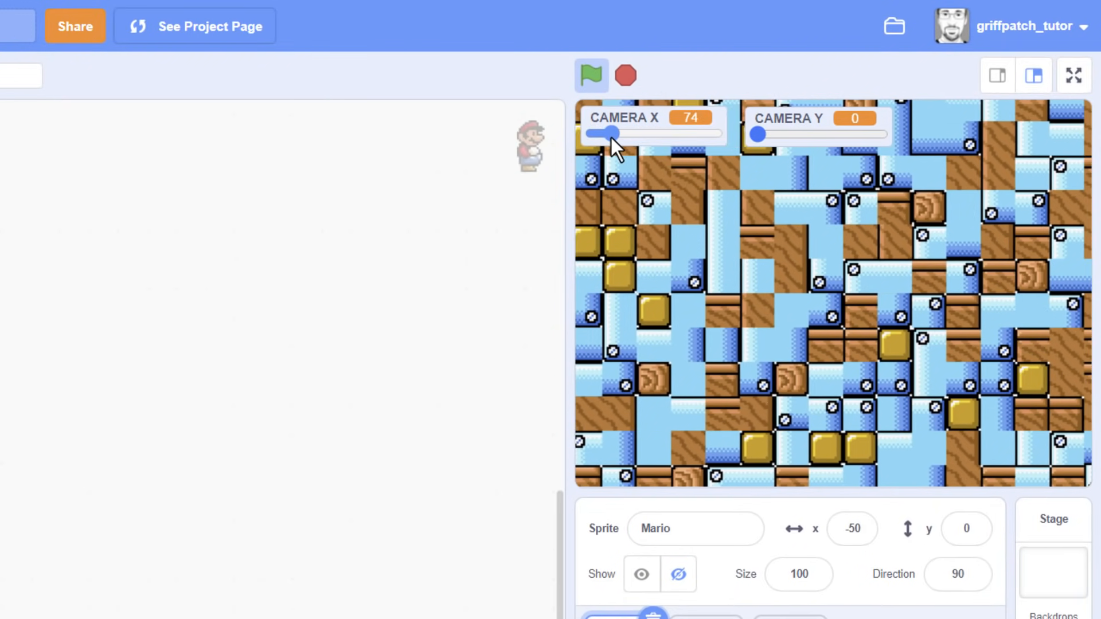
{"action": "left_click_drag", "start_coordinate": [619, 134], "coordinate": [678, 135]}
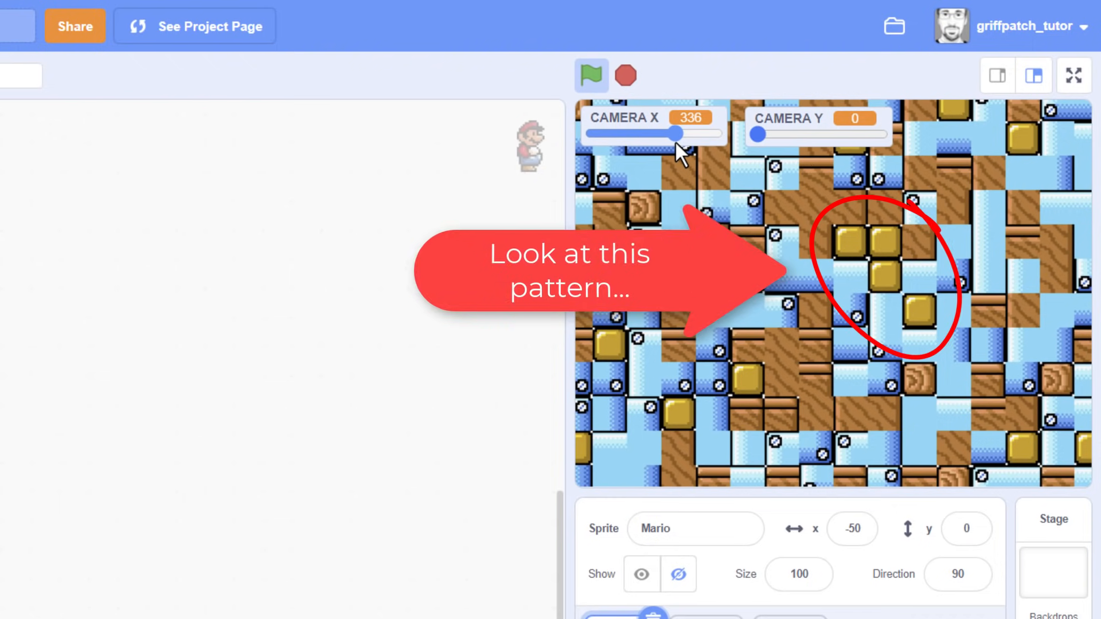
{"action": "left_click_drag", "start_coordinate": [679, 133], "coordinate": [660, 133]}
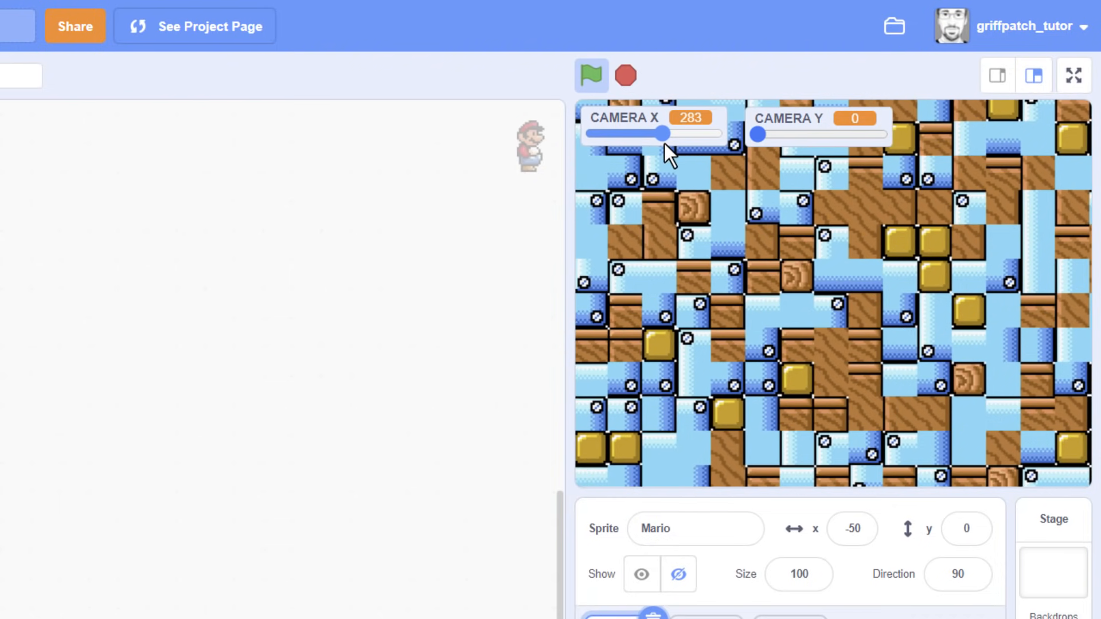
{"action": "left_click_drag", "start_coordinate": [658, 133], "coordinate": [593, 133]}
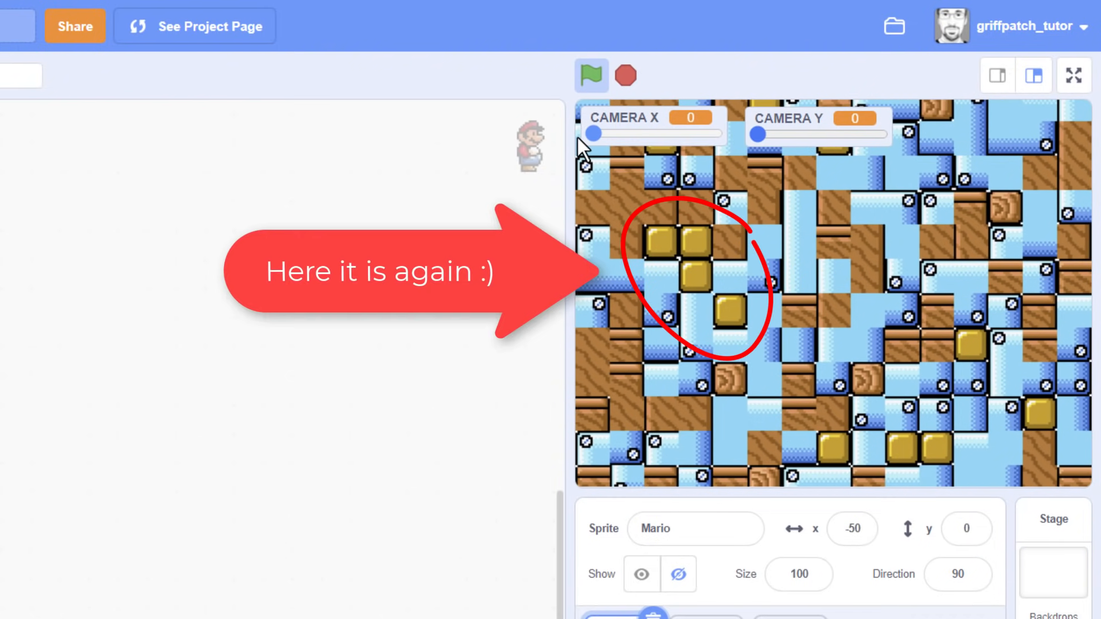
{"action": "left_click_drag", "start_coordinate": [596, 133], "coordinate": [606, 133]}
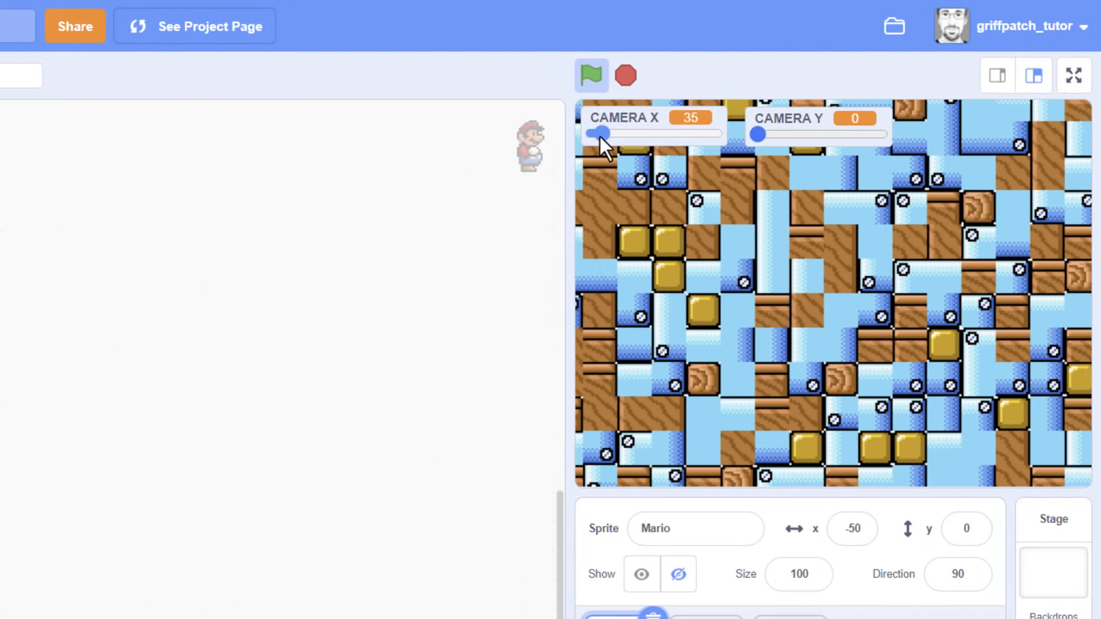
{"action": "left_click_drag", "start_coordinate": [602, 134], "coordinate": [589, 134]}
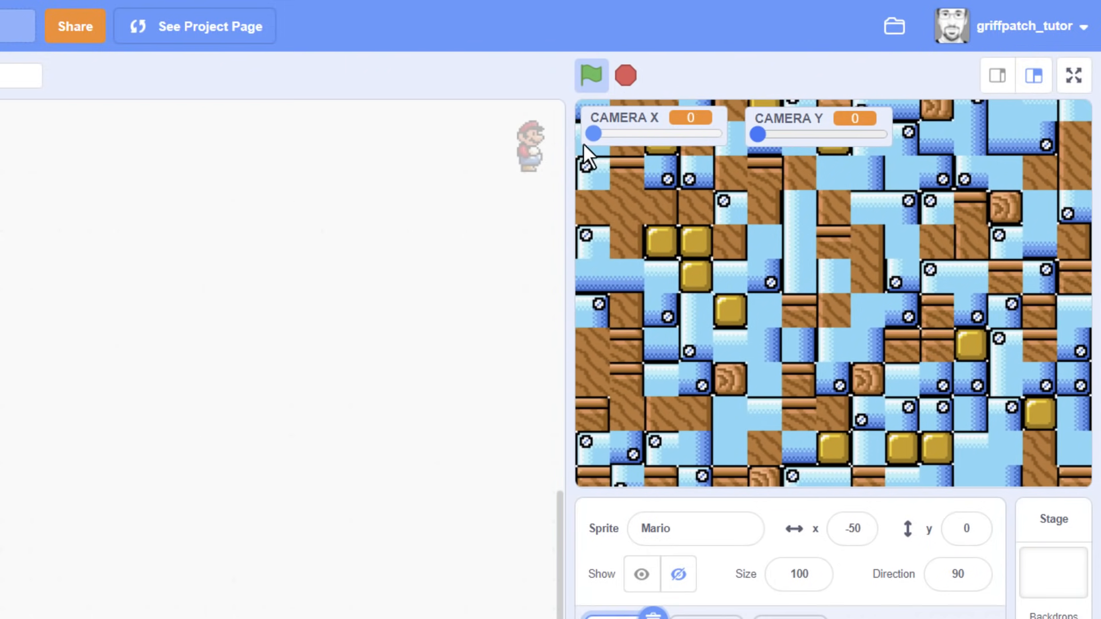
{"action": "left_click_drag", "start_coordinate": [756, 134], "coordinate": [875, 134]}
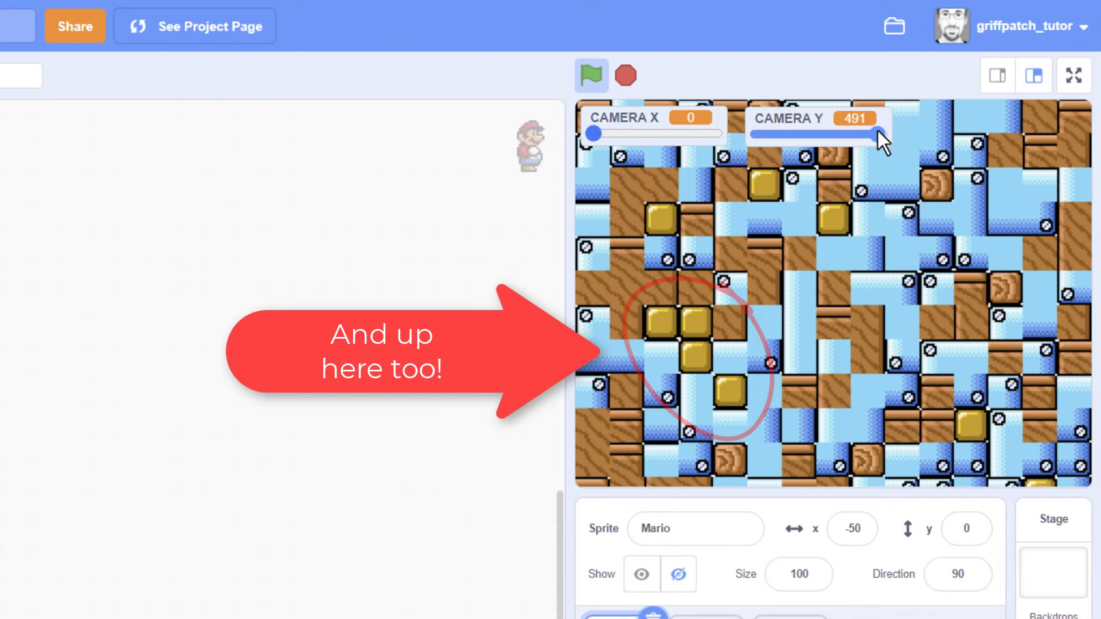
{"action": "left_click_drag", "start_coordinate": [881, 134], "coordinate": [768, 134]}
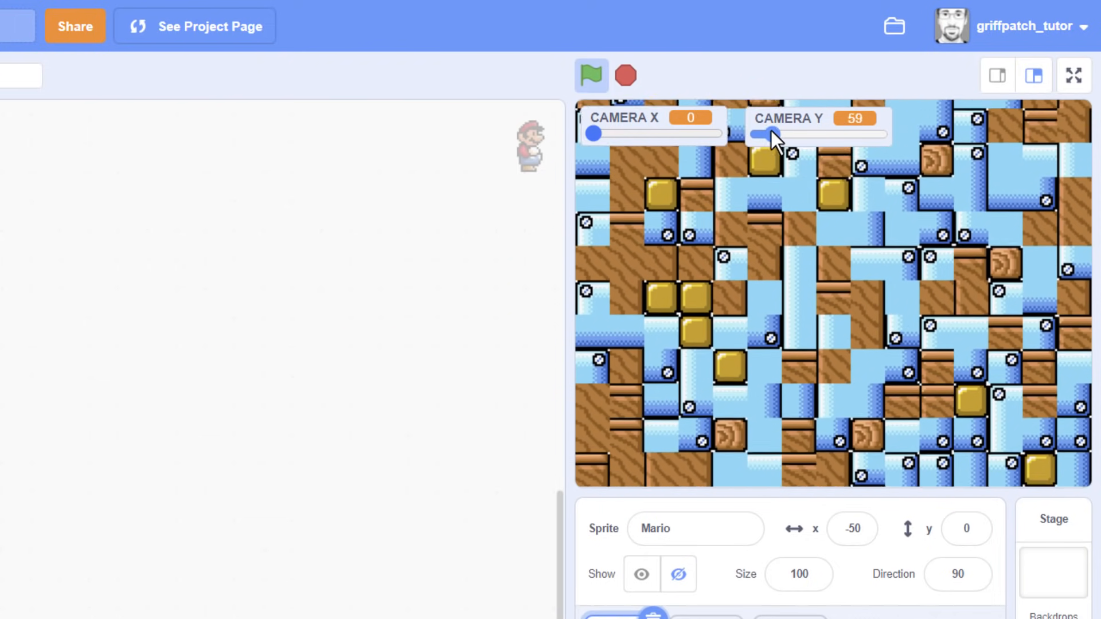
{"action": "left_click_drag", "start_coordinate": [753, 133], "coordinate": [767, 133]}
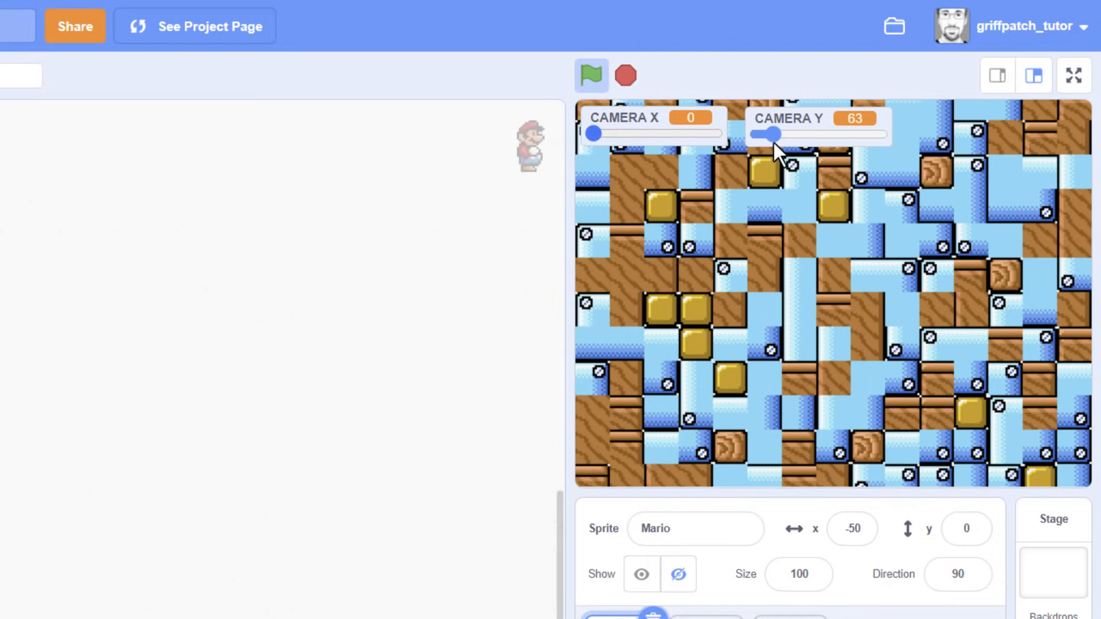
{"action": "left_click_drag", "start_coordinate": [768, 134], "coordinate": [755, 134]}
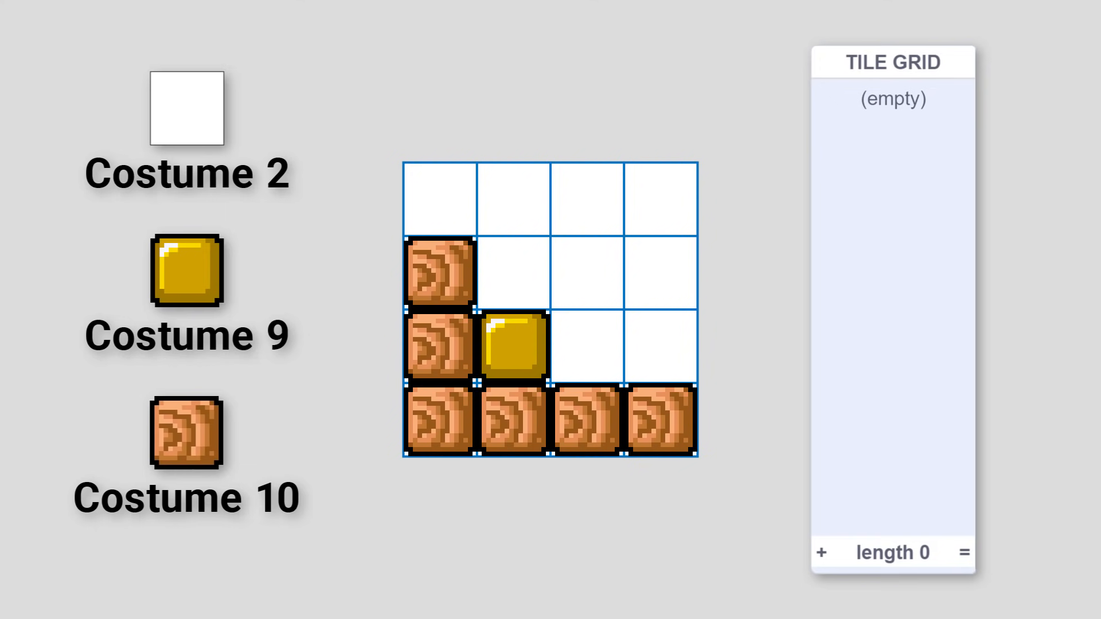
{"action": "left_click", "coordinate": [439, 424]}
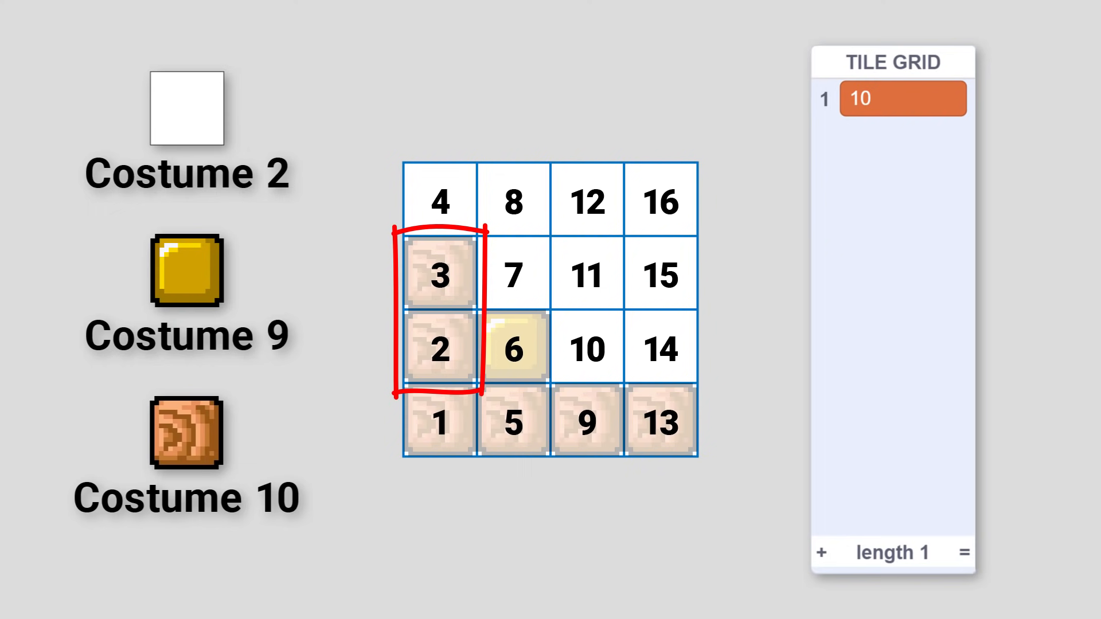
{"action": "left_click", "coordinate": [820, 552]}
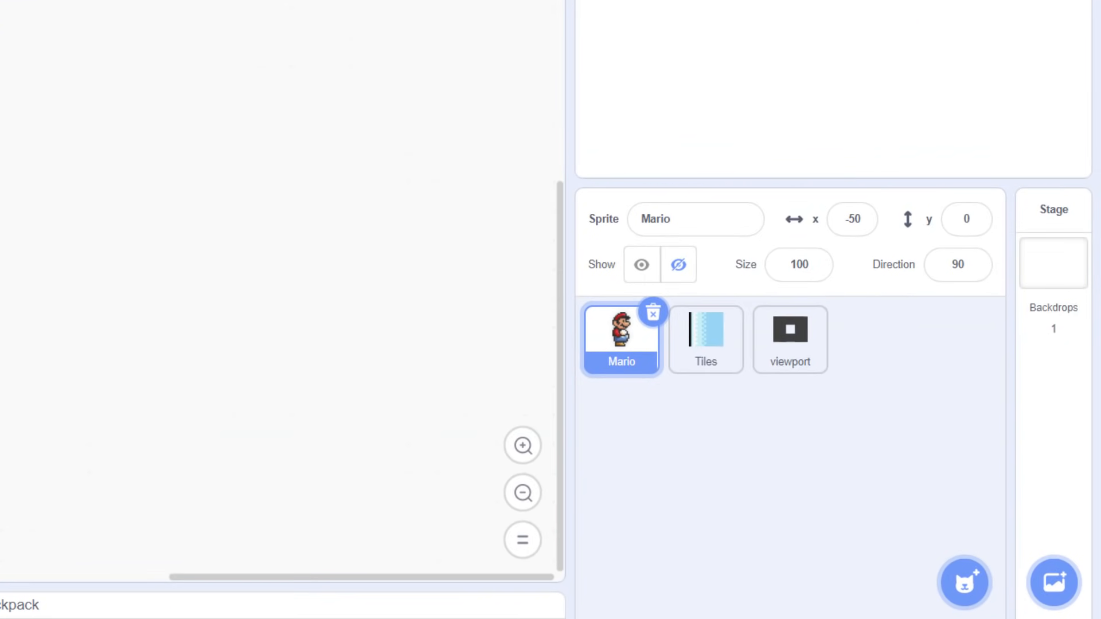
Delete the viewport sprite, leaving only Mario and Tiles
{"action": "left_click", "coordinate": [789, 340]}
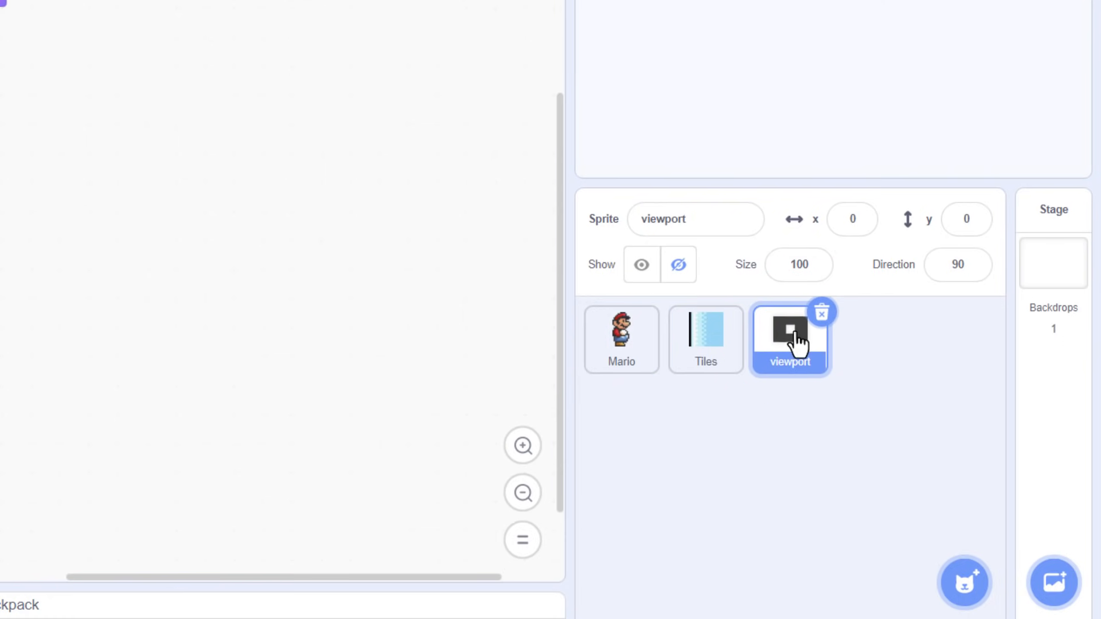
{"action": "left_click", "coordinate": [705, 339]}
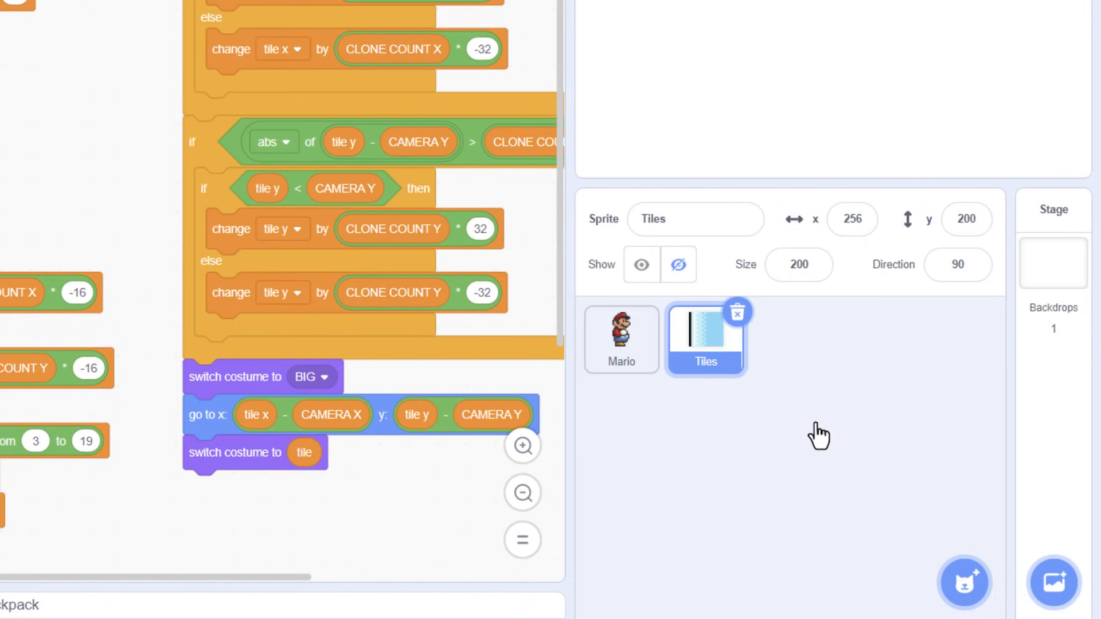
{"action": "mouse_move", "coordinate": [965, 518]}
{"action": "type", "text": "Generate"}
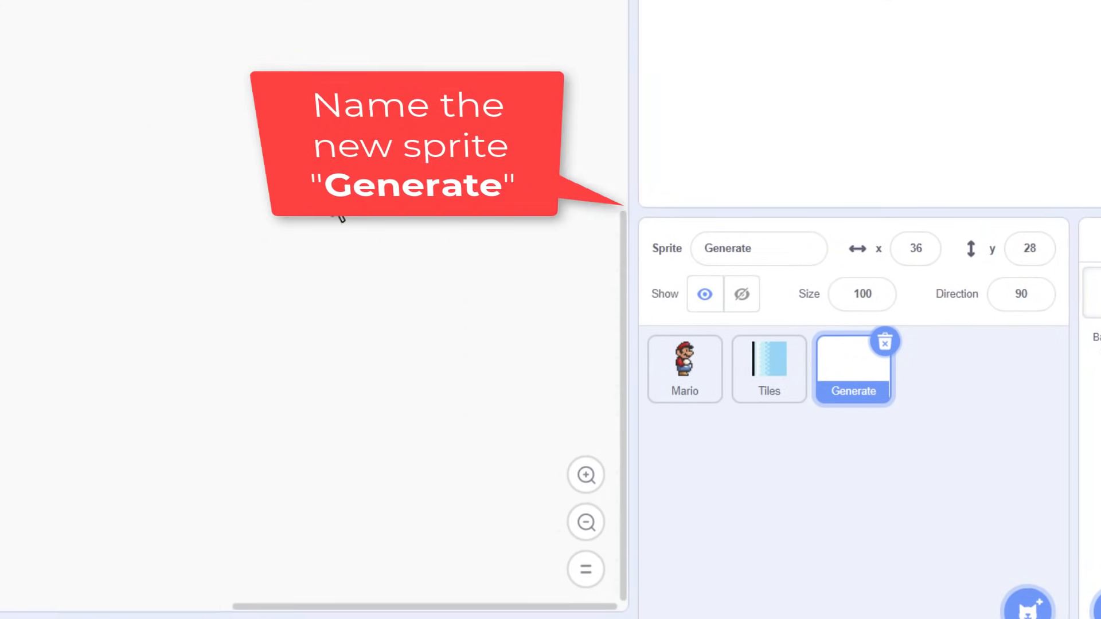
Create a TILE GRID list available to all sprites
{"action": "left_click", "coordinate": [33, 414]}
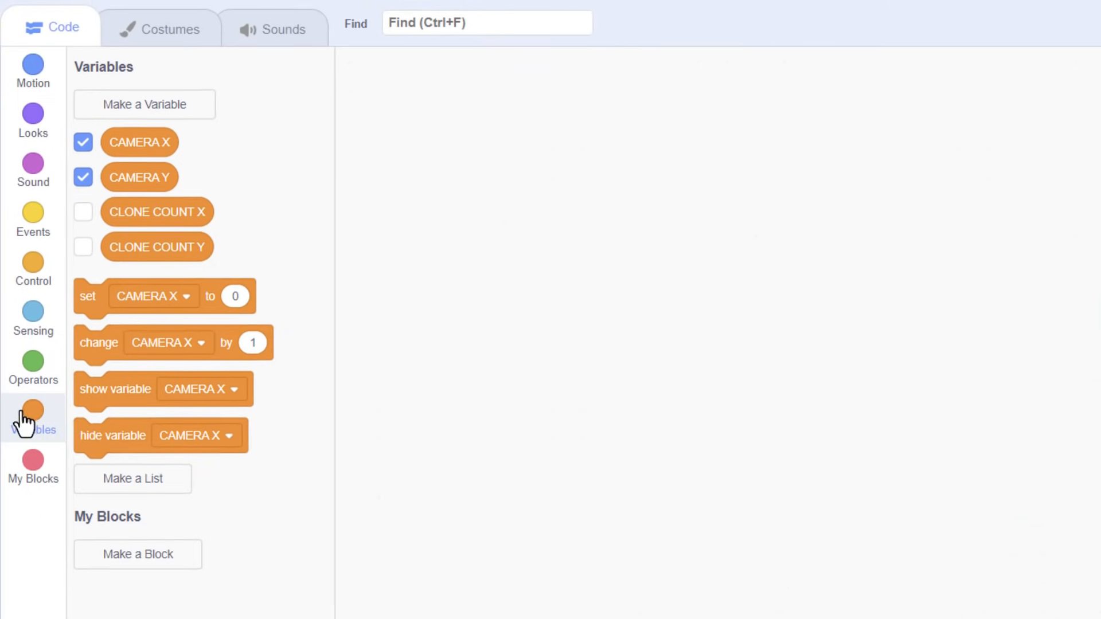
{"action": "left_click", "coordinate": [133, 479]}
{"action": "type", "text": "TILE GRID"}
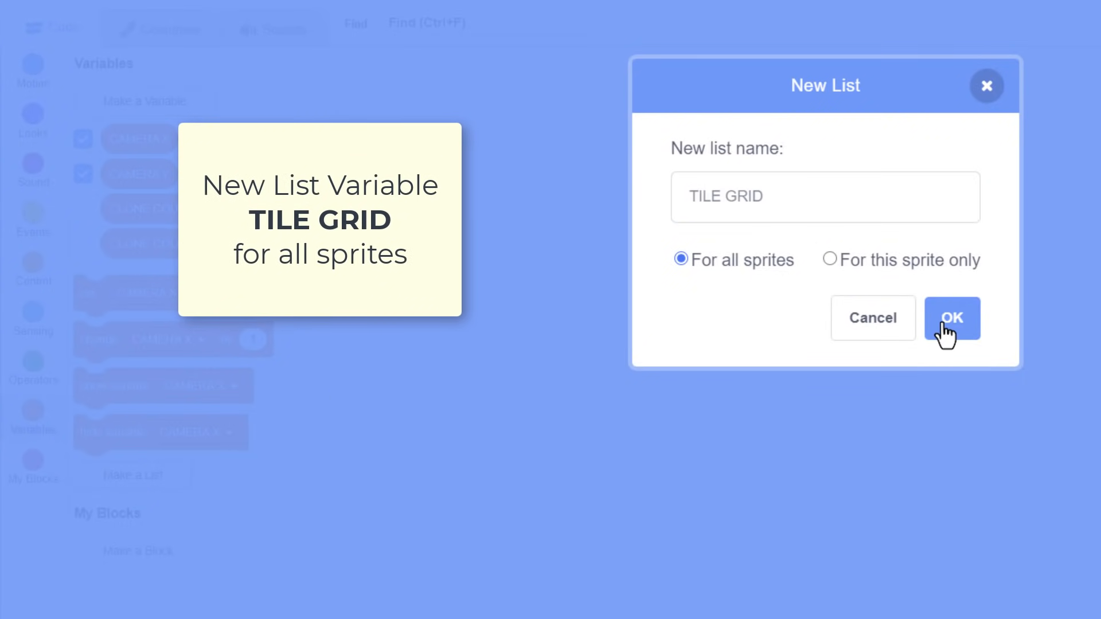
{"action": "left_click", "coordinate": [951, 318]}
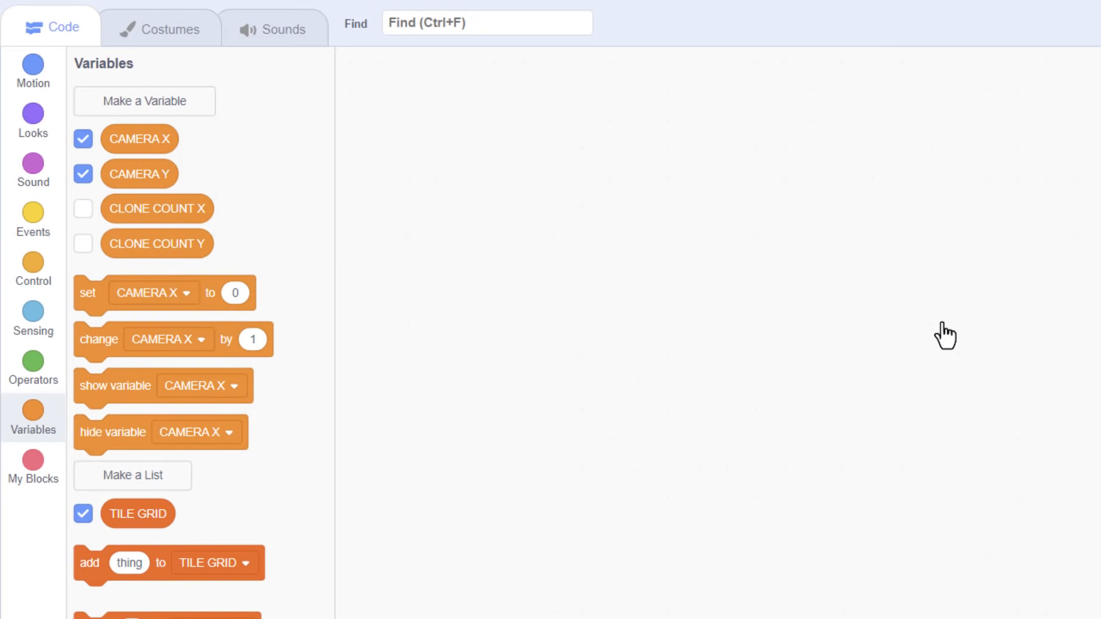
Define a custom block 'generate level' set to run without screen refresh
{"action": "left_click", "coordinate": [33, 467]}
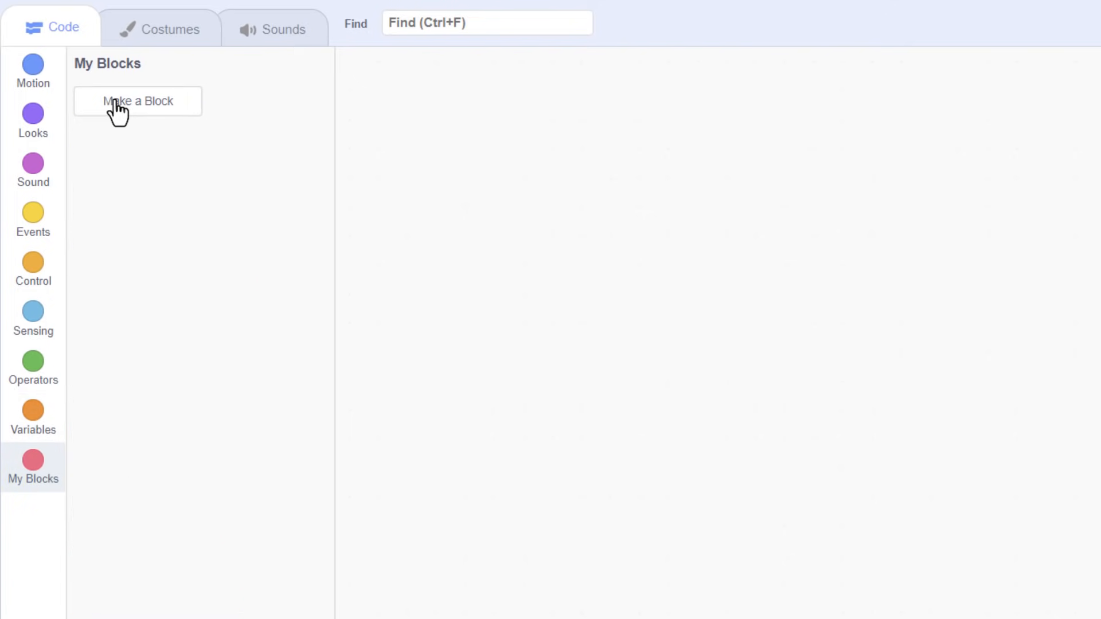
{"action": "left_click", "coordinate": [136, 101]}
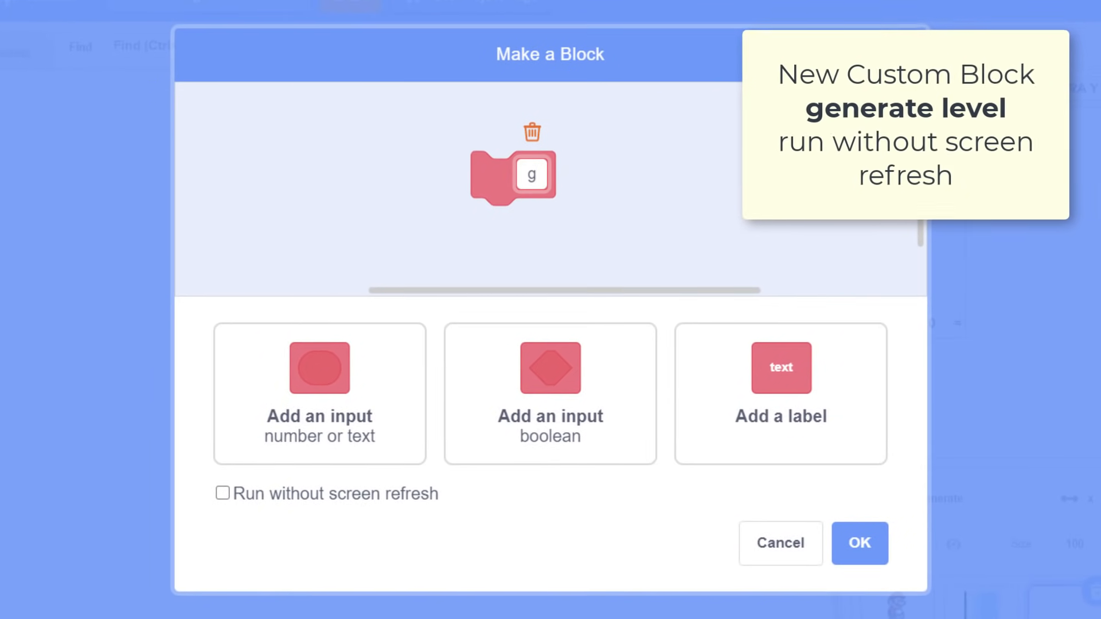
{"action": "type", "text": "enerate level"}
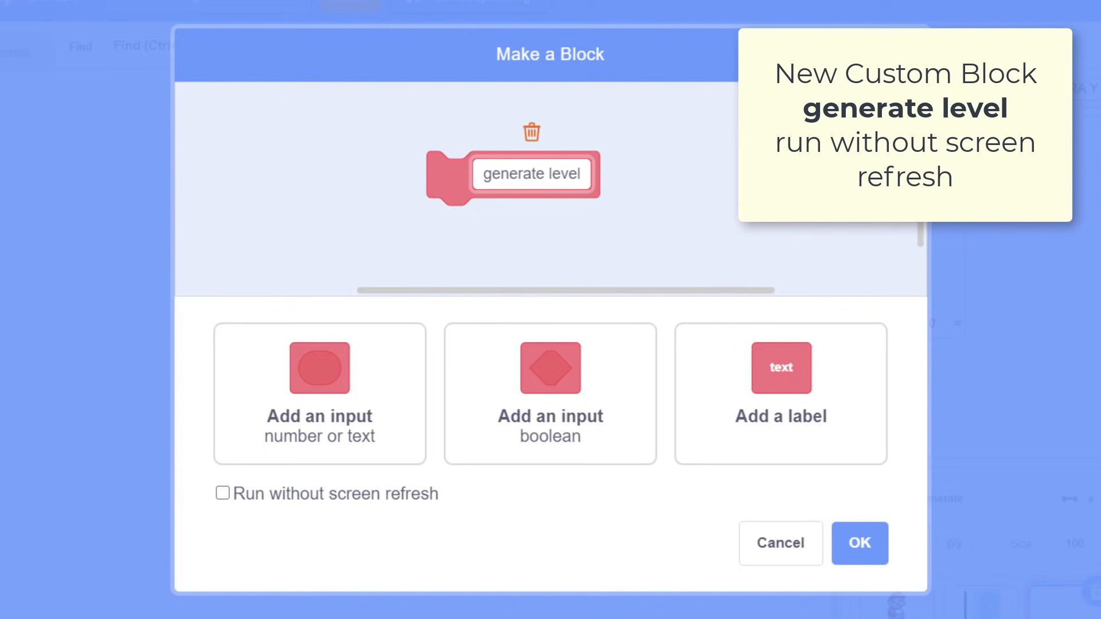
{"action": "left_click", "coordinate": [222, 493]}
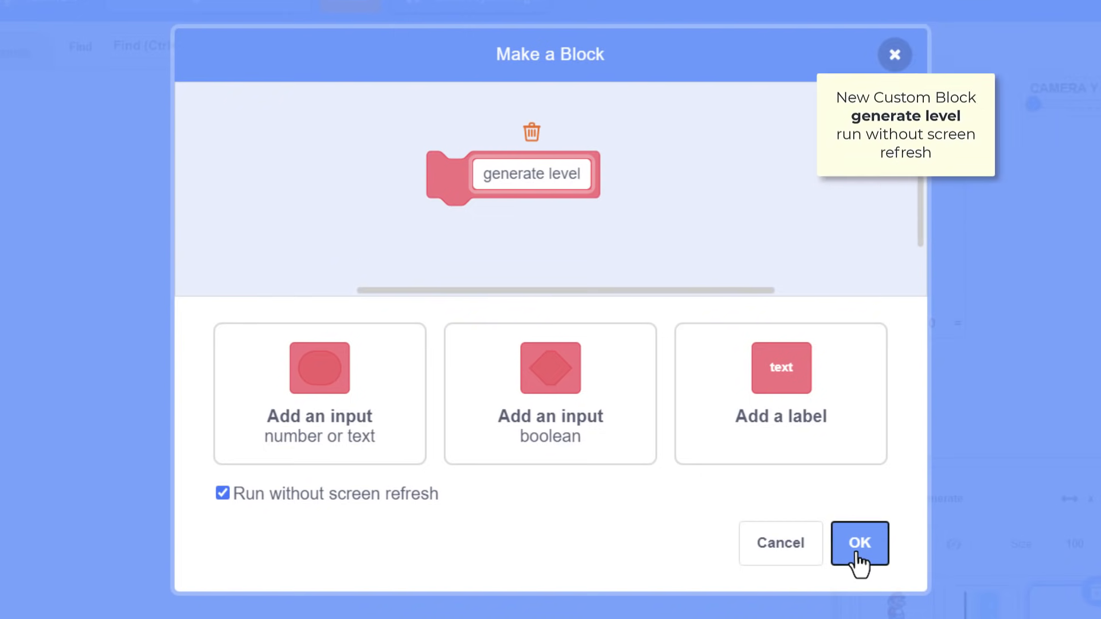
{"action": "left_click", "coordinate": [859, 543]}
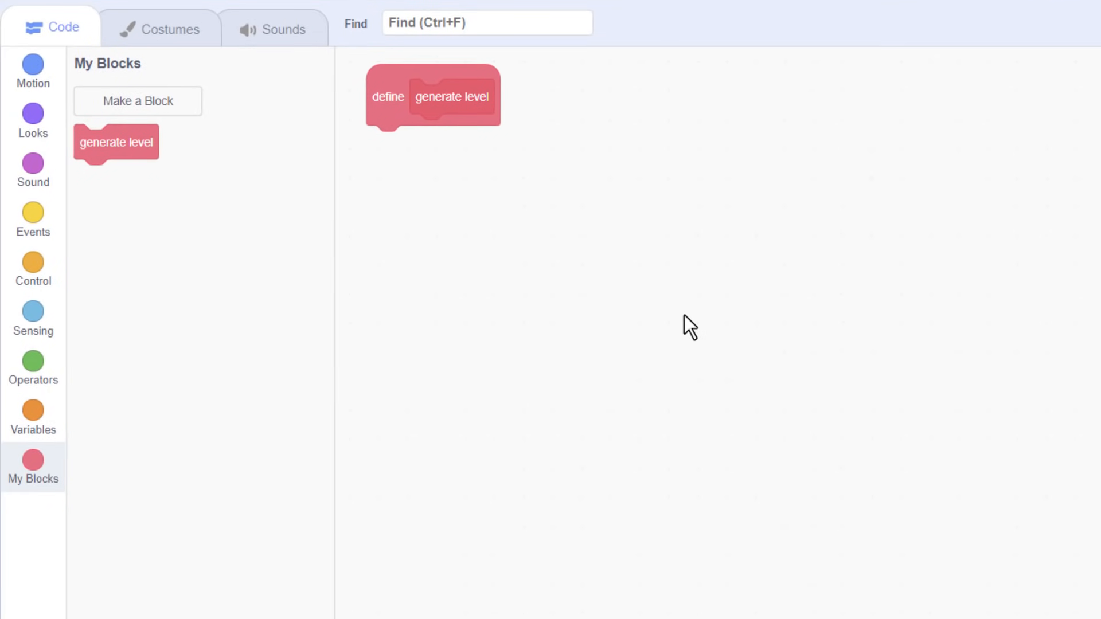
Clear TILE GRID under generate level and create GRID WIDTH and GRID HEIGHT variables
{"action": "left_click", "coordinate": [34, 418]}
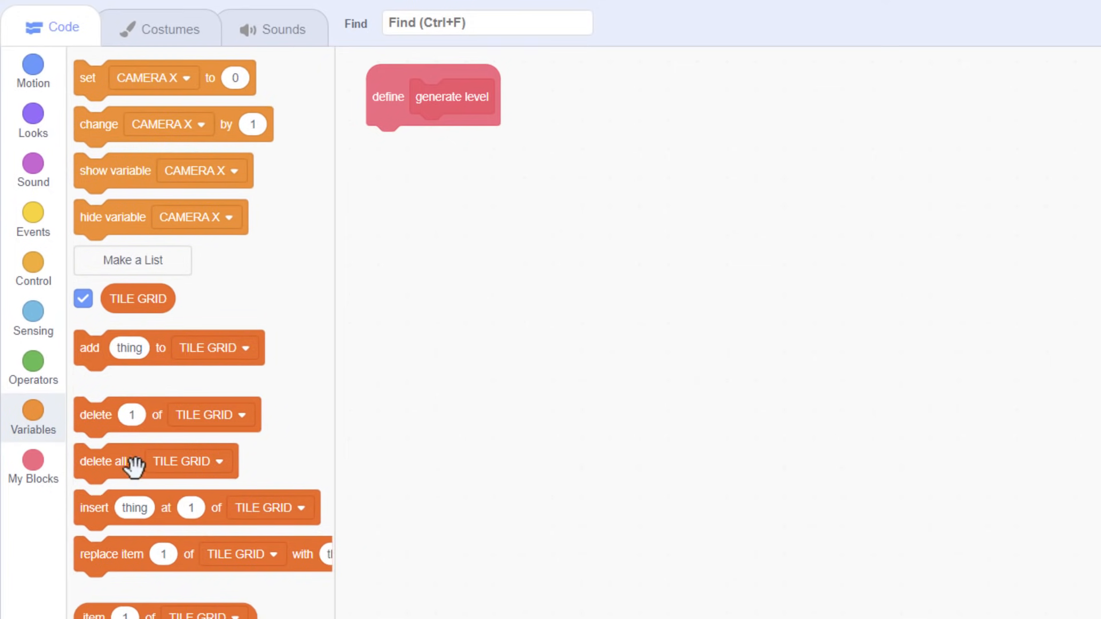
{"action": "left_click_drag", "start_coordinate": [130, 461], "coordinate": [402, 142]}
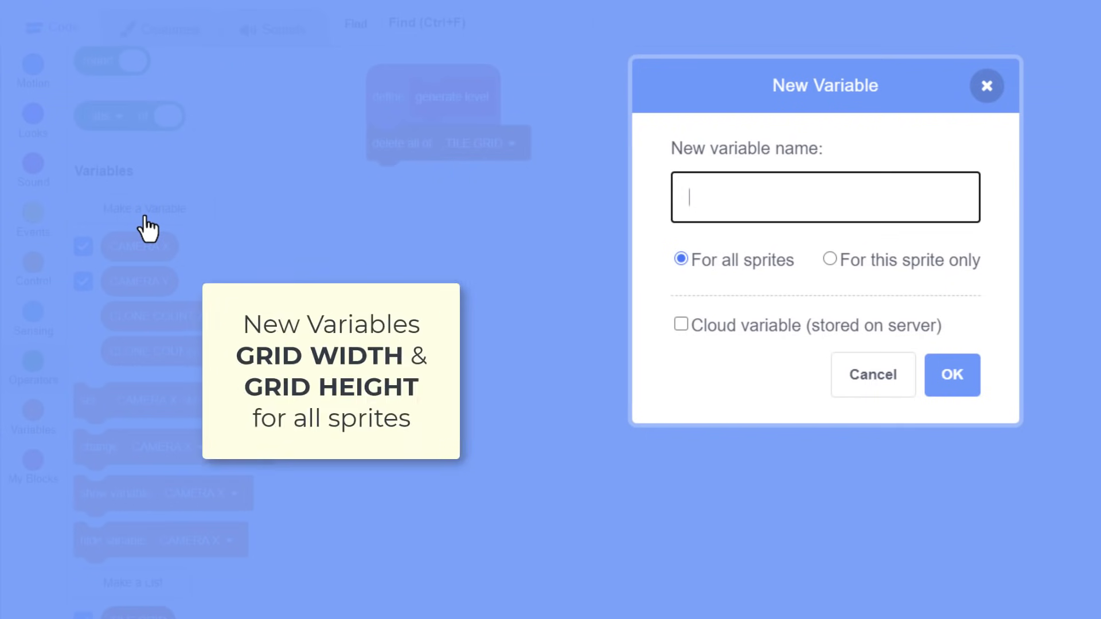
{"action": "type", "text": "GRID WIDH"}
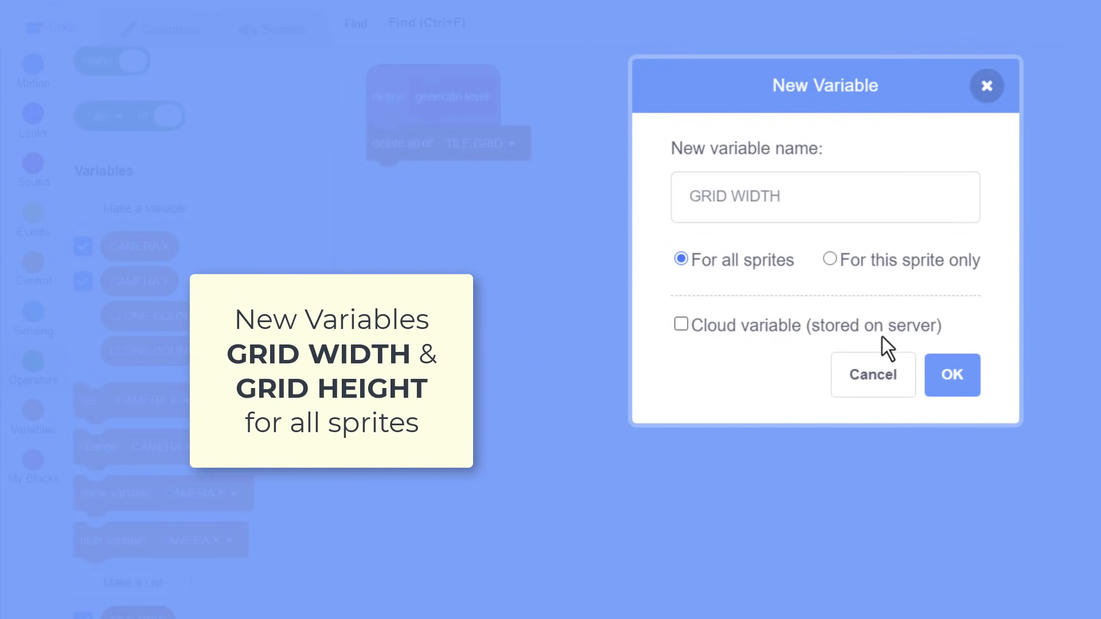
{"action": "type", "text": "GRID HEIGHT"}
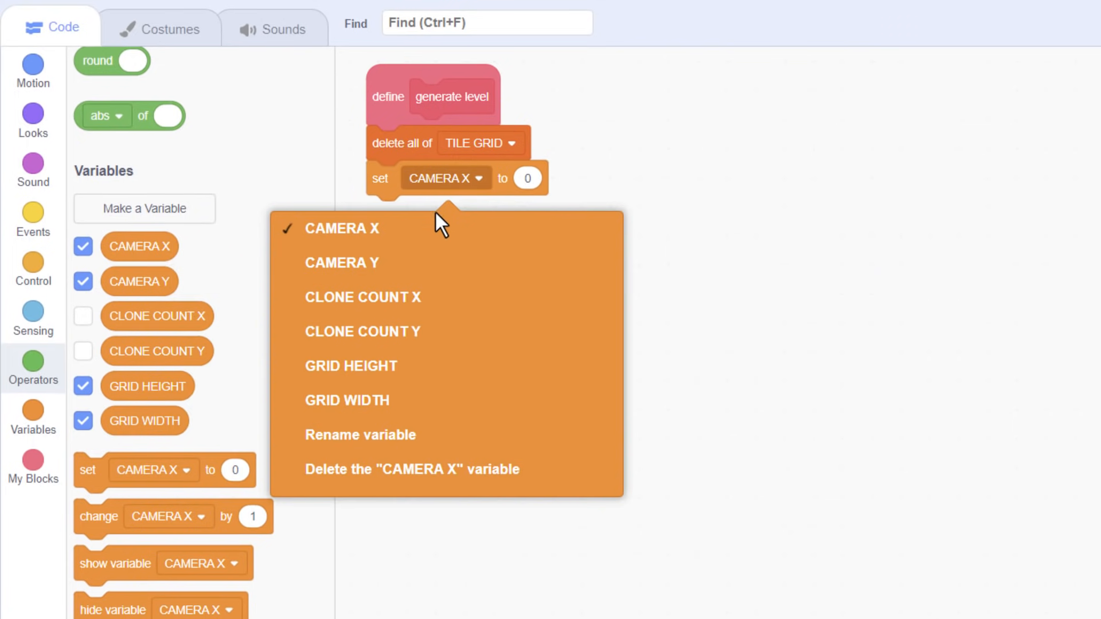
Set GRID WIDTH to 30 and GRID HEIGHT to 20 in generate level
{"action": "left_click", "coordinate": [346, 400]}
{"action": "type", "text": "30"}
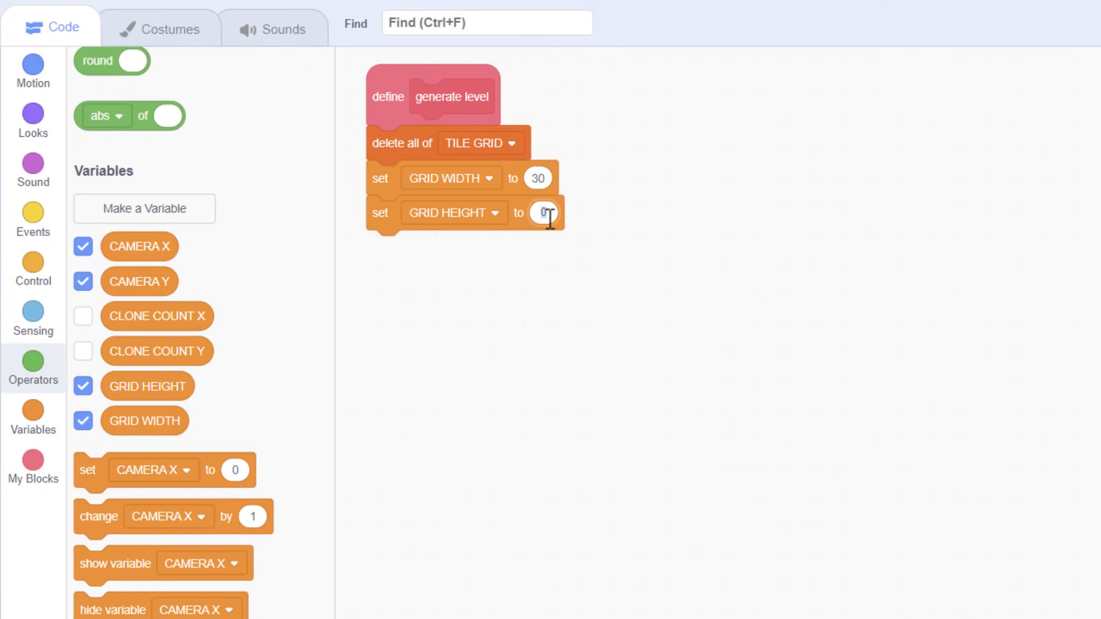
{"action": "type", "text": "20"}
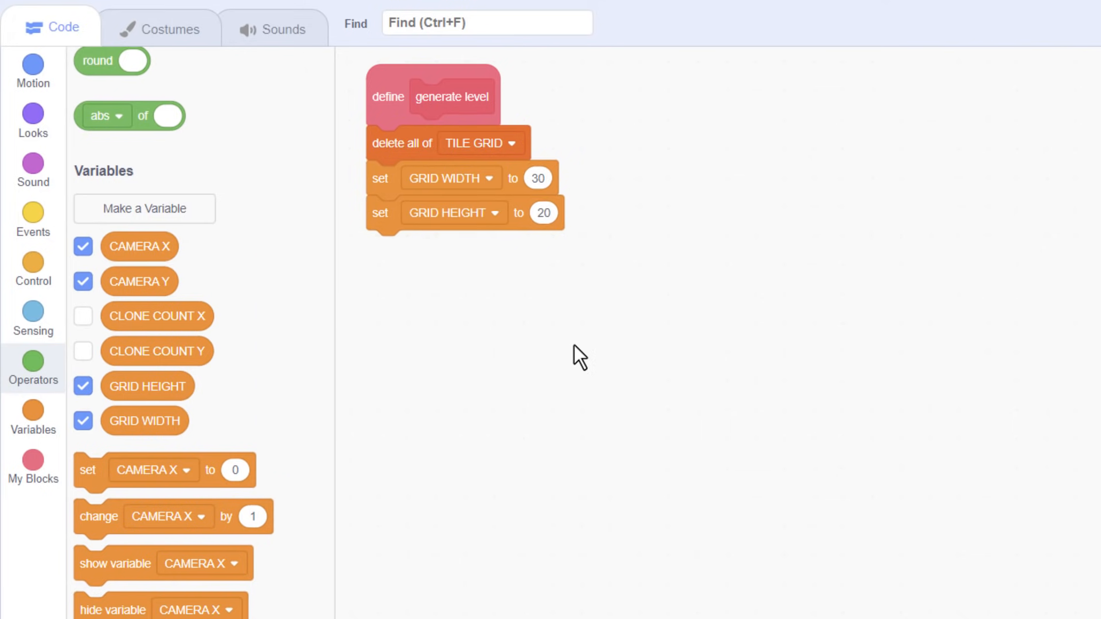
{"action": "left_click", "coordinate": [32, 467]}
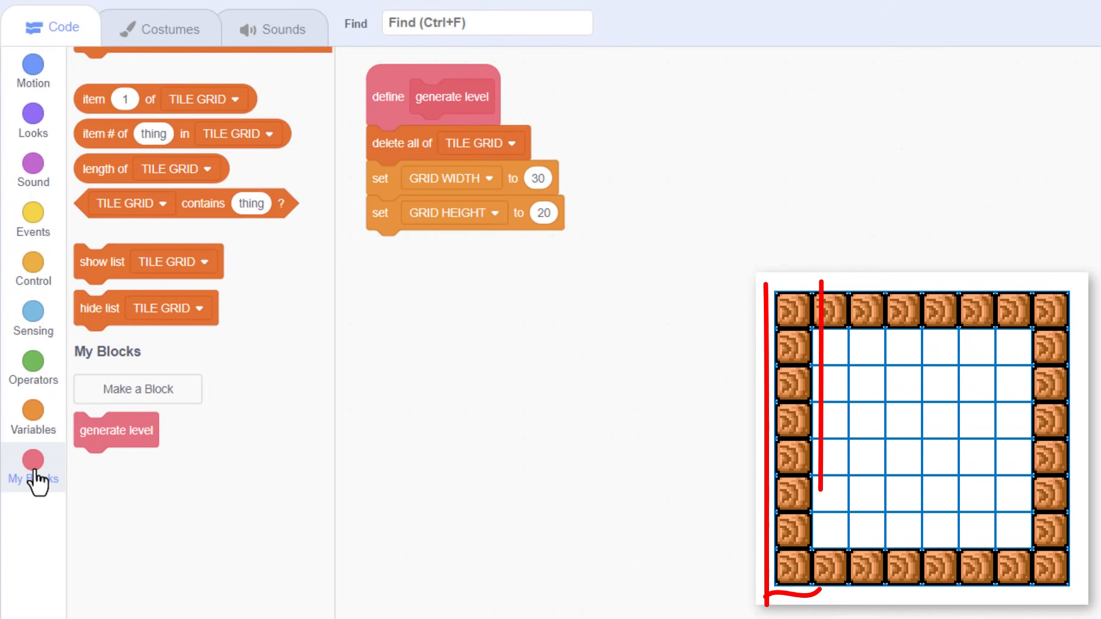
Define 'add wall column' adding 10 to TILE GRID GRID HEIGHT times, and call it from generate level
{"action": "left_click", "coordinate": [32, 466]}
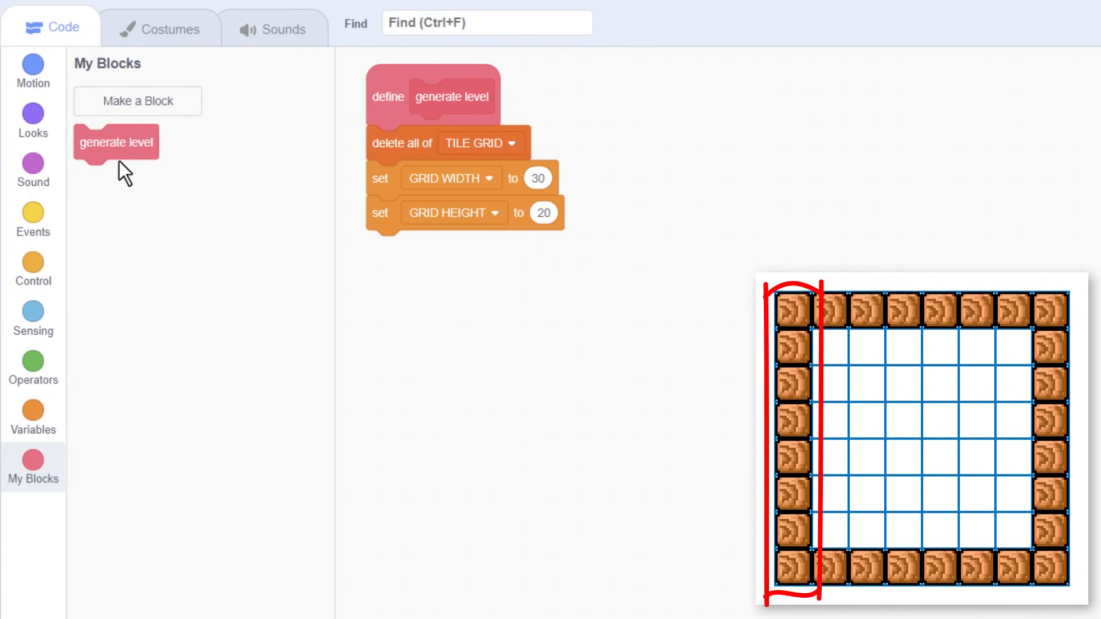
{"action": "left_click", "coordinate": [136, 101]}
{"action": "type", "text": "add wall column"}
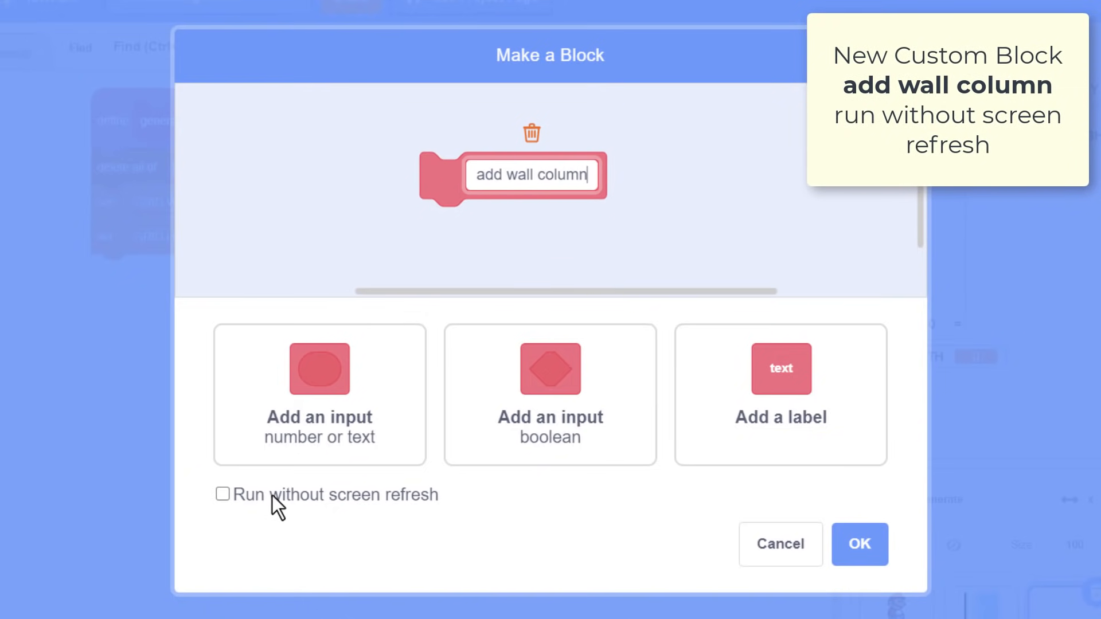
{"action": "left_click", "coordinate": [859, 544]}
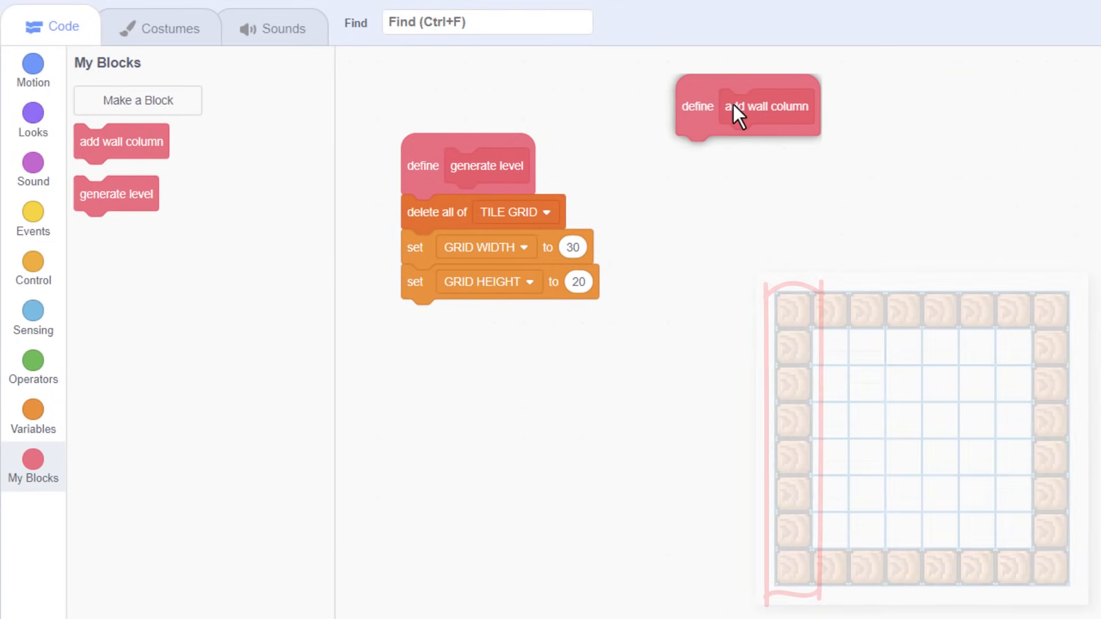
{"action": "left_click", "coordinate": [32, 268]}
{"action": "type", "text": "1"}
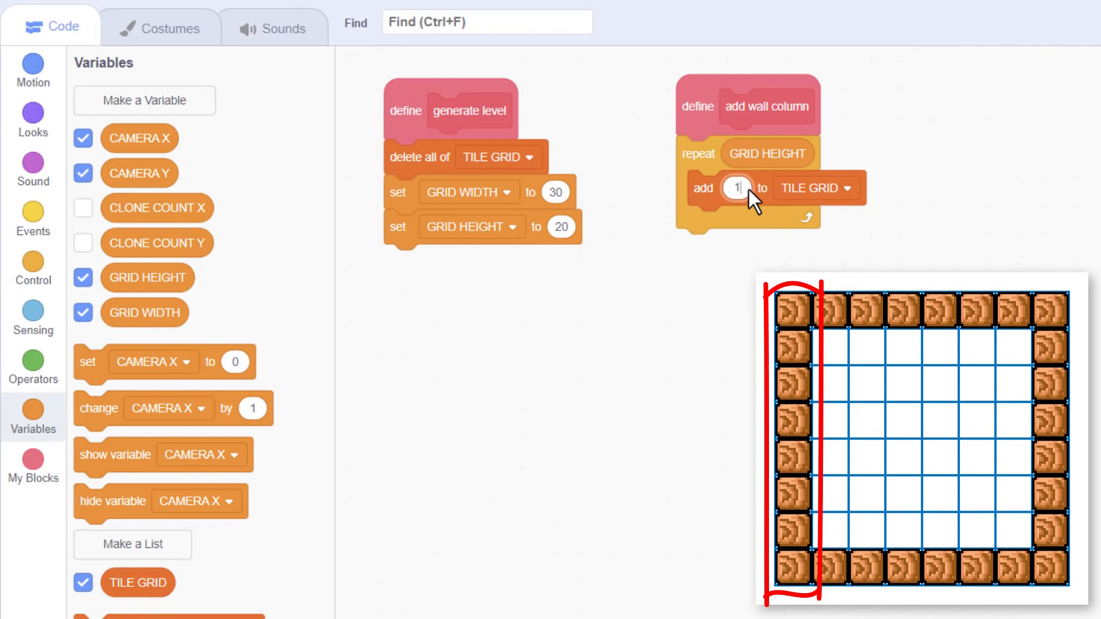
{"action": "type", "text": "0"}
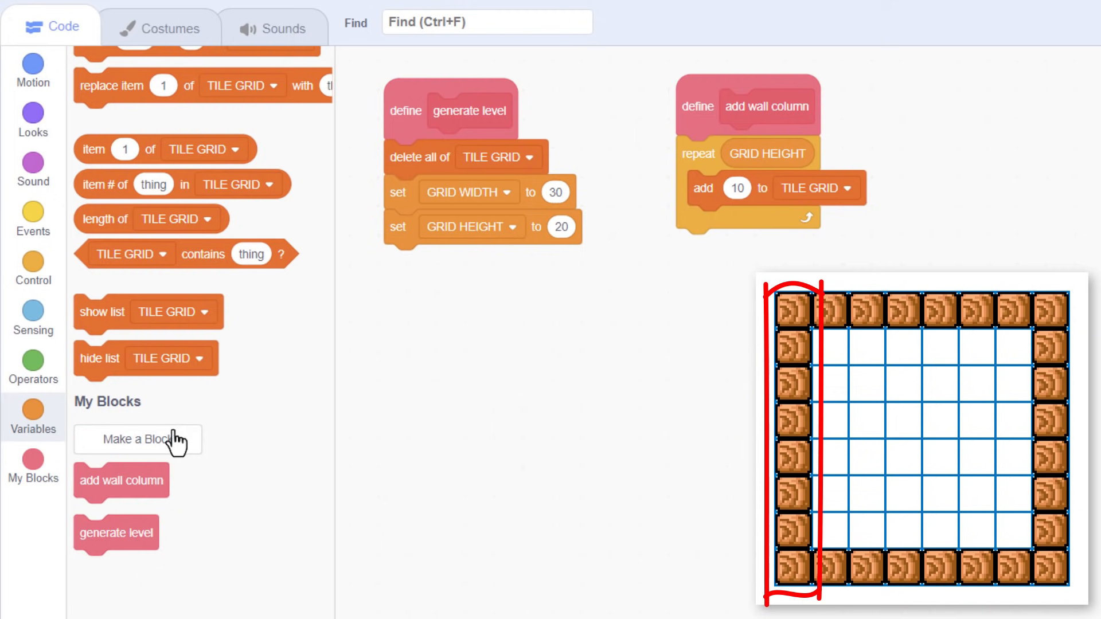
{"action": "left_click_drag", "start_coordinate": [120, 480], "coordinate": [431, 261]}
{"action": "type", "text": "add boxed column"}
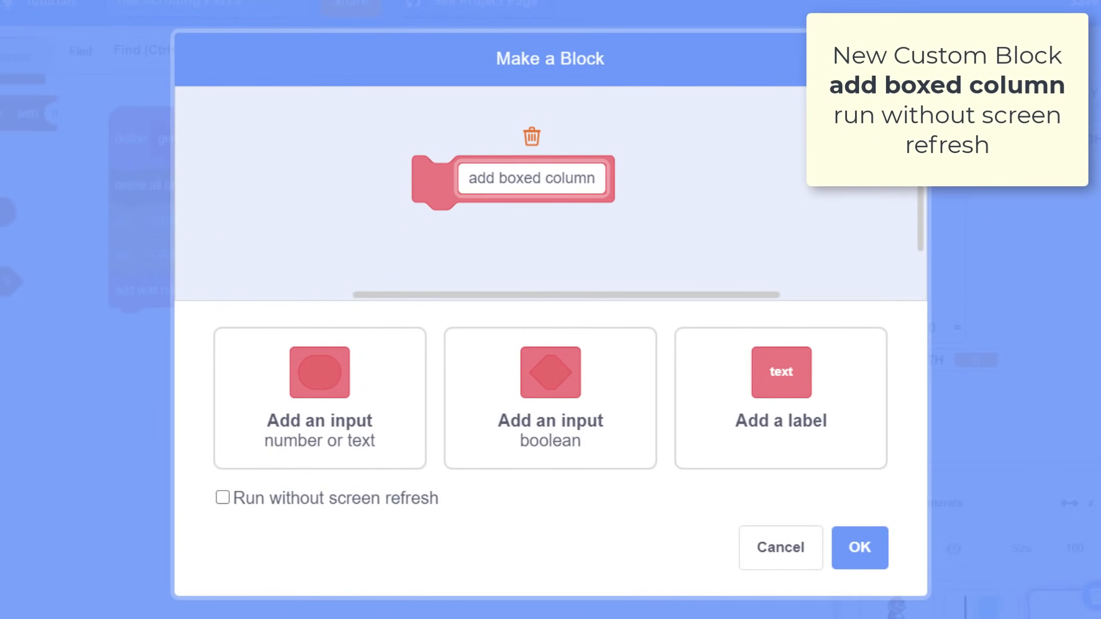
Create the 'add boxed column' custom block and place its definition in the workspace
{"action": "left_click", "coordinate": [859, 548]}
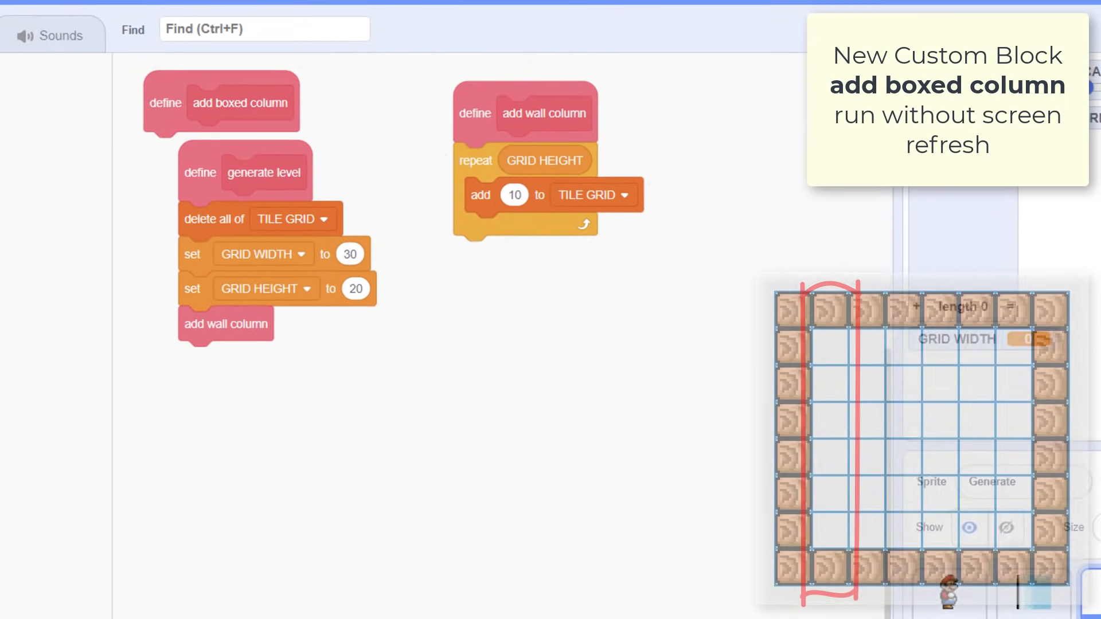
{"action": "left_click_drag", "start_coordinate": [239, 102], "coordinate": [453, 226]}
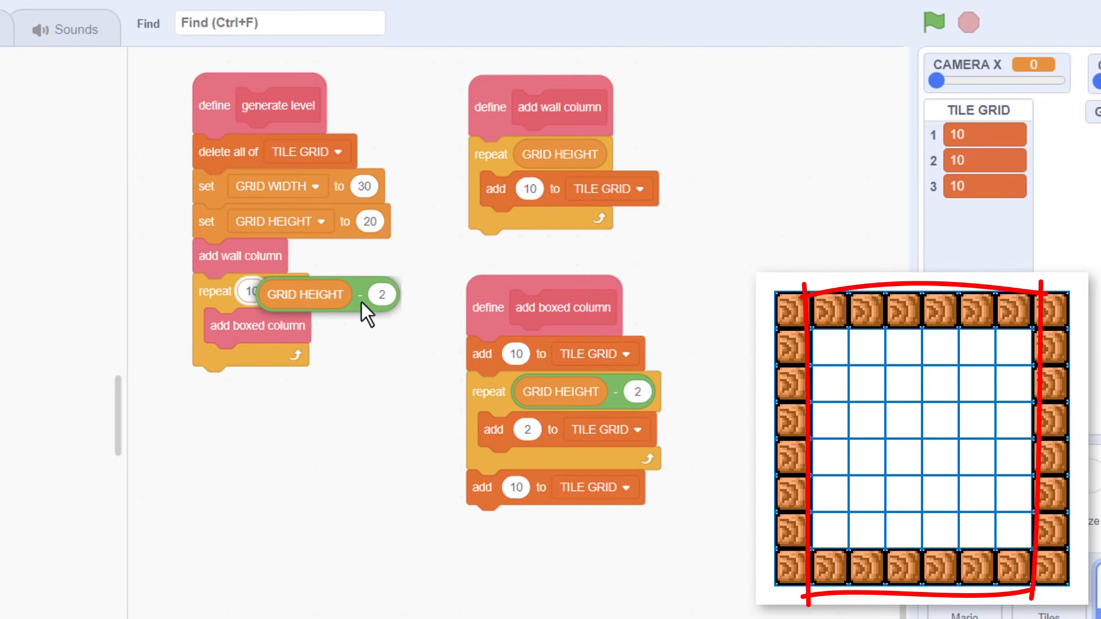
Swap the repeat count to GRID WIDTH minus 2 for the add boxed column loop
{"action": "right_click", "coordinate": [305, 294]}
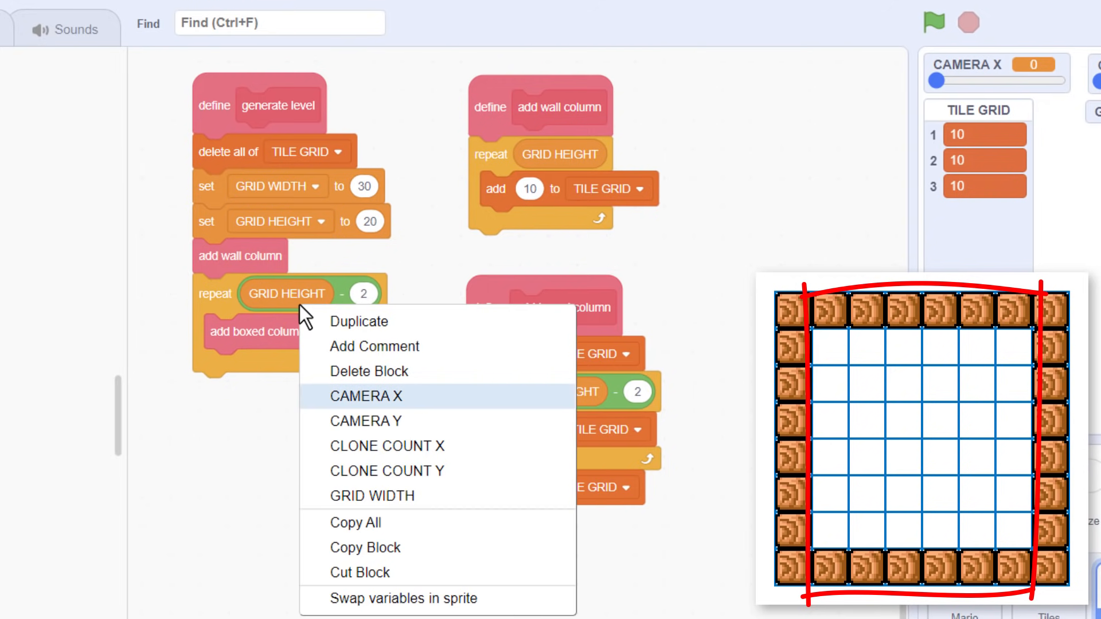
{"action": "left_click", "coordinate": [372, 496]}
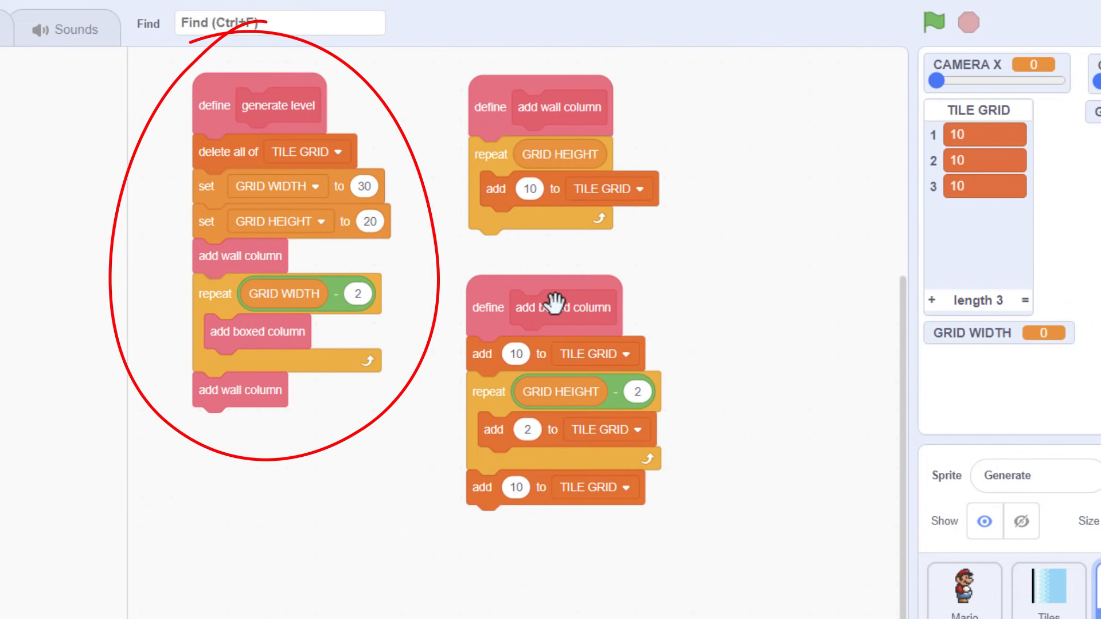
{"action": "mouse_move", "coordinate": [405, 204]}
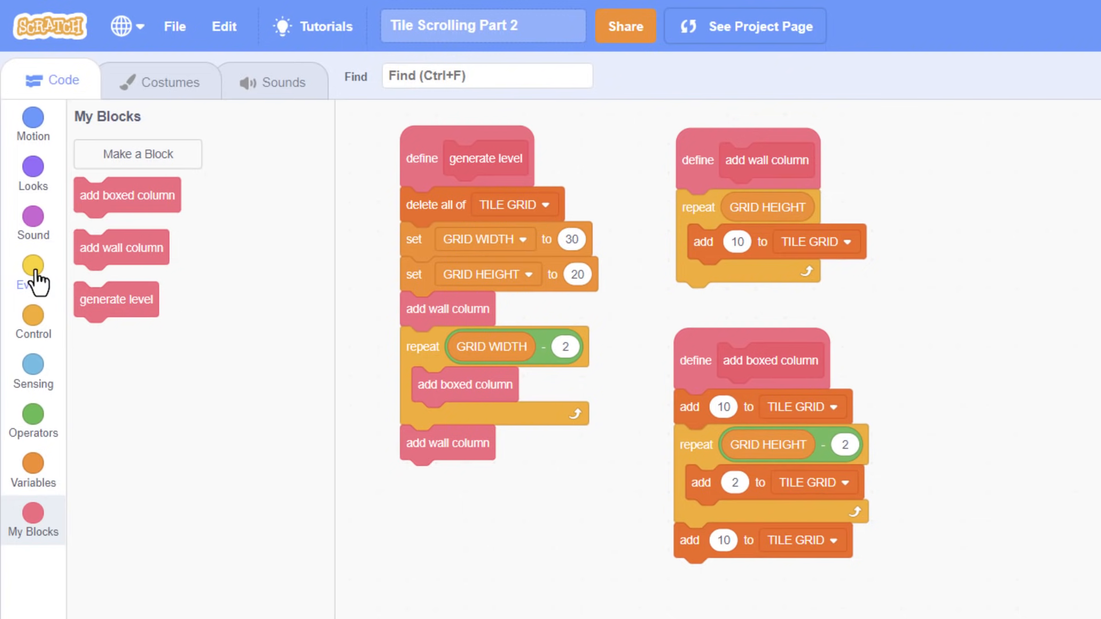
Add a when-I-receive 'generate level' script that calls generate level
{"action": "left_click", "coordinate": [32, 271]}
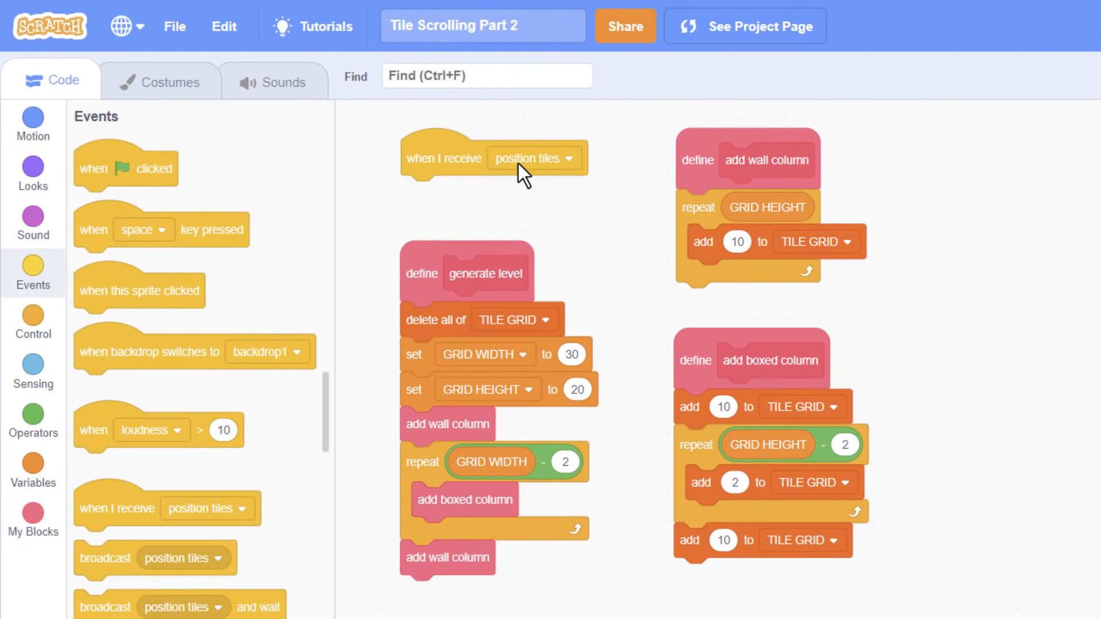
{"action": "left_click", "coordinate": [568, 159]}
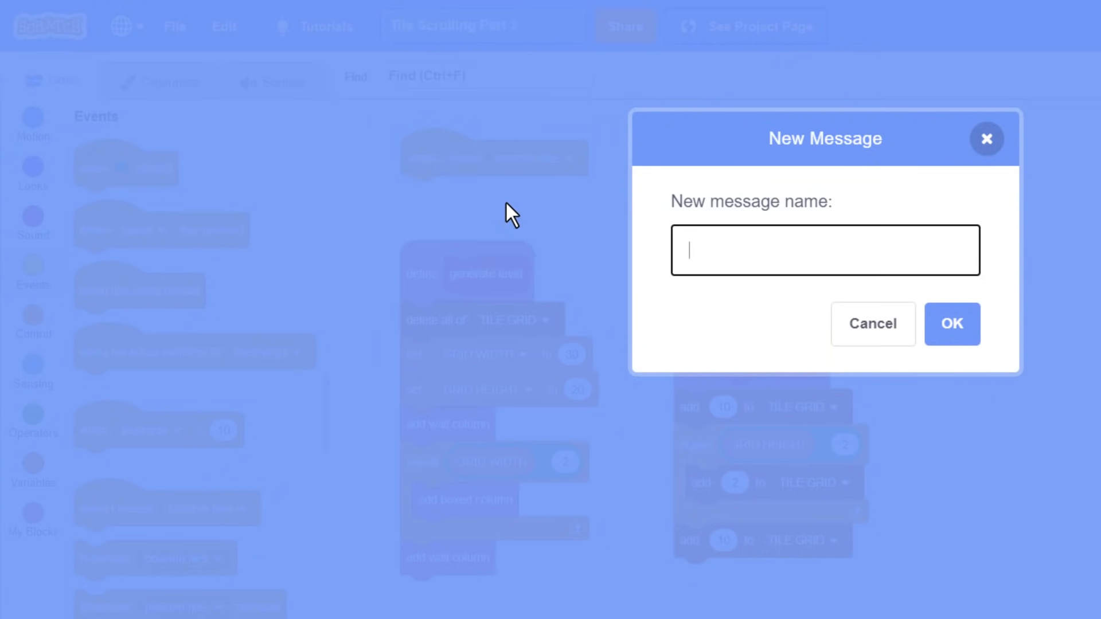
{"action": "type", "text": "generate level"}
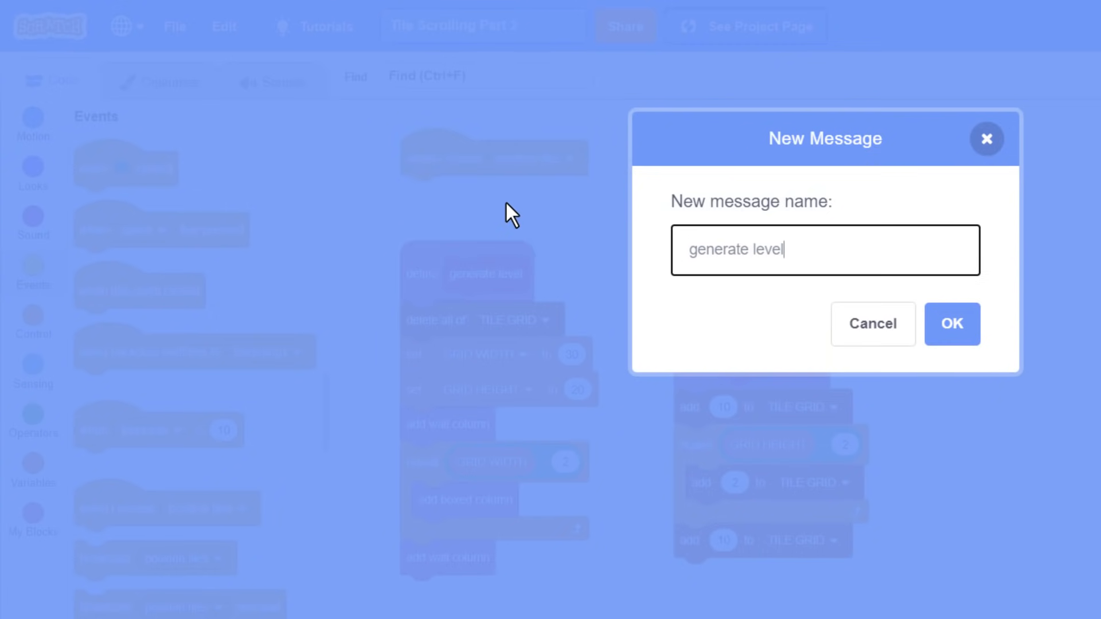
{"action": "left_click", "coordinate": [952, 324]}
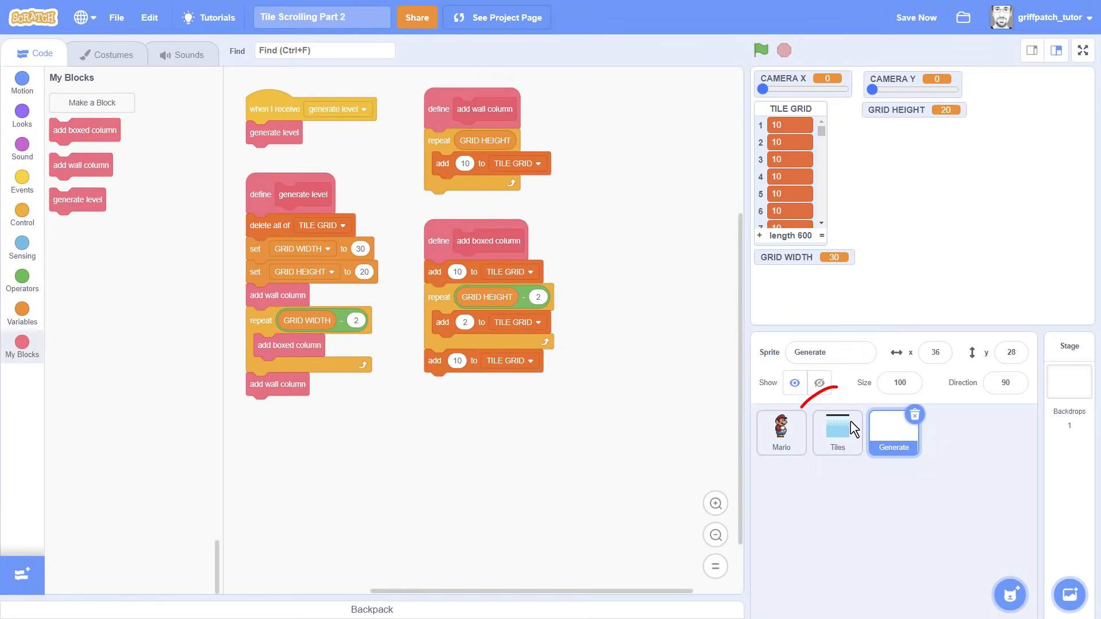
{"action": "left_click", "coordinate": [838, 433]}
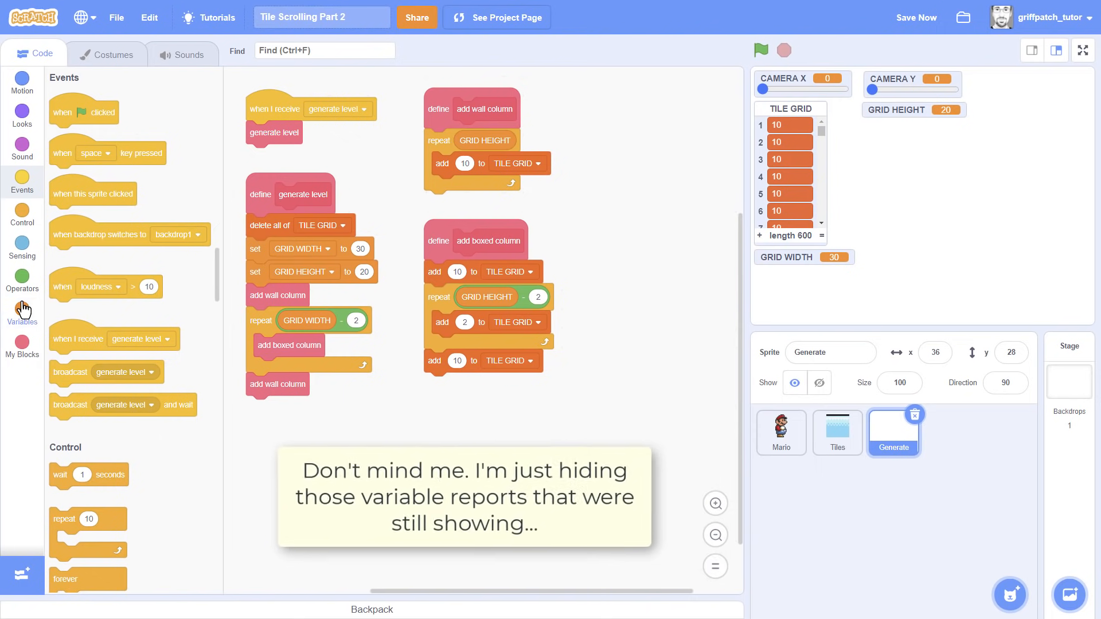
Hide the TILE GRID monitor from the stage and switch to the Tiles sprite
{"action": "left_click", "coordinate": [21, 307]}
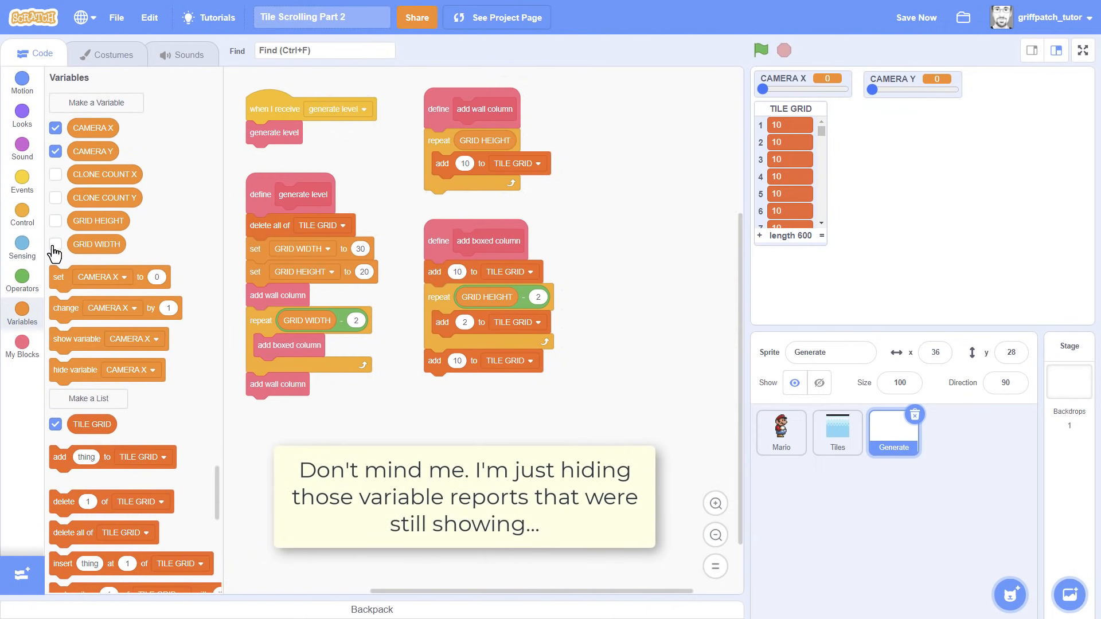
{"action": "left_click", "coordinate": [55, 424]}
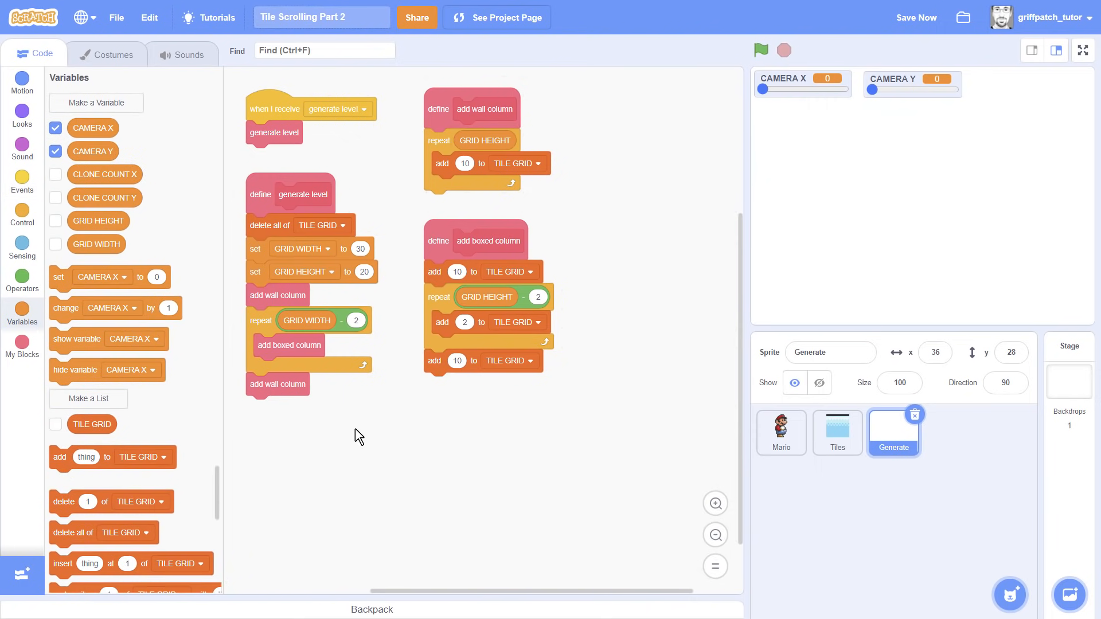
{"action": "mouse_move", "coordinate": [837, 433]}
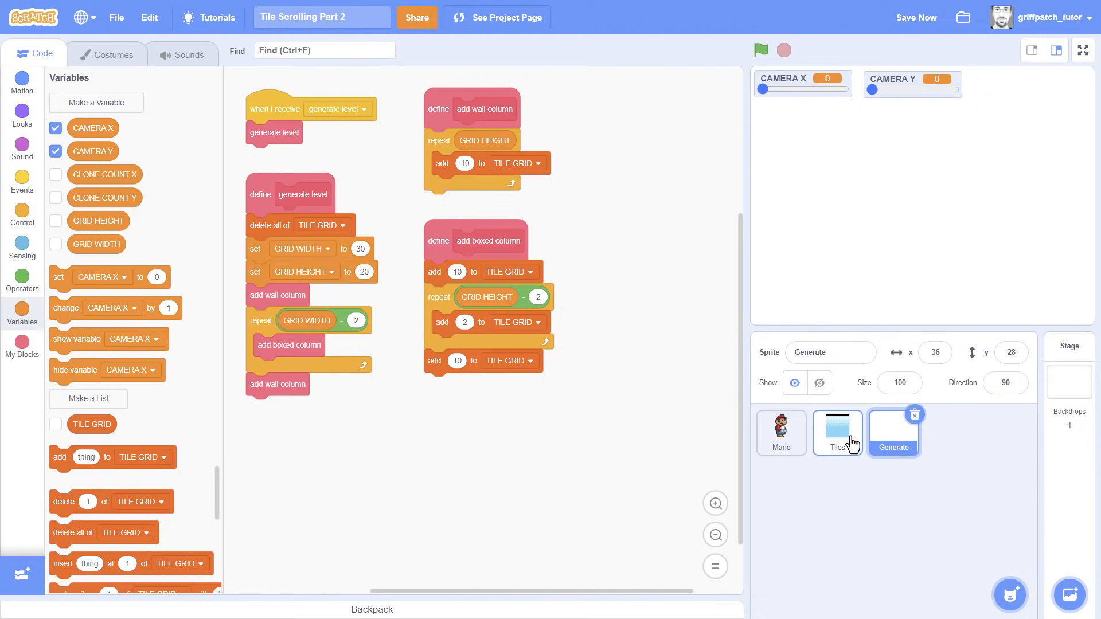
{"action": "left_click", "coordinate": [836, 432]}
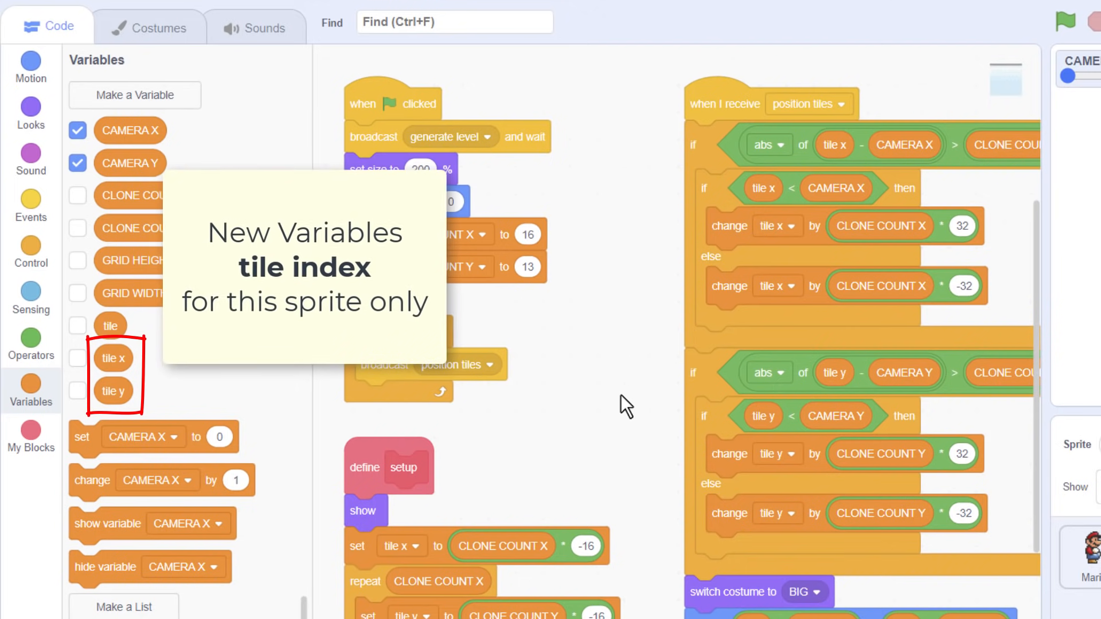
{"action": "left_click", "coordinate": [135, 95]}
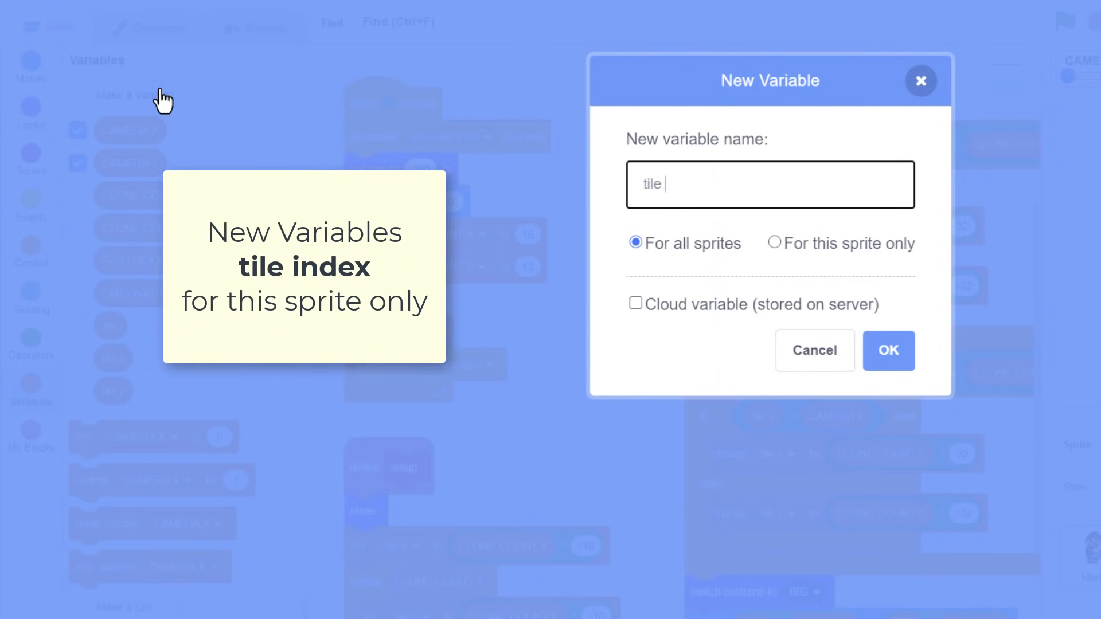
{"action": "left_click", "coordinate": [773, 243]}
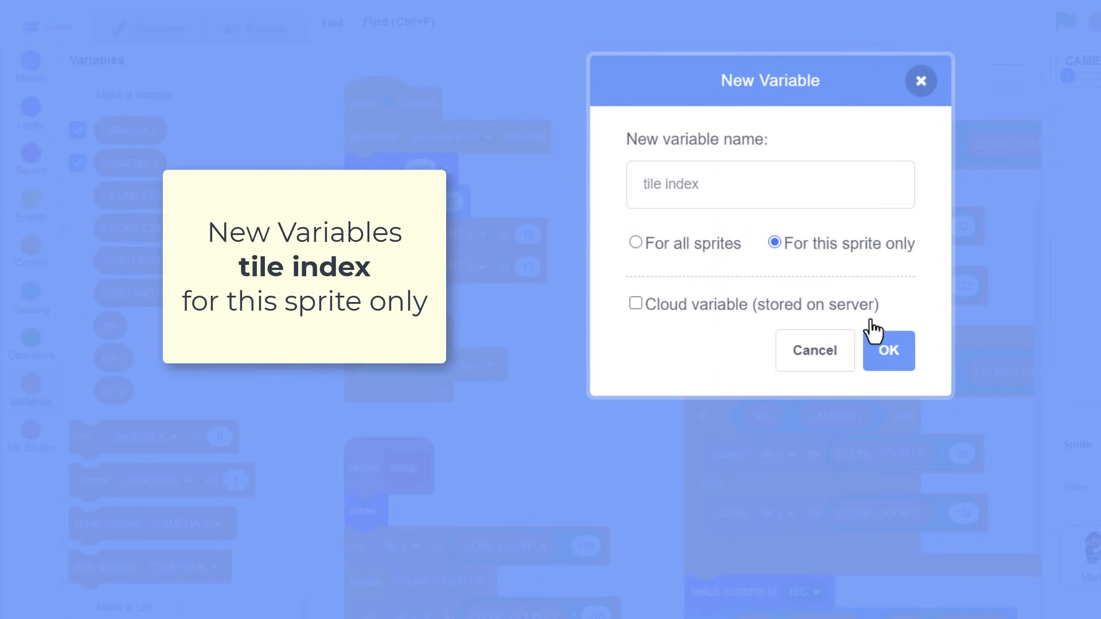
{"action": "left_click", "coordinate": [888, 351]}
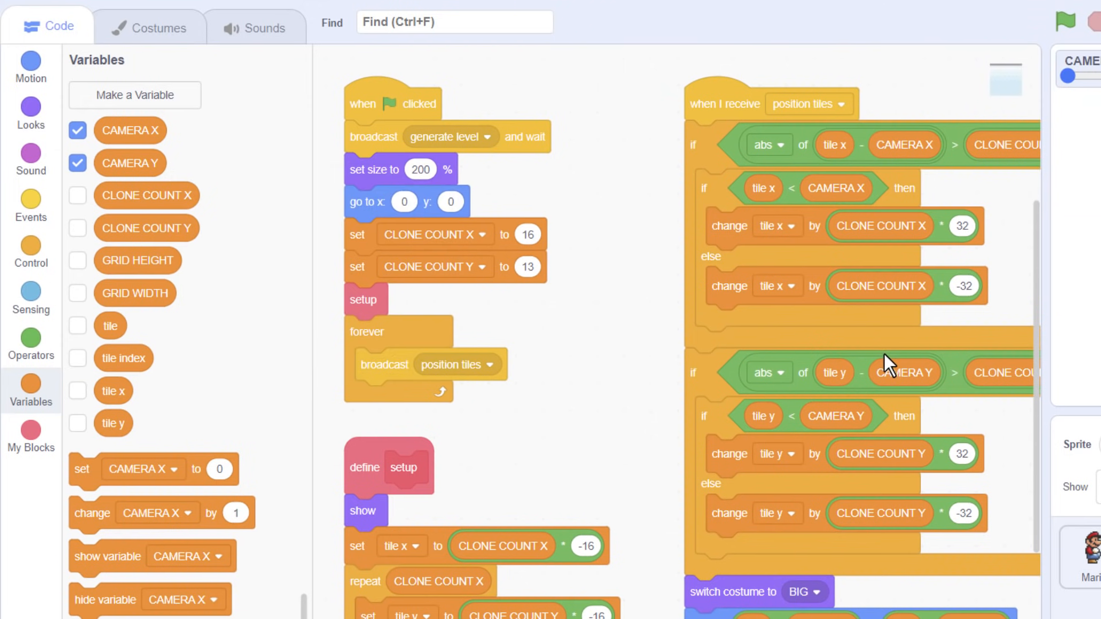
Have setup set tile index to 1, pick each tile randomly from 3 to 19, and increment tile index per clone
{"action": "scroll", "scroll_direction": "down", "scroll_amount": 3}
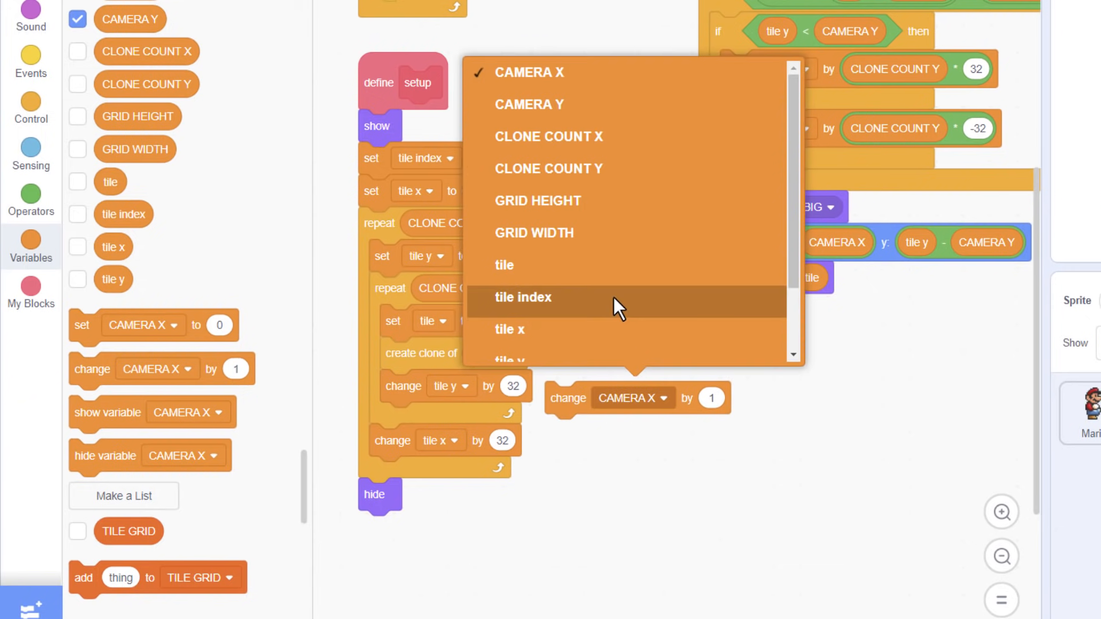
{"action": "left_click", "coordinate": [522, 297]}
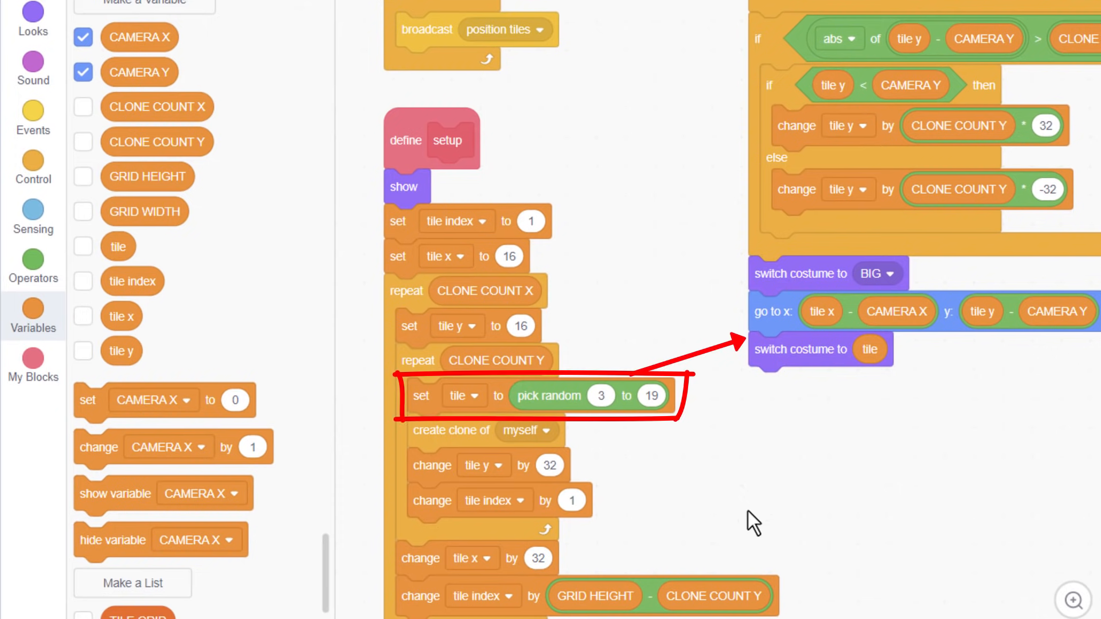
{"action": "mouse_move", "coordinate": [417, 397]}
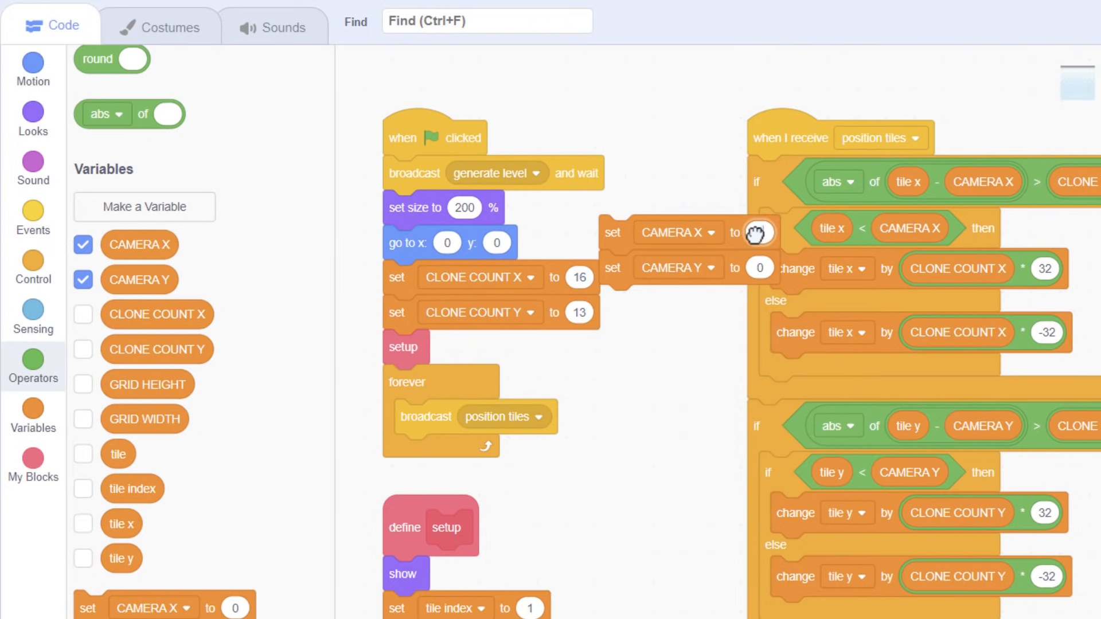
Start the camera at X 240, Y 180 after broadcasting generate level, then run the project
{"action": "type", "text": "180"}
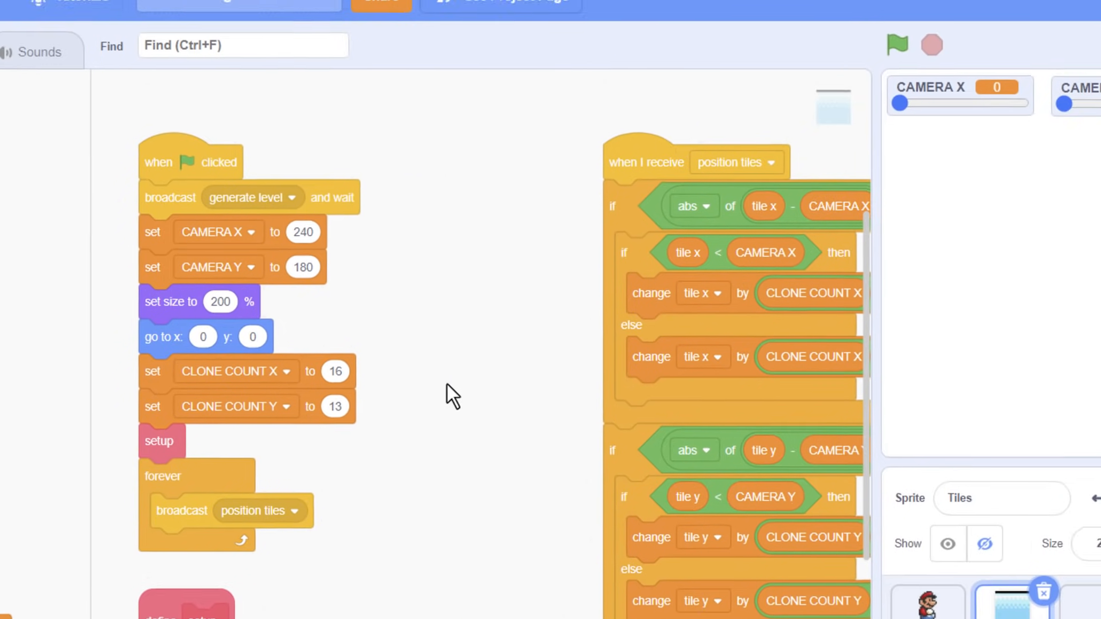
{"action": "left_click", "coordinate": [897, 45]}
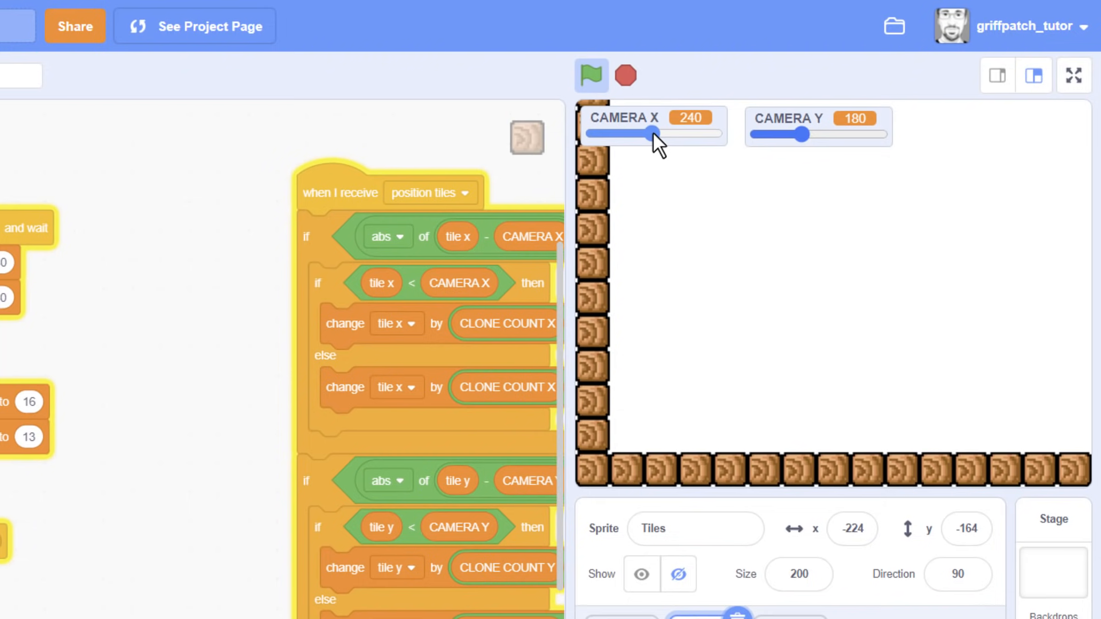
Slide CAMERA X and CAMERA Y back and forth to check the wall tiles wrap around the stage
{"action": "left_click_drag", "start_coordinate": [655, 134], "coordinate": [695, 134]}
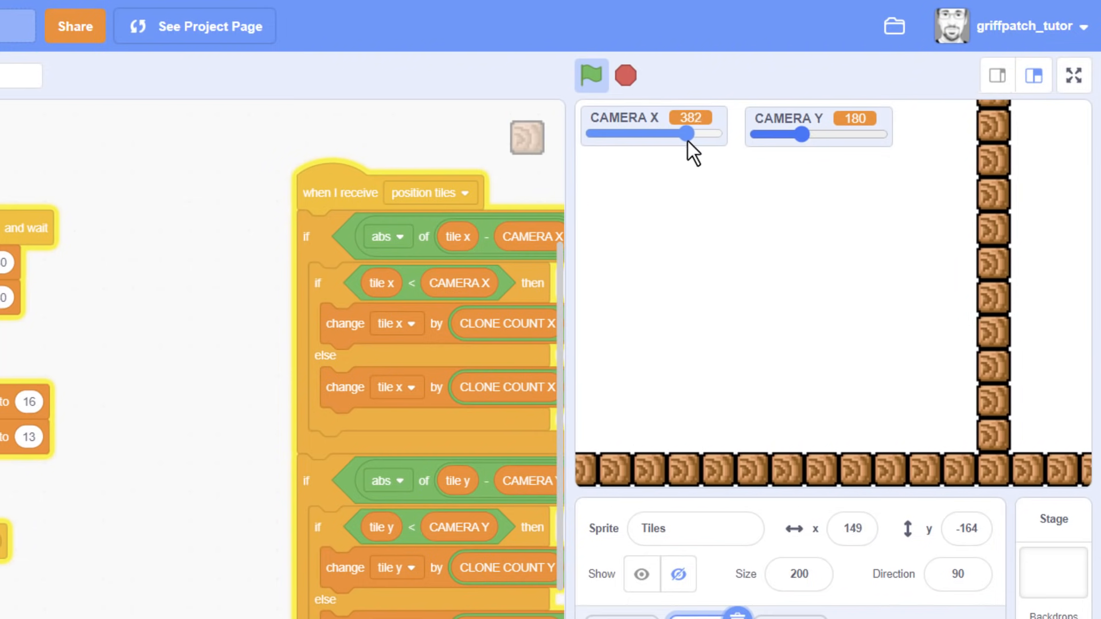
{"action": "left_click_drag", "start_coordinate": [692, 133], "coordinate": [656, 133]}
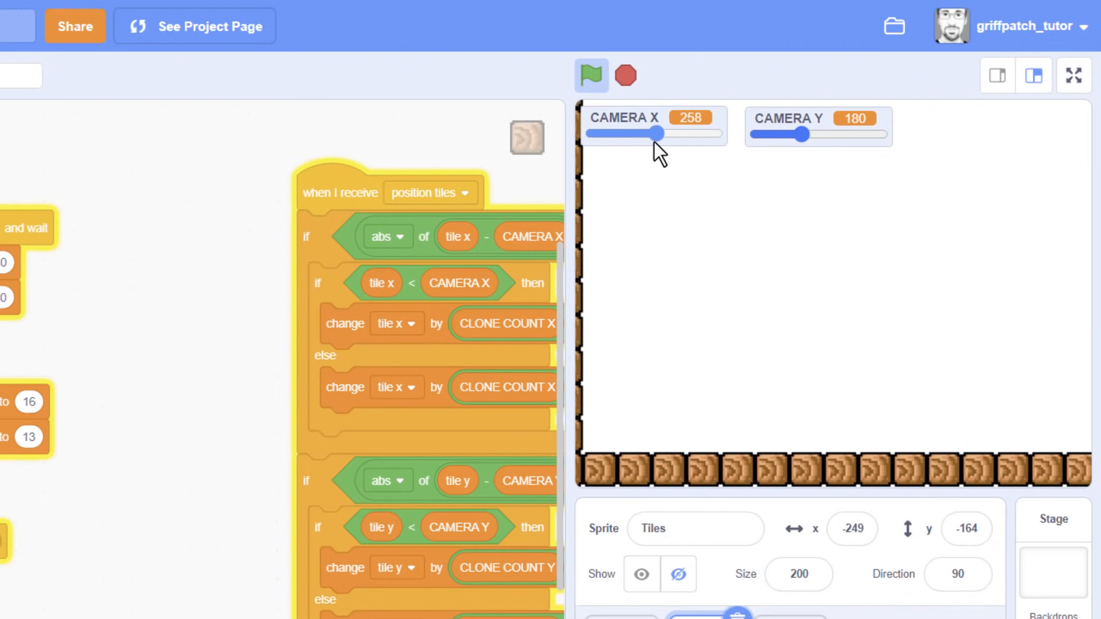
{"action": "left_click_drag", "start_coordinate": [655, 133], "coordinate": [599, 133]}
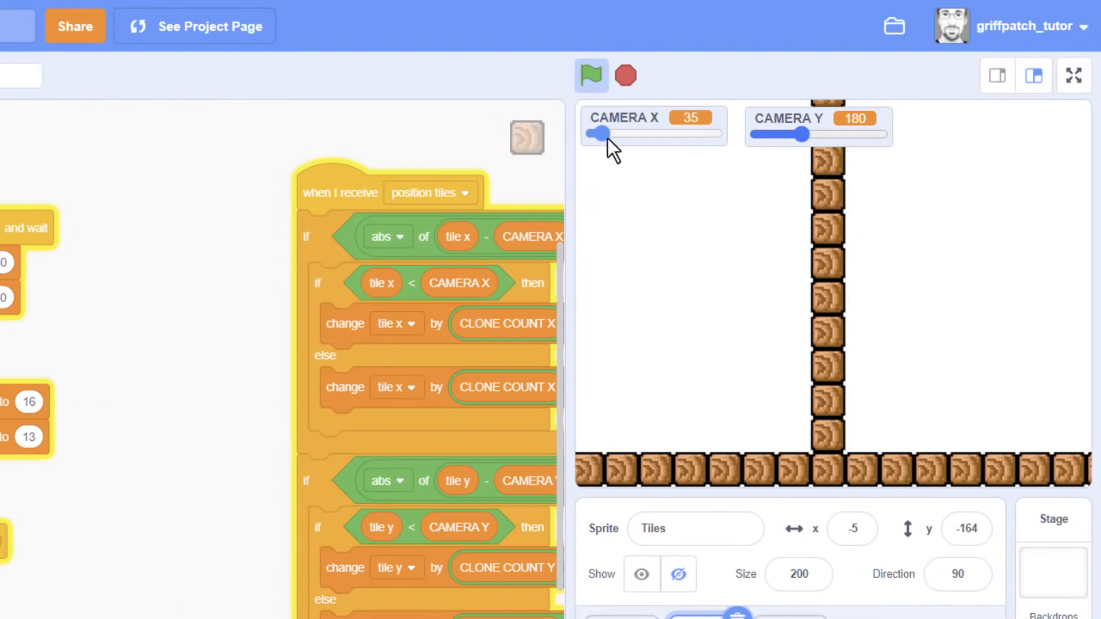
{"action": "left_click_drag", "start_coordinate": [598, 134], "coordinate": [684, 134]}
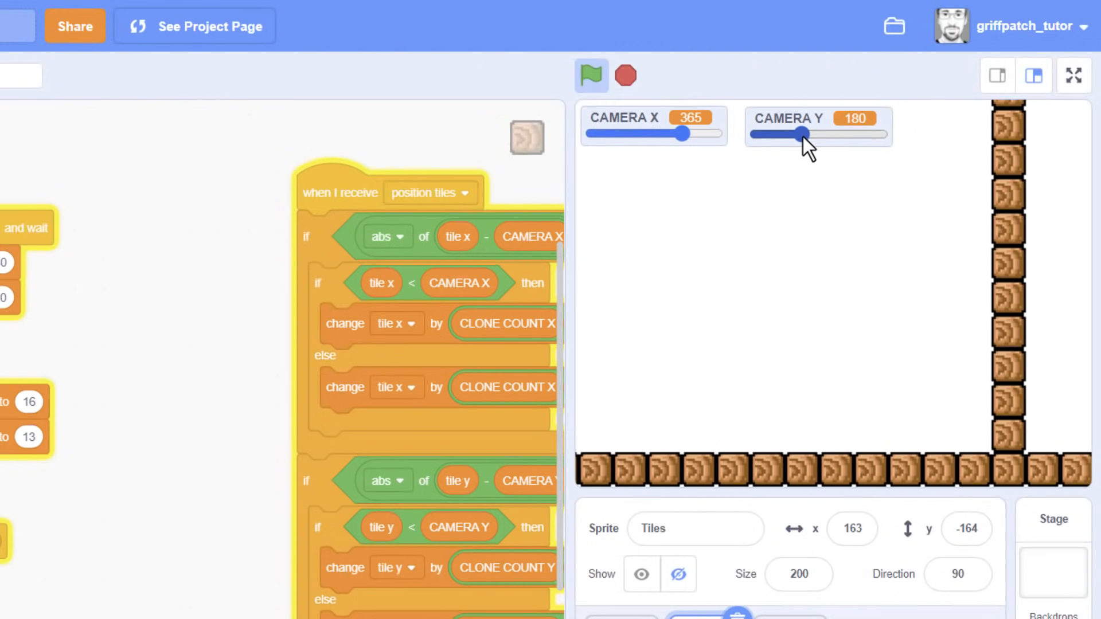
{"action": "left_click_drag", "start_coordinate": [798, 134], "coordinate": [852, 134]}
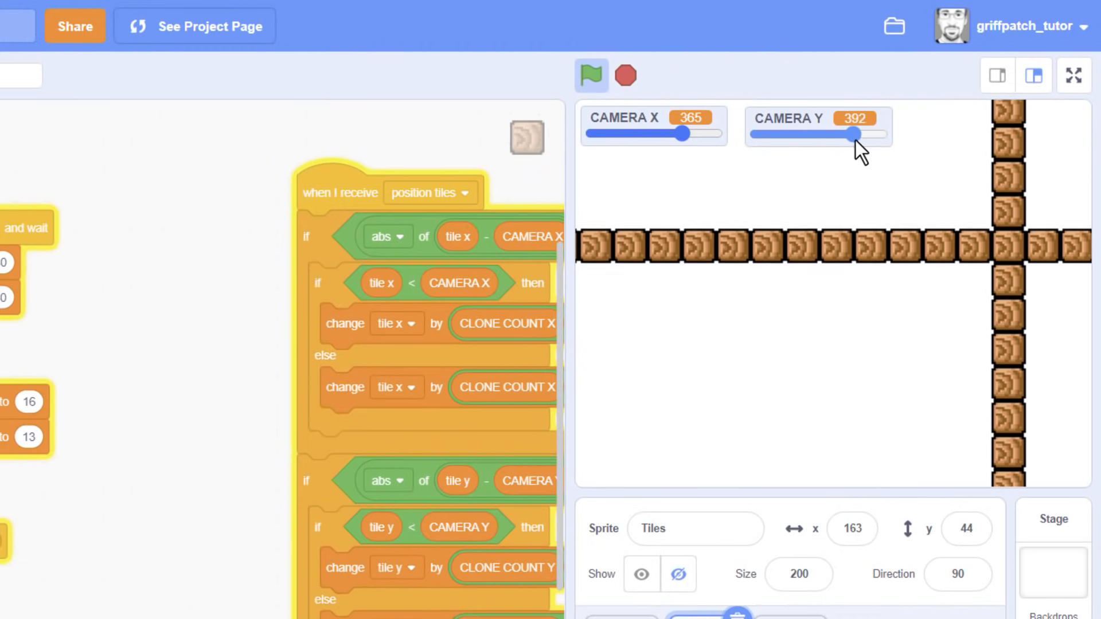
{"action": "left_click_drag", "start_coordinate": [682, 133], "coordinate": [596, 133]}
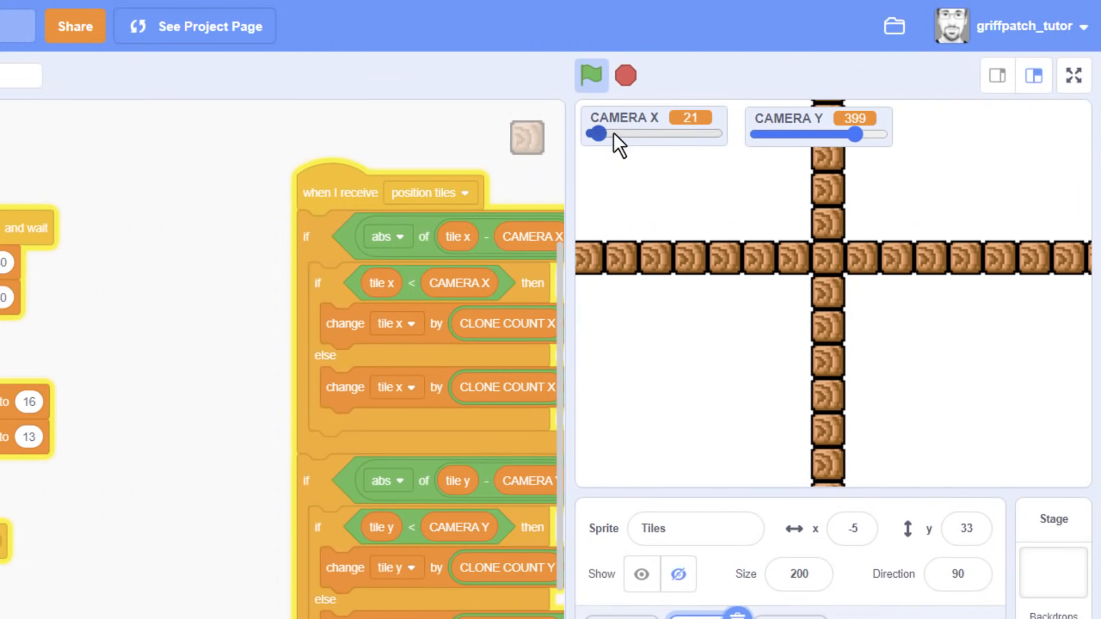
{"action": "left_click_drag", "start_coordinate": [857, 134], "coordinate": [758, 134]}
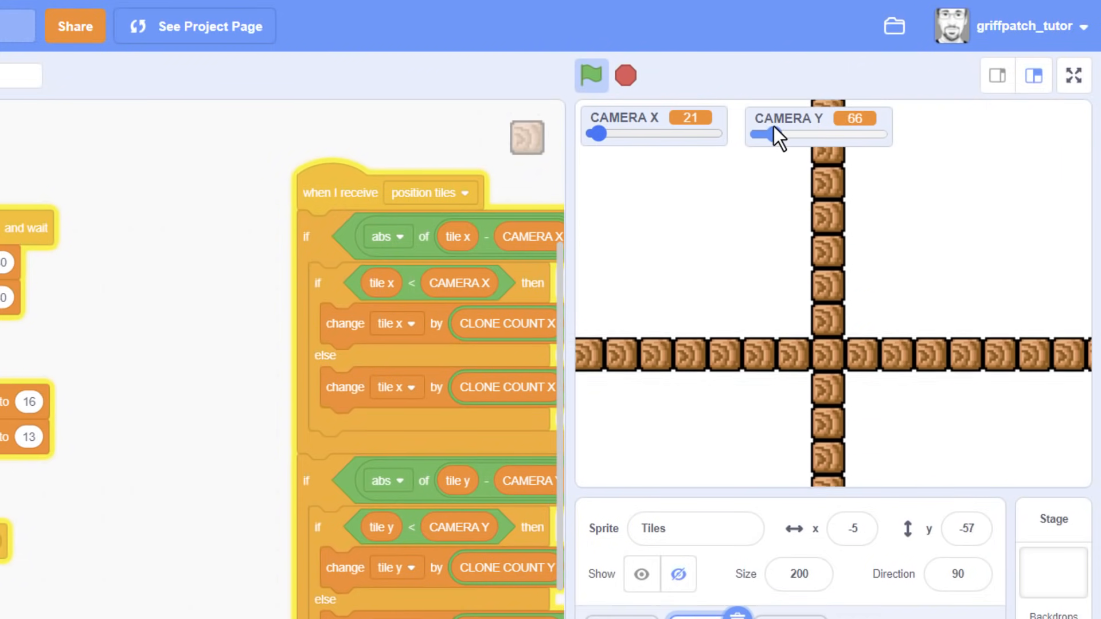
{"action": "left_click_drag", "start_coordinate": [597, 134], "coordinate": [655, 134]}
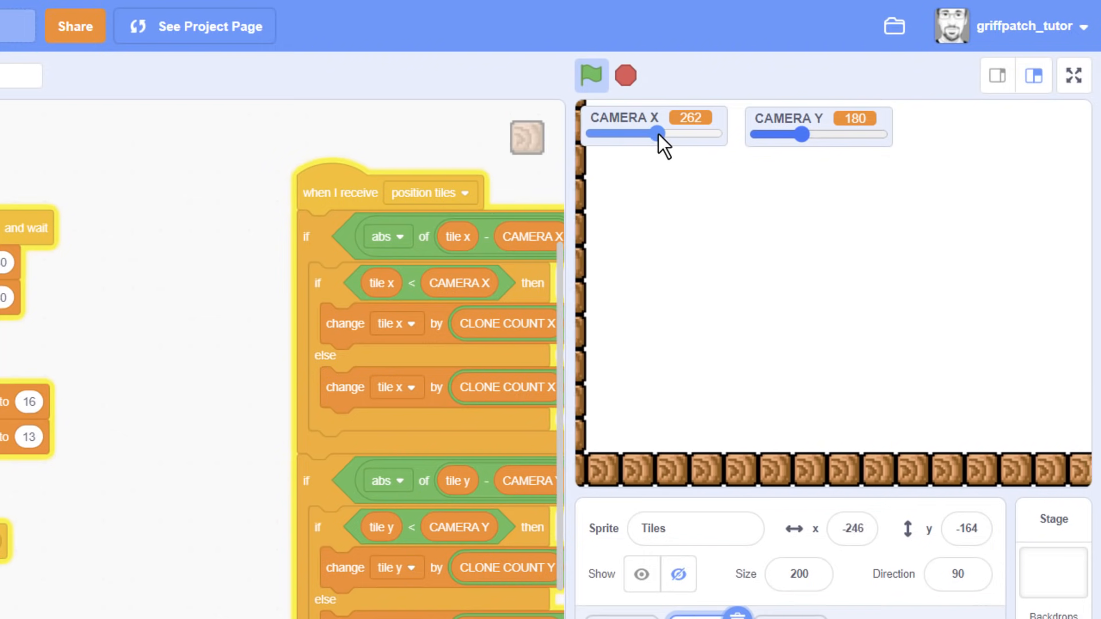
{"action": "left_click_drag", "start_coordinate": [656, 133], "coordinate": [696, 133]}
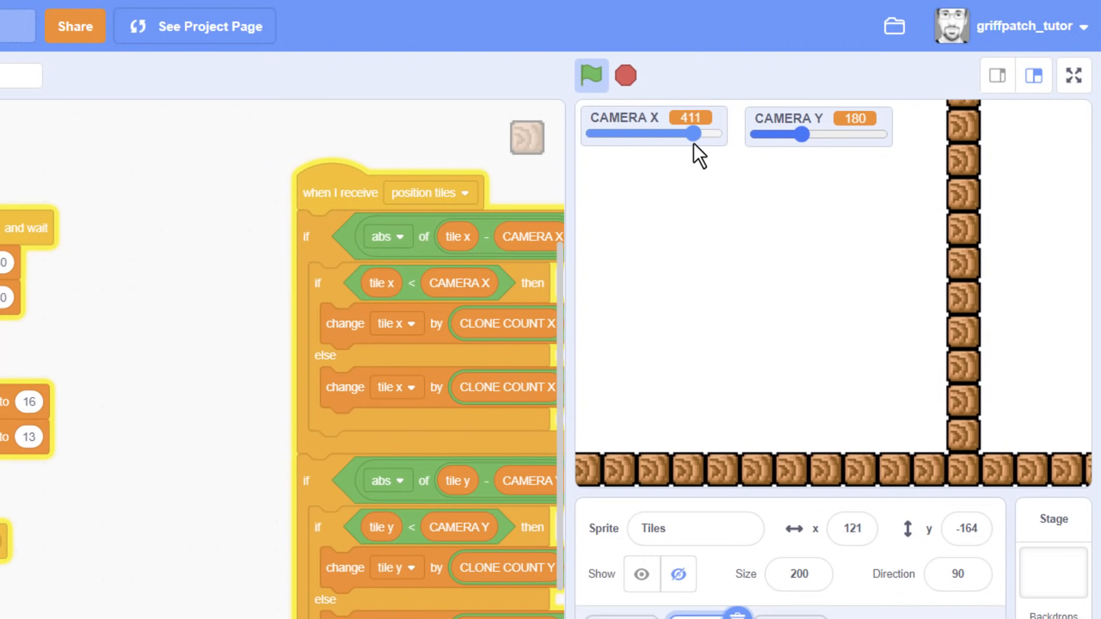
{"action": "left_click_drag", "start_coordinate": [695, 133], "coordinate": [635, 133]}
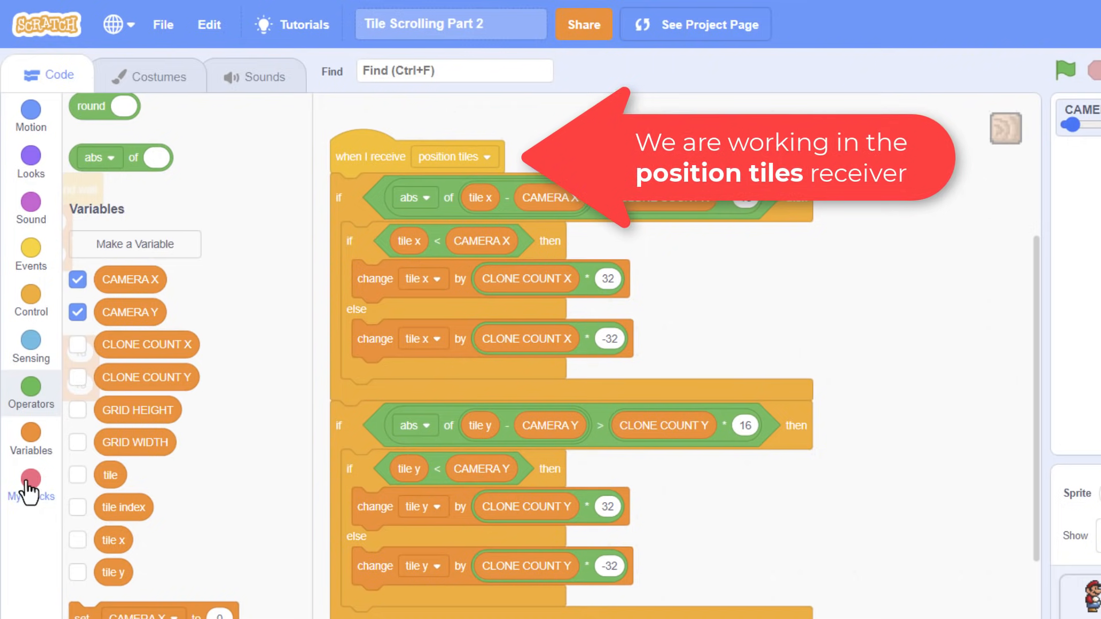
Make a custom block 'loop tile x' with number input 'tile skip', running without screen refresh
{"action": "left_click", "coordinate": [28, 484]}
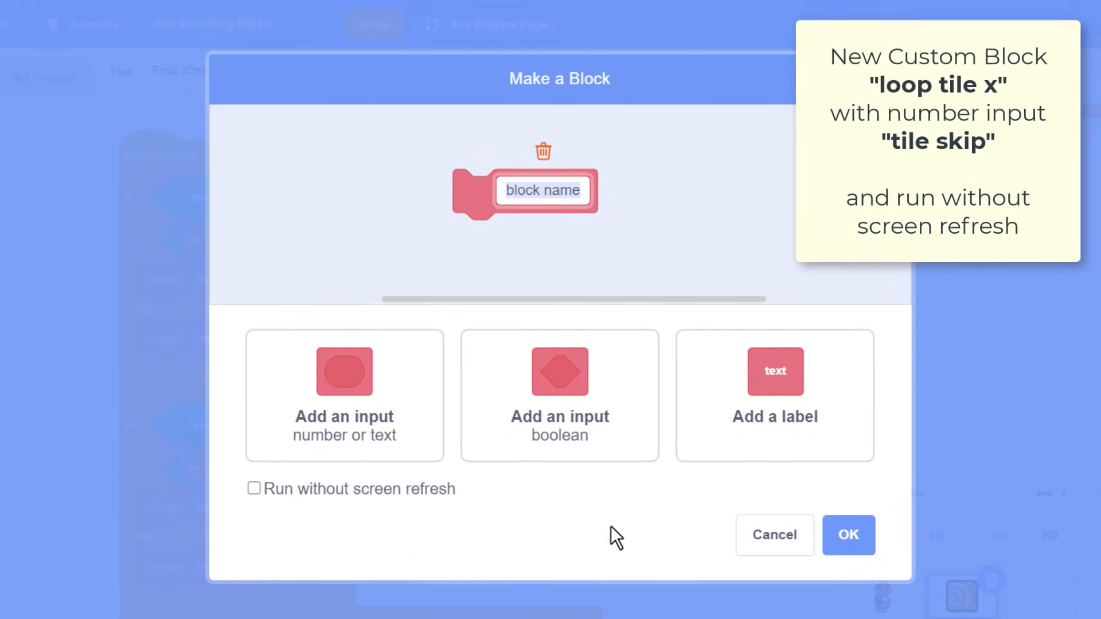
{"action": "type", "text": "loop tile"}
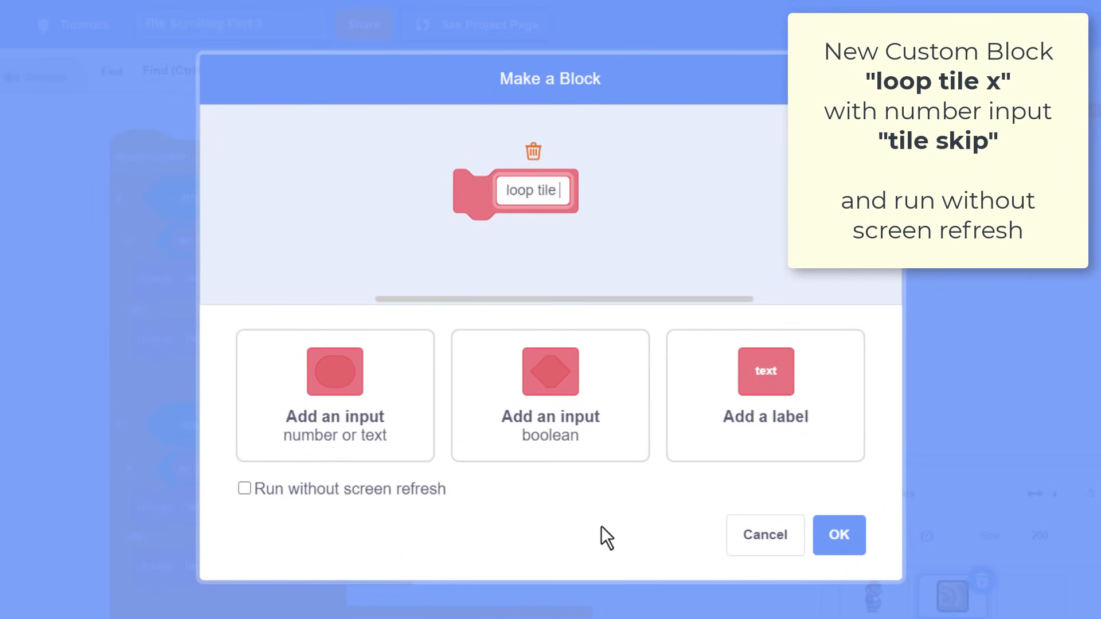
{"action": "left_click", "coordinate": [244, 488]}
{"action": "type", "text": "tile s"}
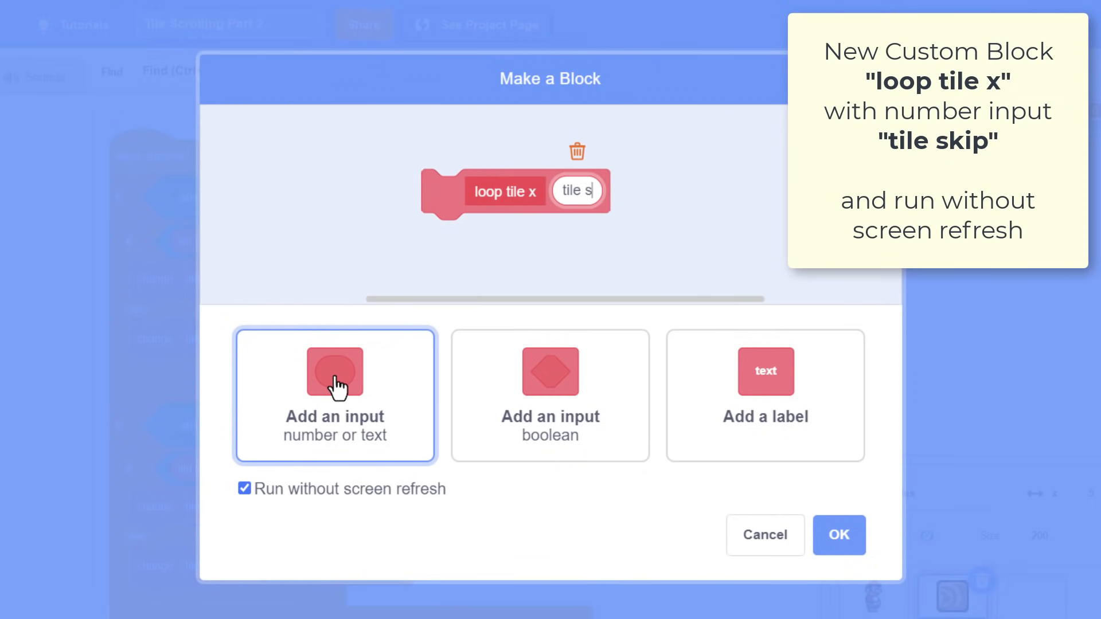
{"action": "type", "text": "kip"}
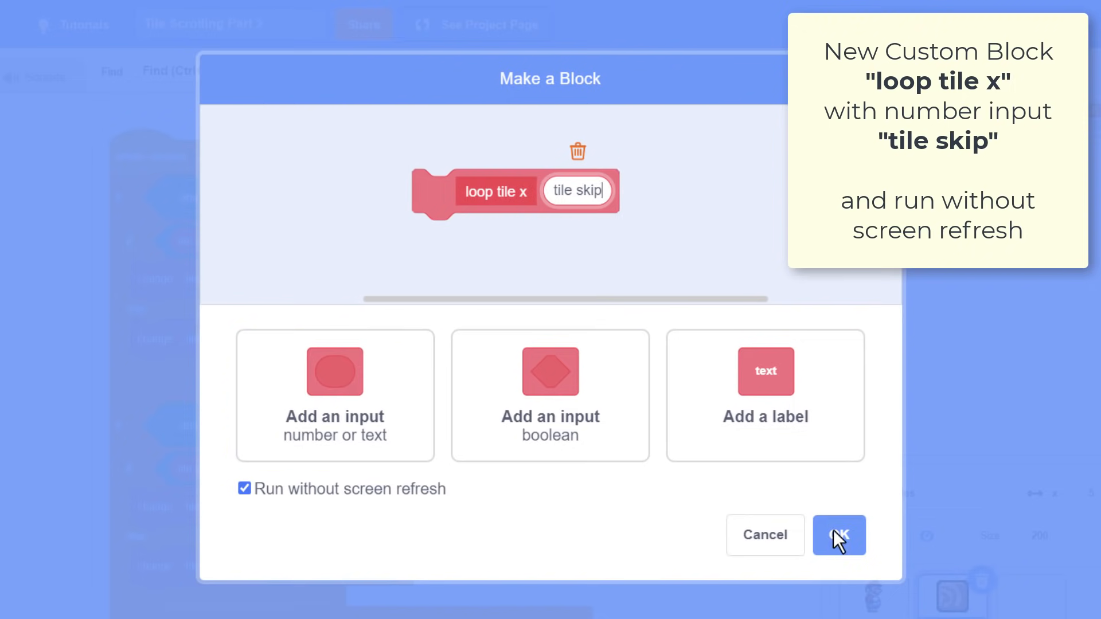
{"action": "left_click", "coordinate": [839, 535]}
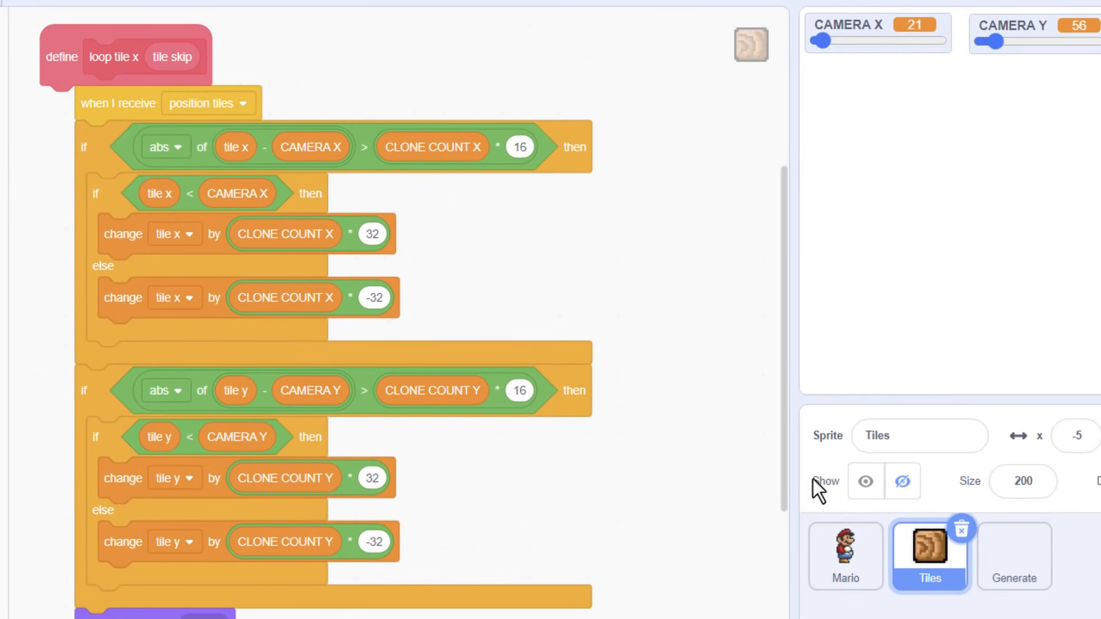
Define loop tile x as change tile x by tile skip * 32 and call it with CLONE COUNT X in both branches
{"action": "left_click_drag", "start_coordinate": [112, 57], "coordinate": [713, 181]}
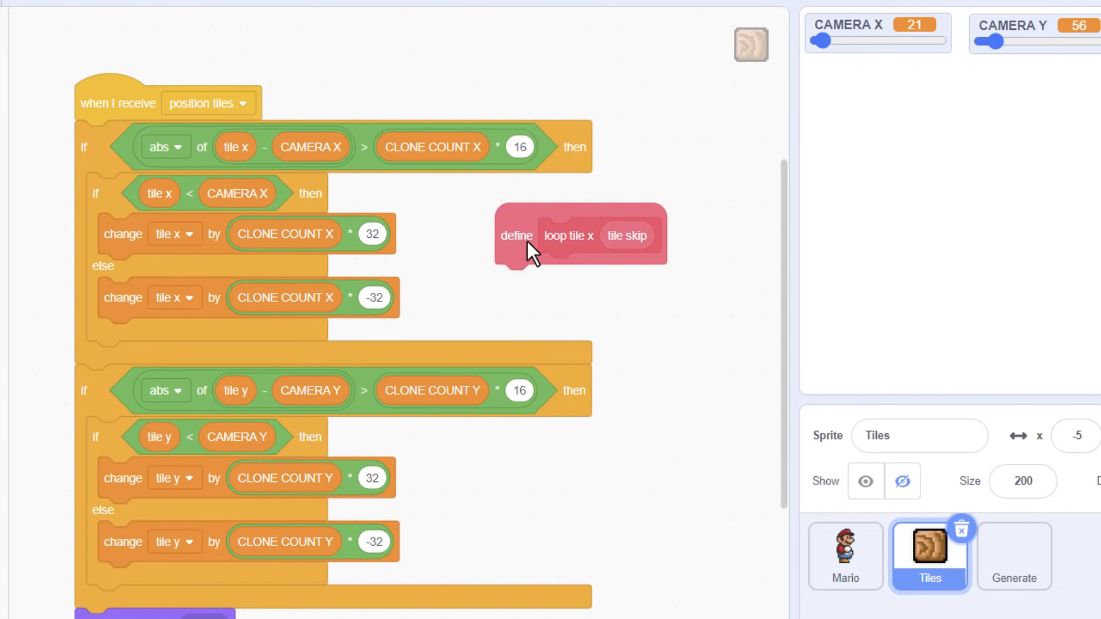
{"action": "mouse_move", "coordinate": [126, 221]}
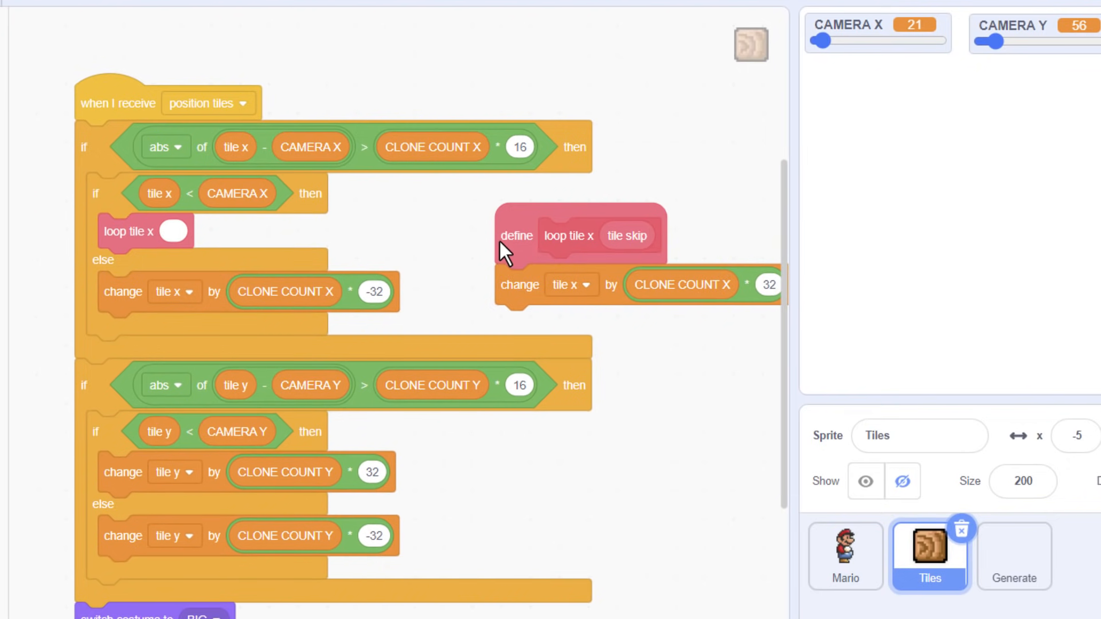
{"action": "mouse_move", "coordinate": [675, 288]}
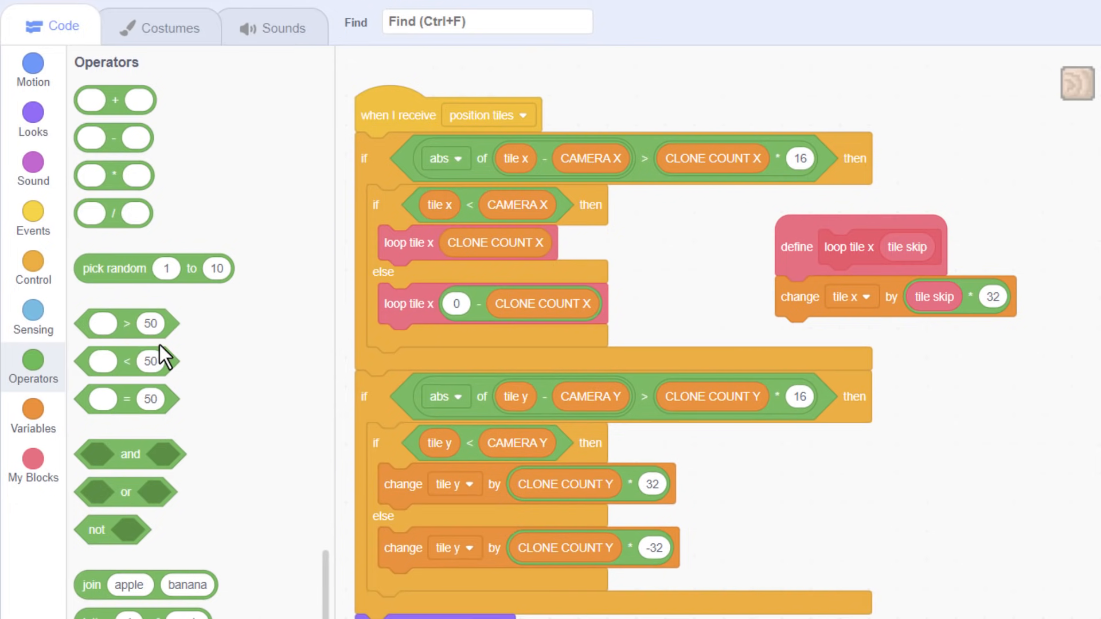
{"action": "left_click", "coordinate": [34, 463]}
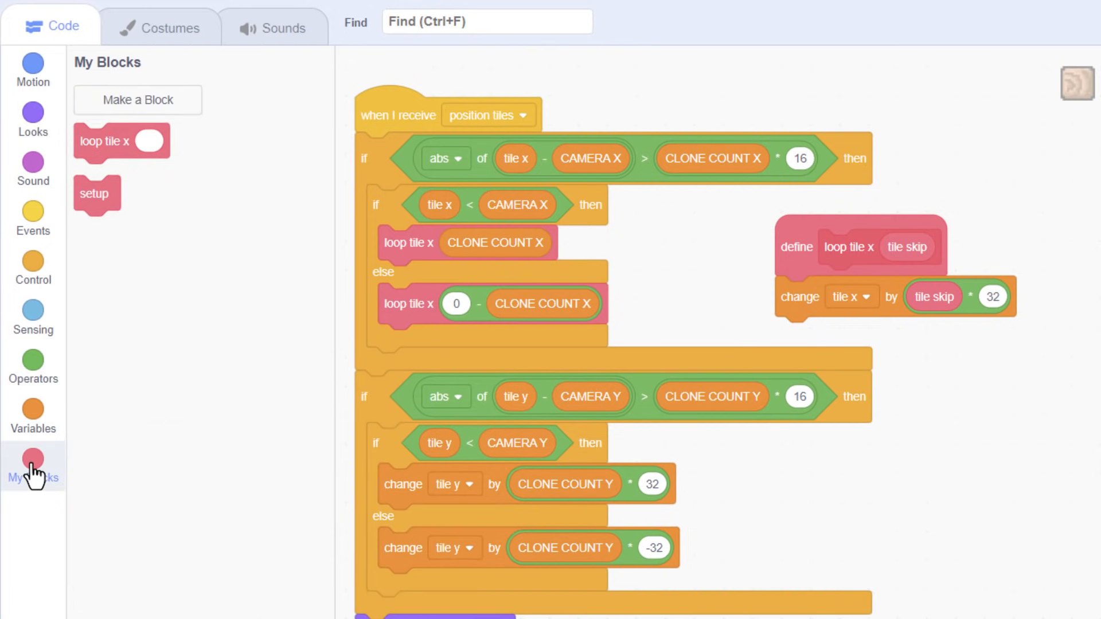
Make a second custom block 'loop tile y' with a number input 'tile skip'
{"action": "left_click", "coordinate": [138, 100]}
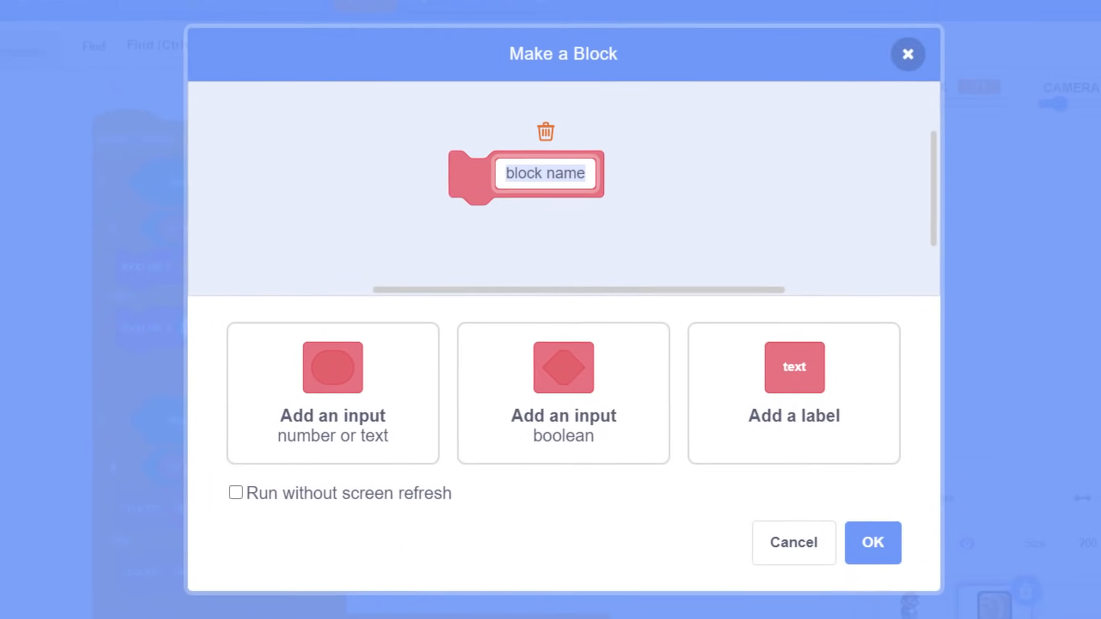
{"action": "type", "text": "loop tile"}
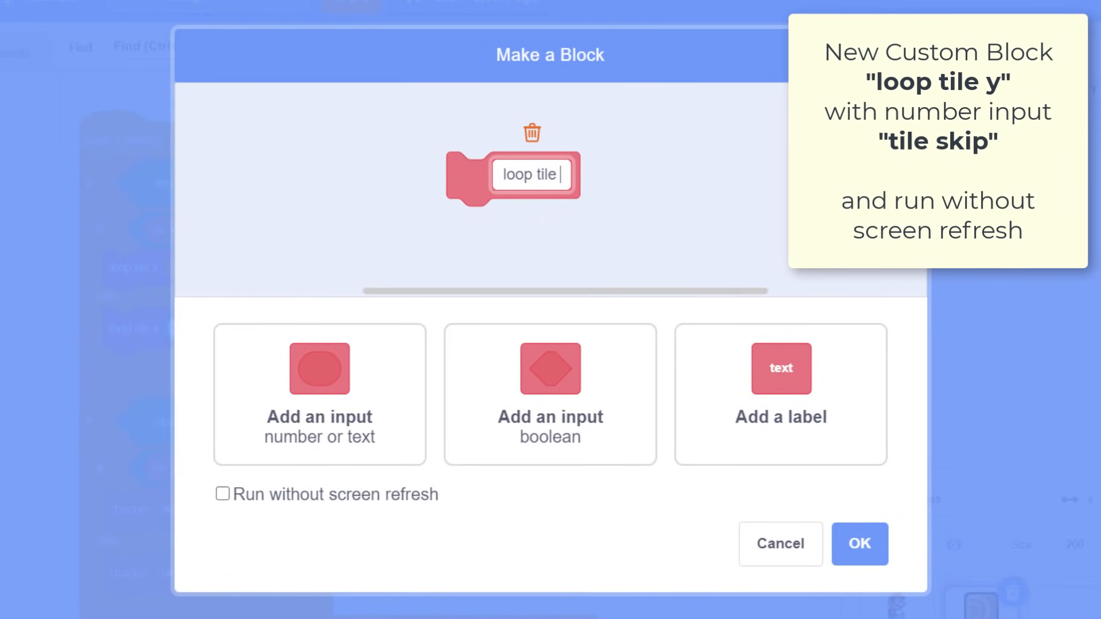
{"action": "left_click", "coordinate": [319, 368]}
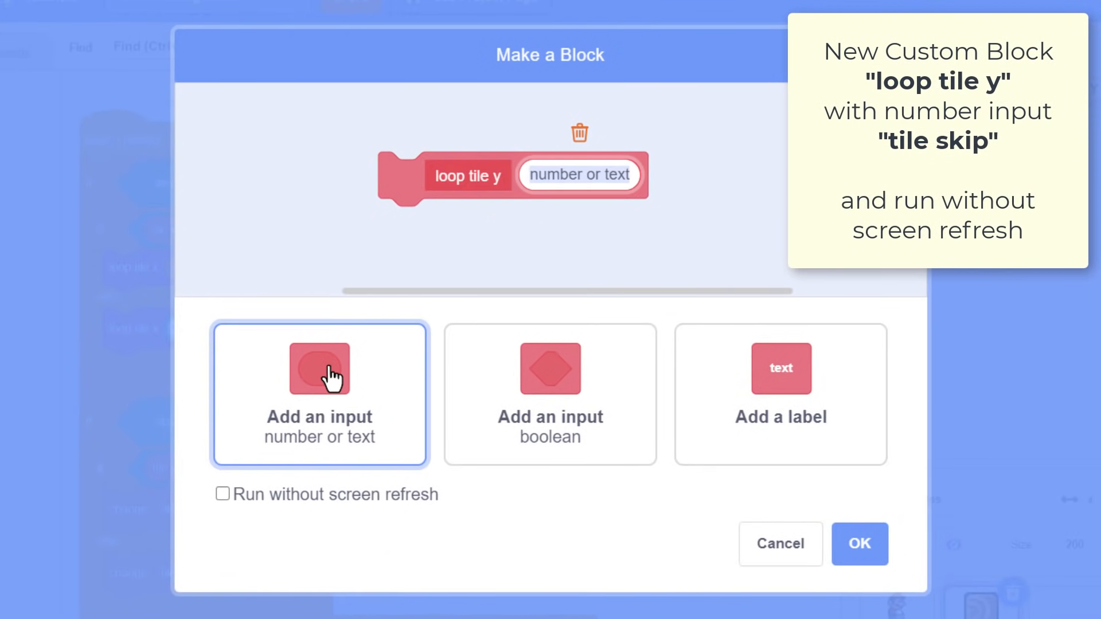
{"action": "type", "text": "tile skip"}
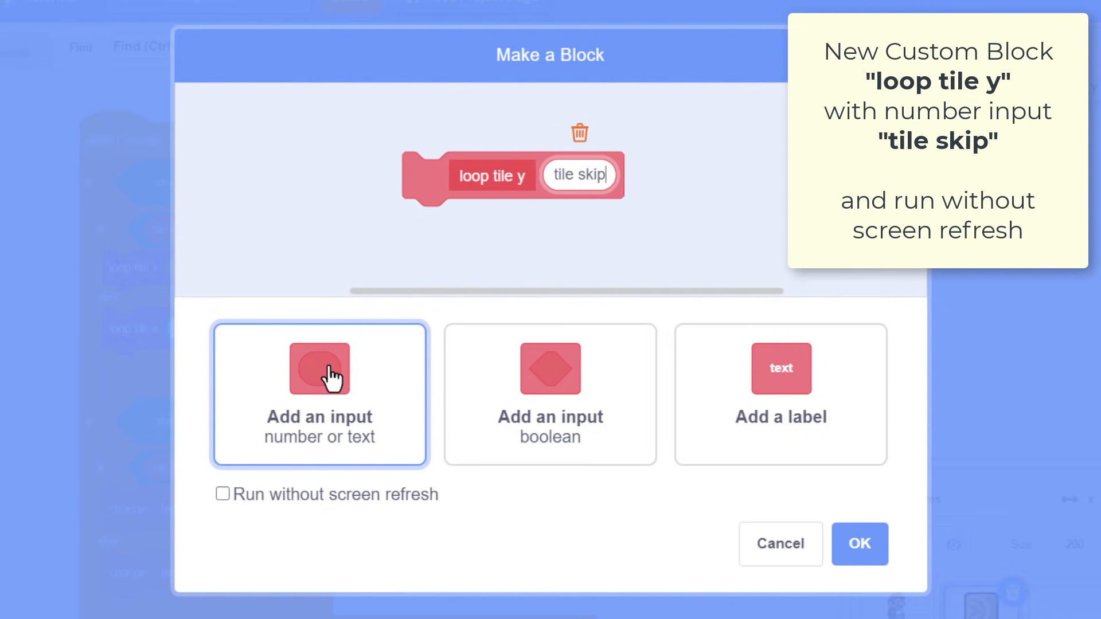
{"action": "left_click", "coordinate": [859, 544]}
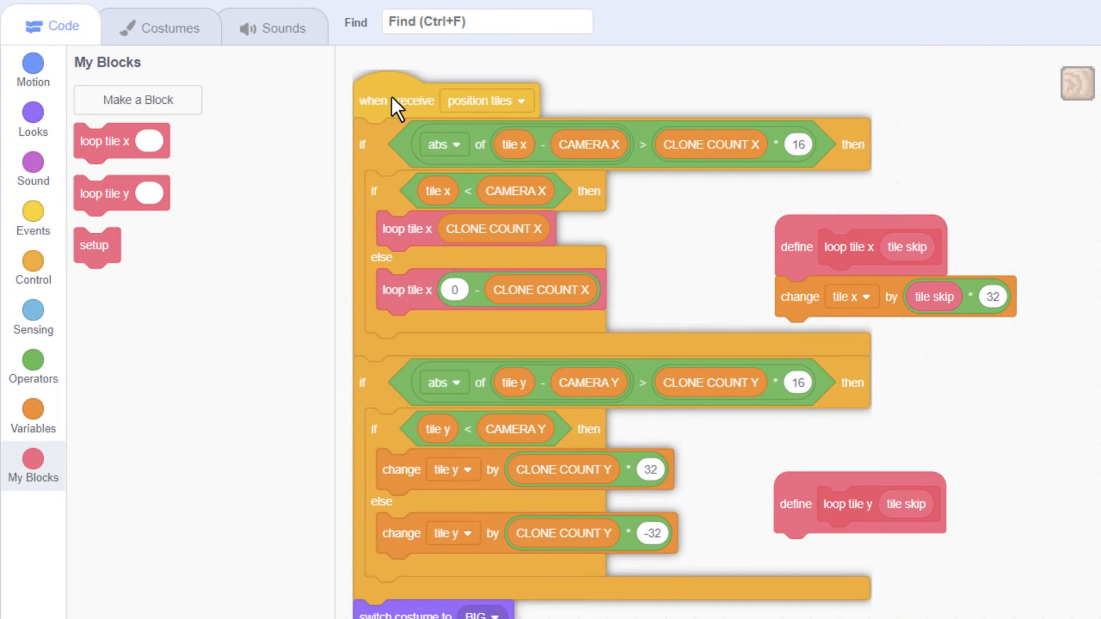
Define loop tile y as change tile y by tile skip * 32 and call it with CLONE COUNT Y in both vertical branches
{"action": "left_click_drag", "start_coordinate": [400, 469], "coordinate": [751, 566]}
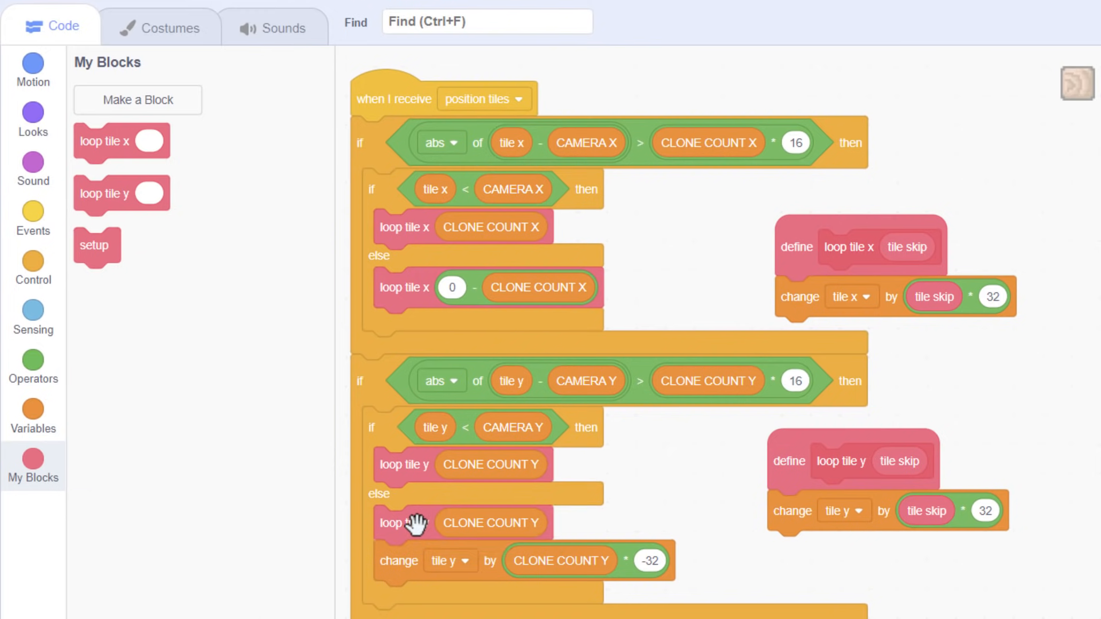
{"action": "left_click", "coordinate": [33, 365]}
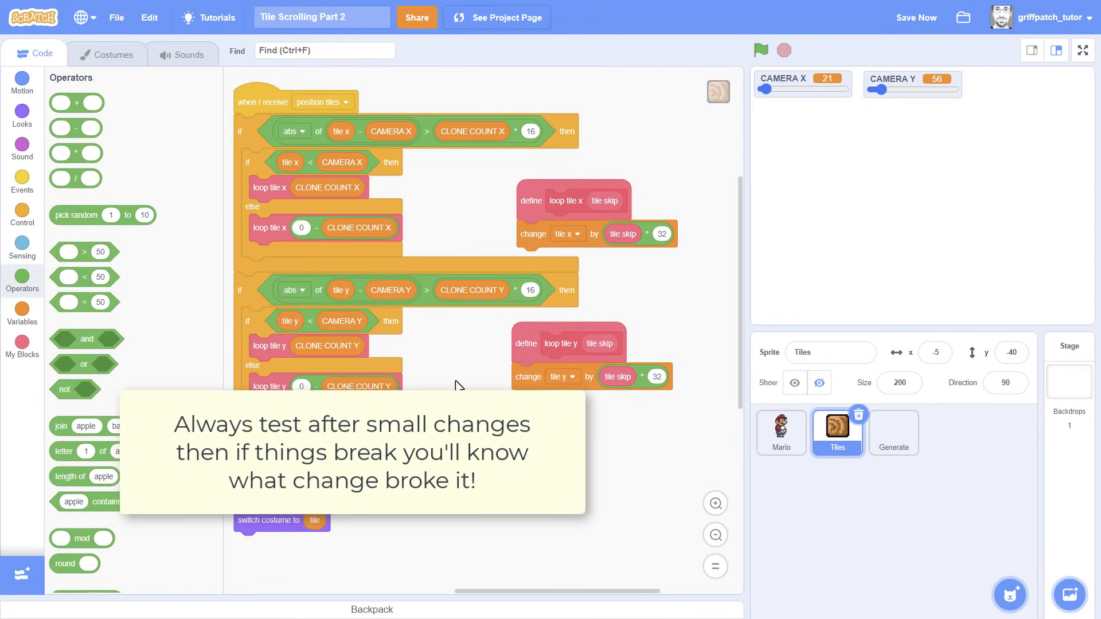
Slide CAMERA X to confirm the refactored tiles still pan along the level
{"action": "left_click_drag", "start_coordinate": [767, 90], "coordinate": [812, 89]}
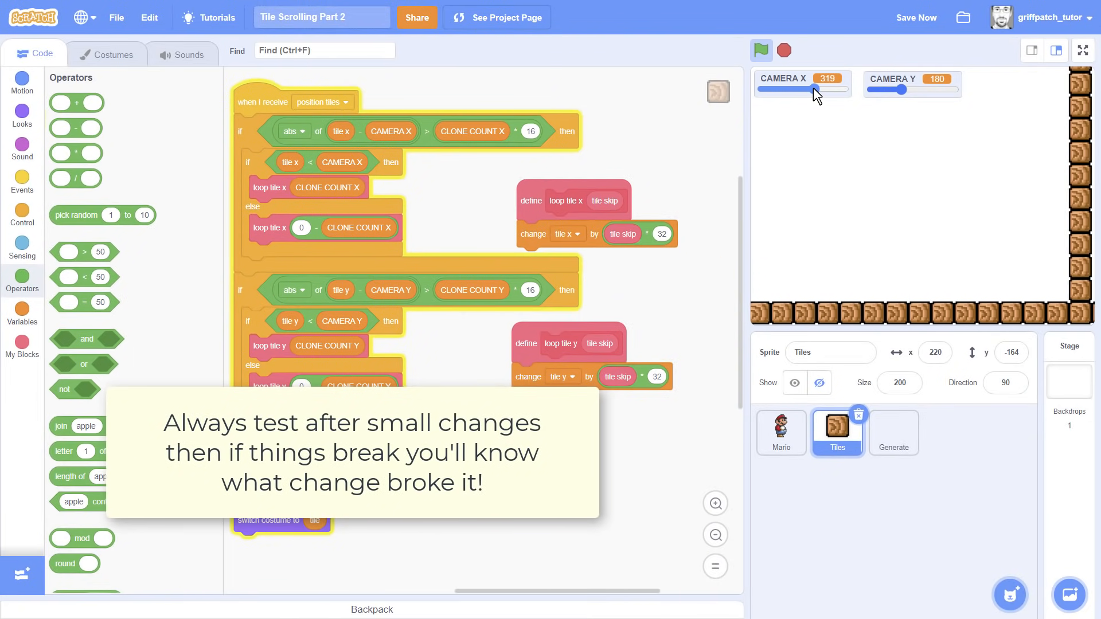
{"action": "left_click_drag", "start_coordinate": [905, 90], "coordinate": [944, 89]}
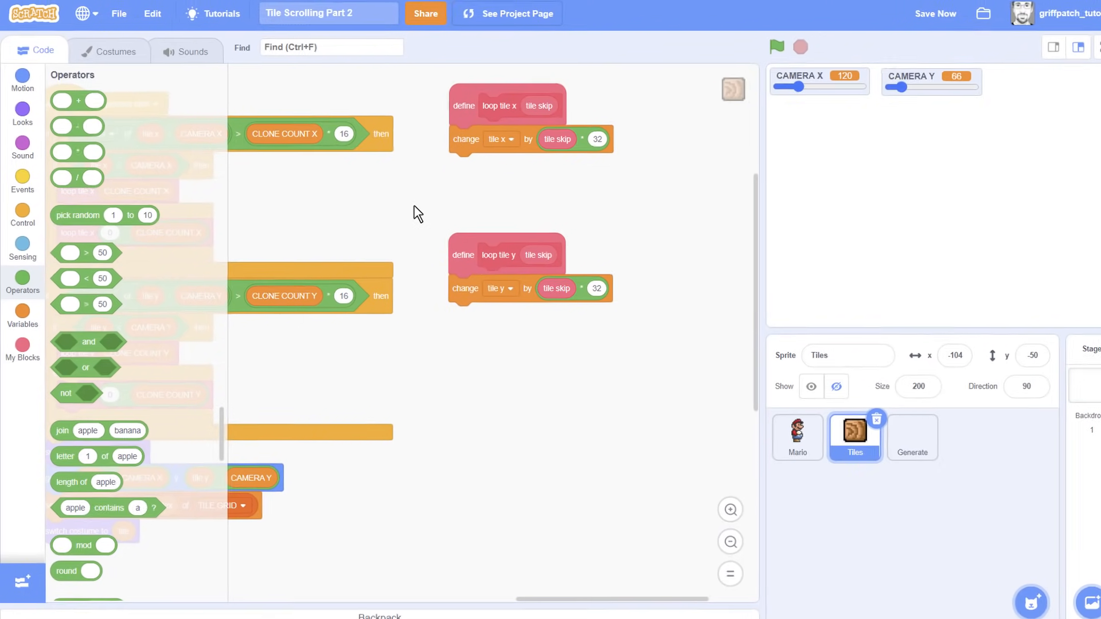
Add a change tile index by tile skip block under define loop tile y
{"action": "left_click", "coordinate": [22, 314]}
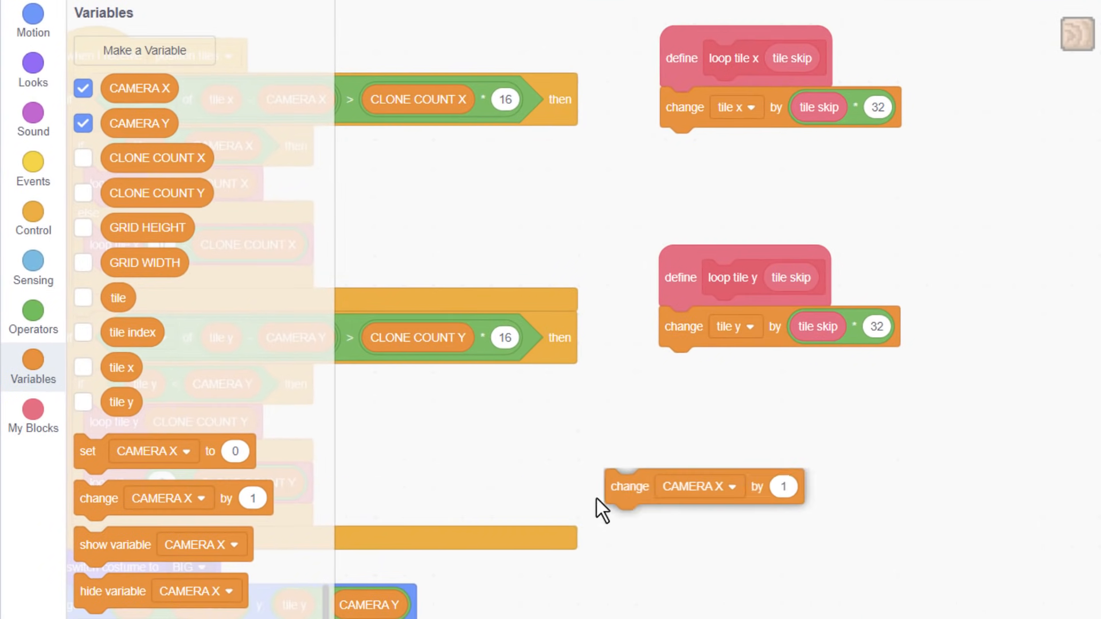
{"action": "left_click", "coordinate": [752, 363]}
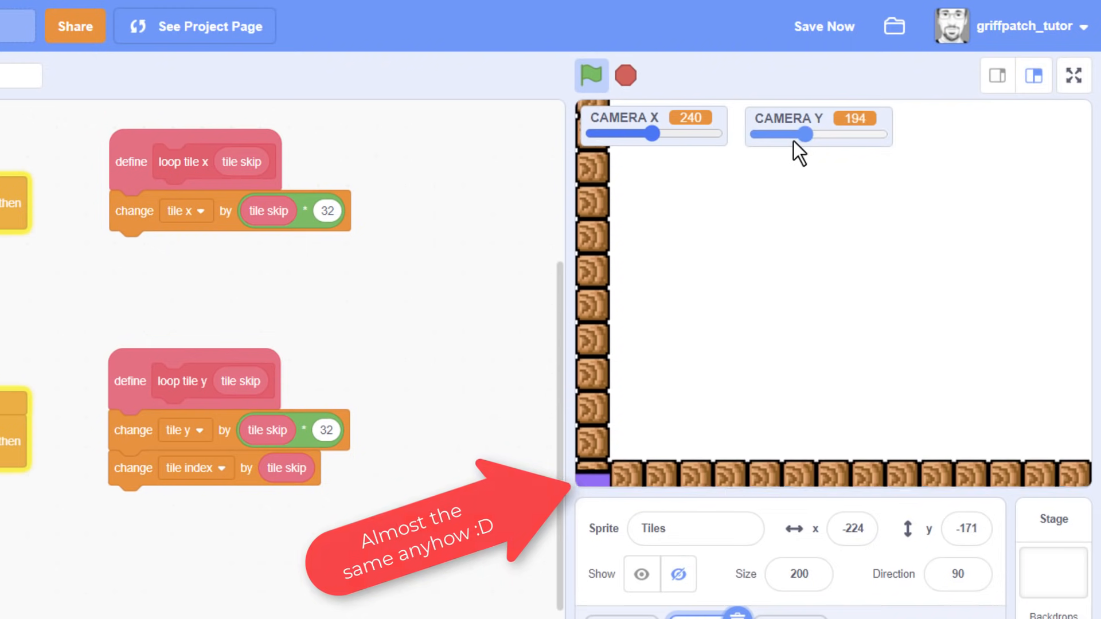
Slide CAMERA Y up and down to confirm wall rows appear at the top and bottom edges
{"action": "left_click_drag", "start_coordinate": [797, 132], "coordinate": [874, 132]}
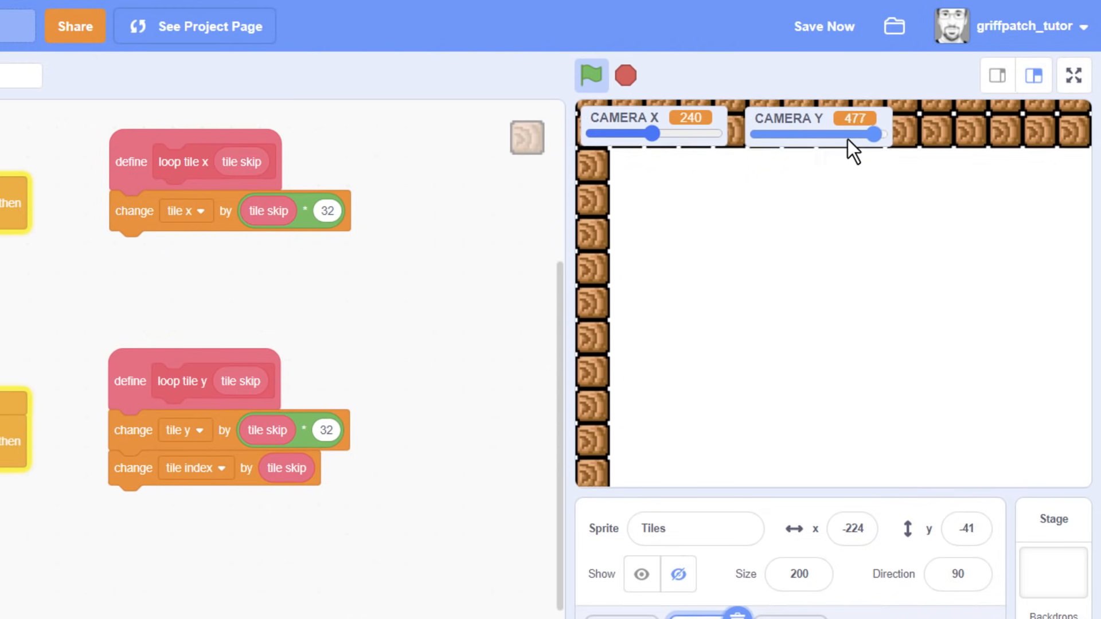
{"action": "left_click_drag", "start_coordinate": [874, 133], "coordinate": [883, 133]}
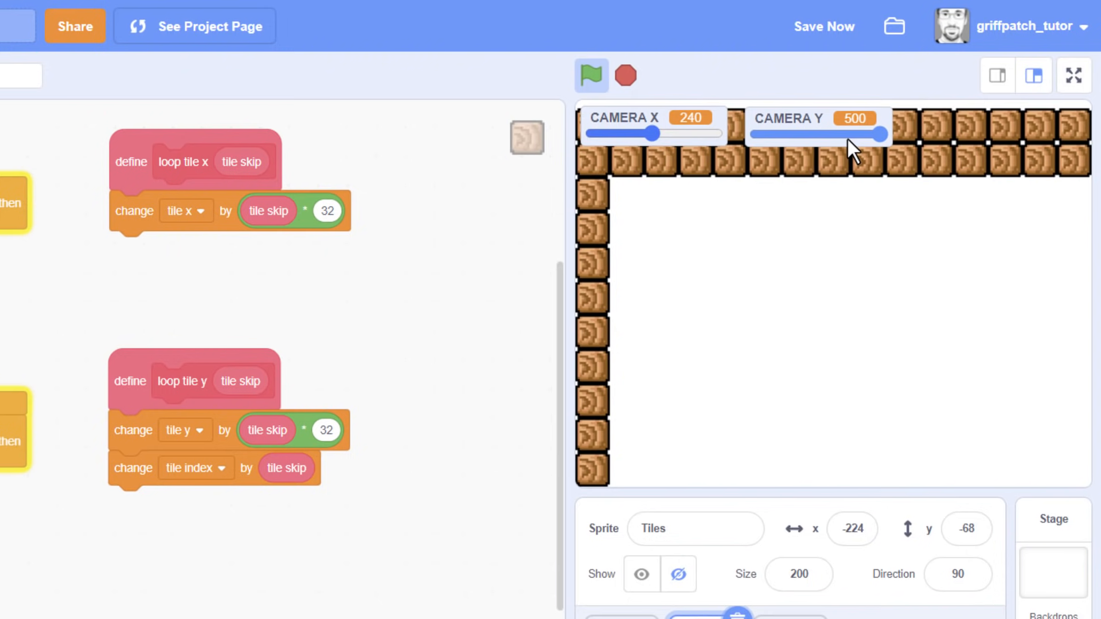
{"action": "left_click_drag", "start_coordinate": [883, 133], "coordinate": [770, 133]}
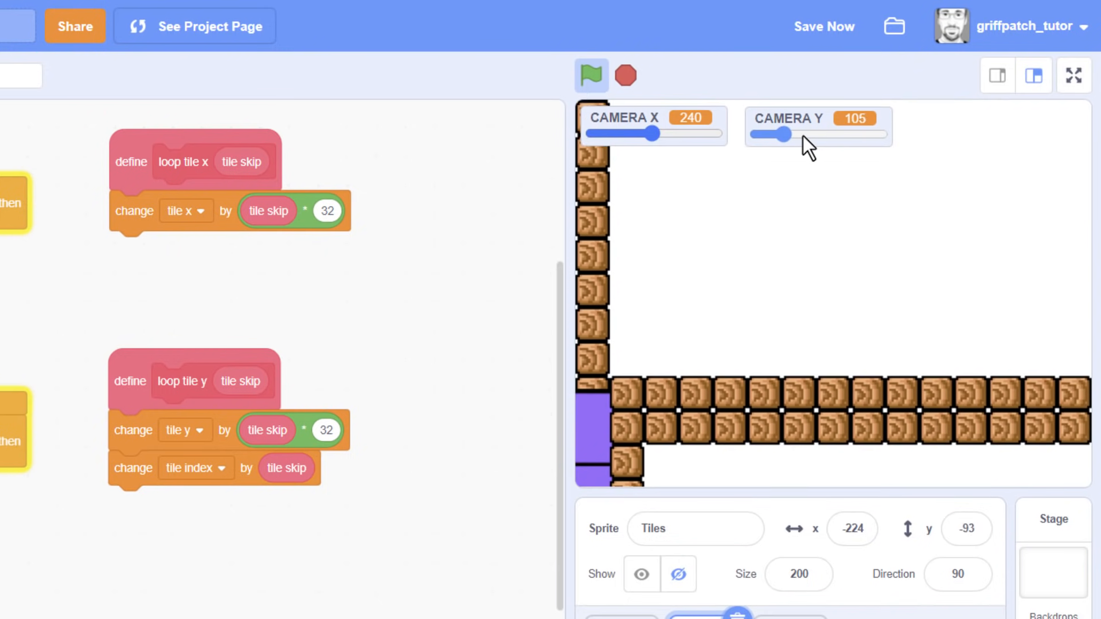
{"action": "left_click_drag", "start_coordinate": [778, 135], "coordinate": [811, 136]}
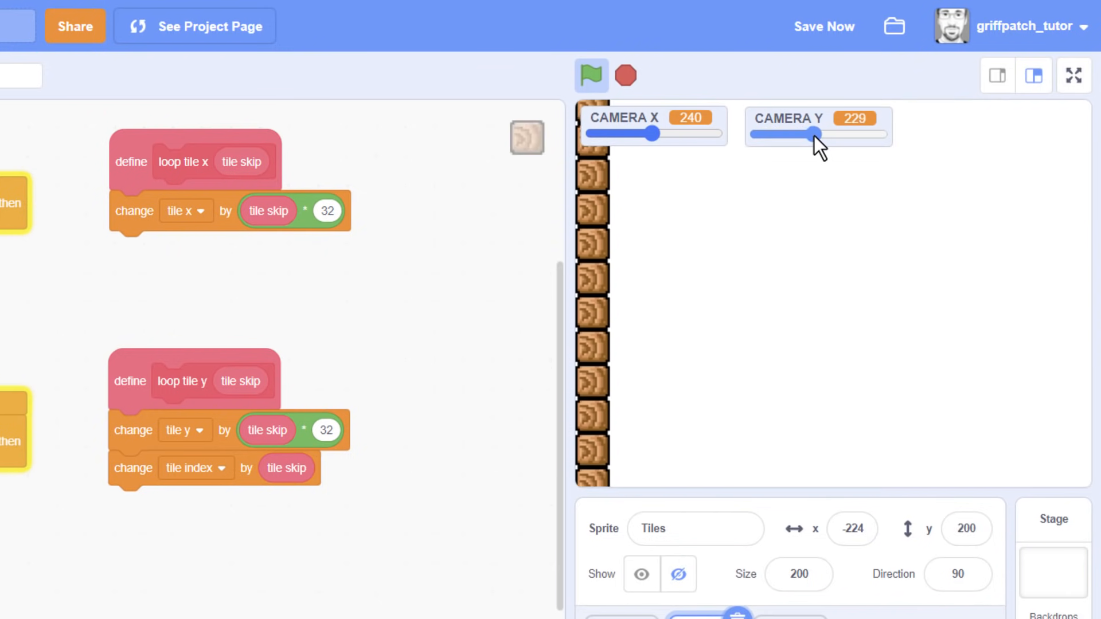
{"action": "left_click_drag", "start_coordinate": [811, 133], "coordinate": [874, 133]}
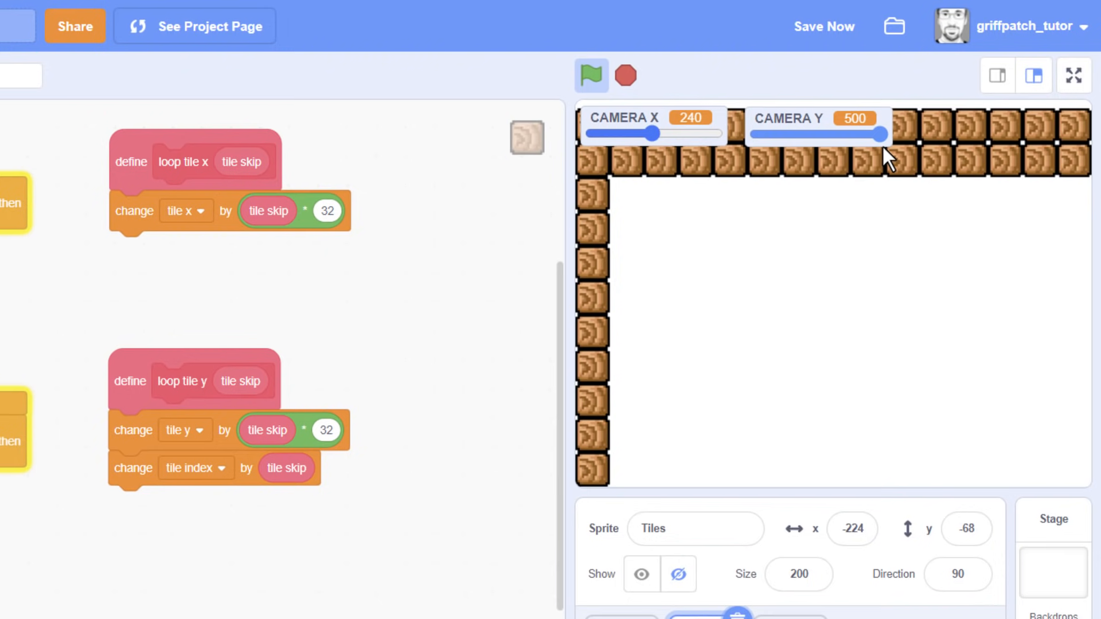
{"action": "left_click_drag", "start_coordinate": [883, 134], "coordinate": [771, 133]}
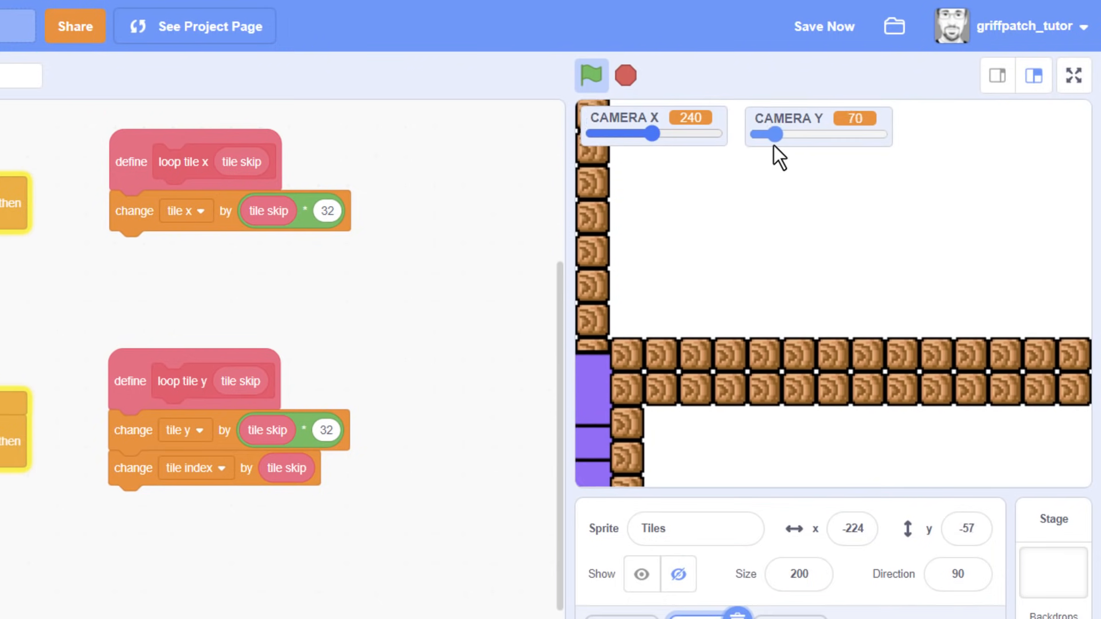
{"action": "left_click_drag", "start_coordinate": [774, 134], "coordinate": [874, 134]}
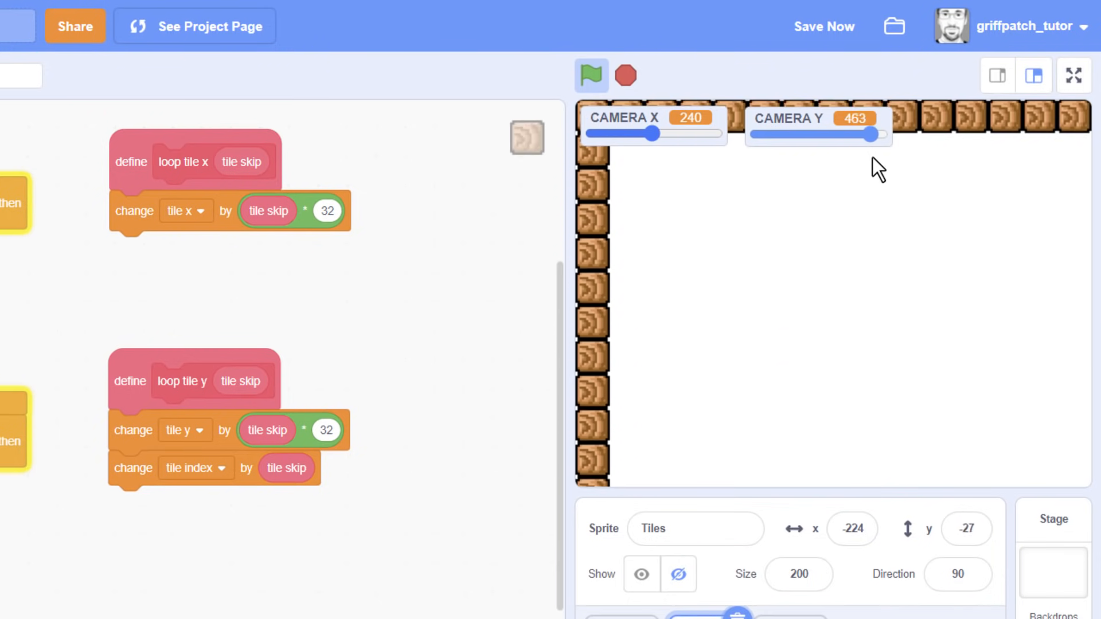
{"action": "left_click_drag", "start_coordinate": [853, 135], "coordinate": [881, 134]}
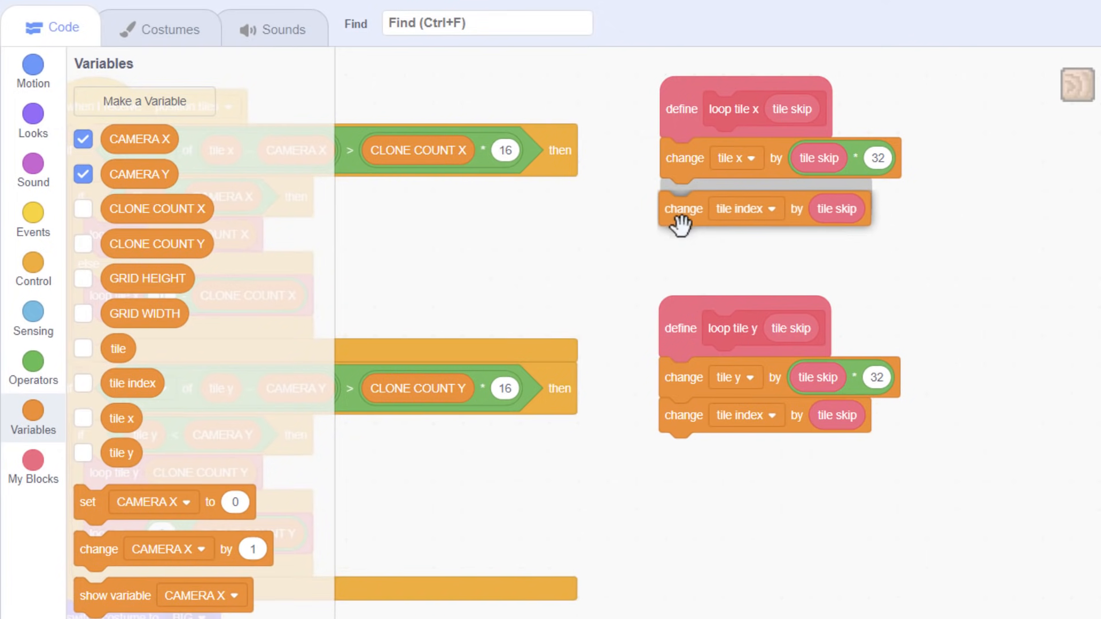
Change tile index by tile skip × GRID HEIGHT inside loop tile x
{"action": "left_click_drag", "start_coordinate": [684, 208], "coordinate": [684, 196]}
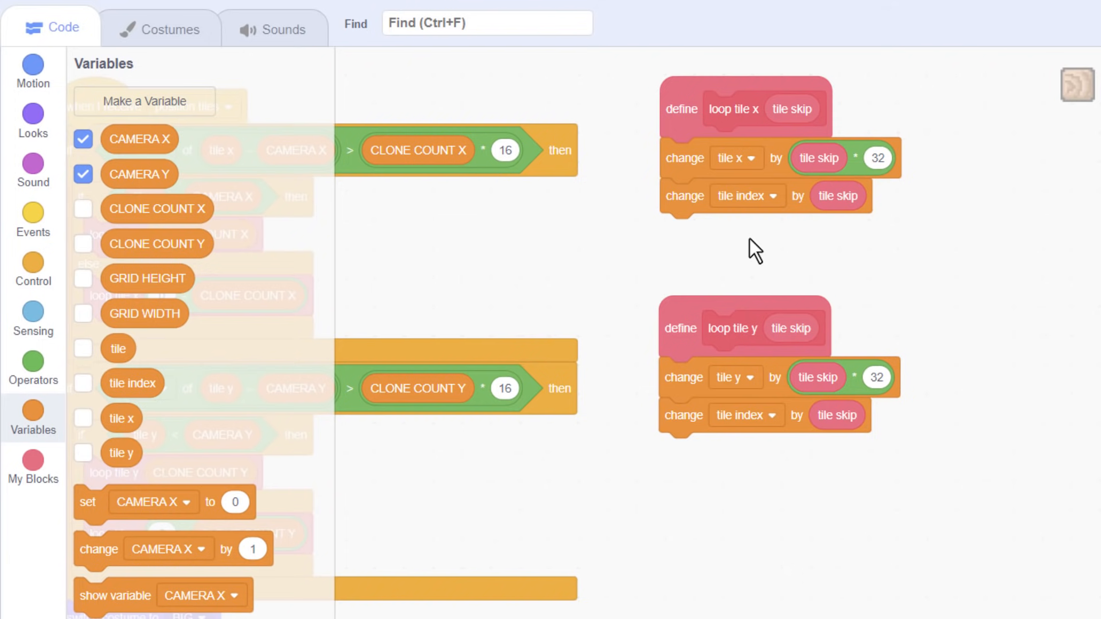
{"action": "left_click", "coordinate": [33, 368]}
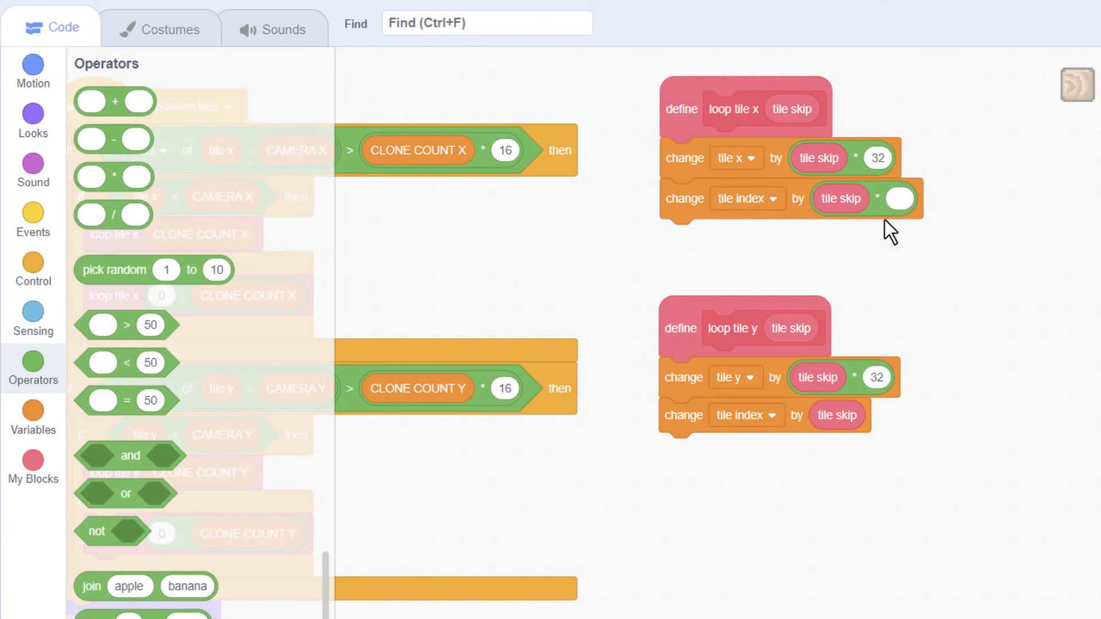
{"action": "left_click", "coordinate": [33, 417]}
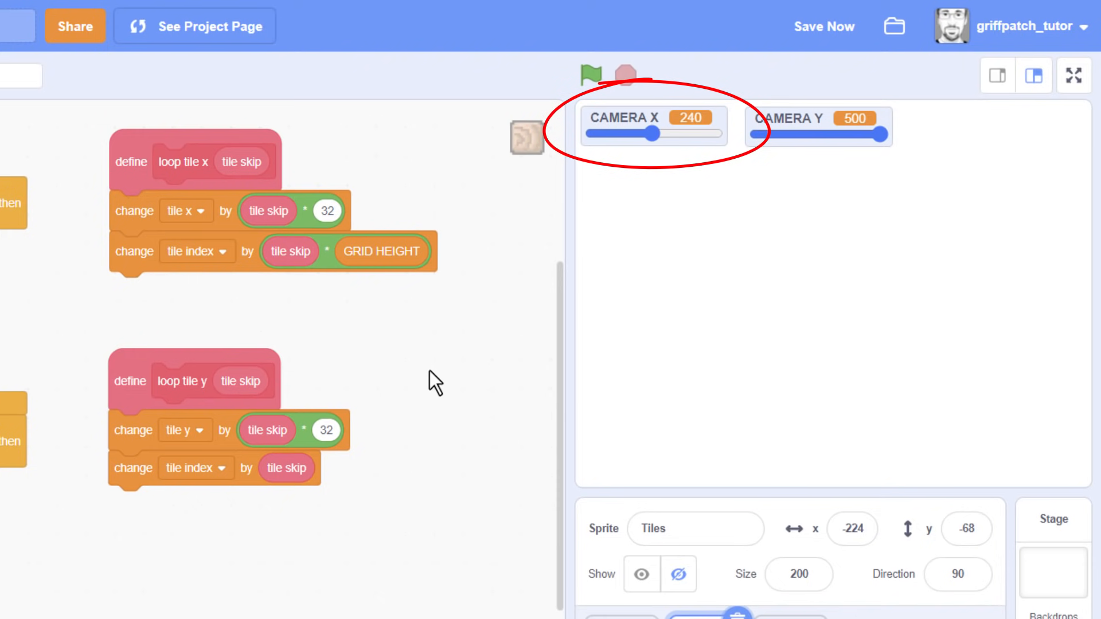
Give the CAMERA X monitor a slider range of 0 to 1000
{"action": "right_click", "coordinate": [636, 119]}
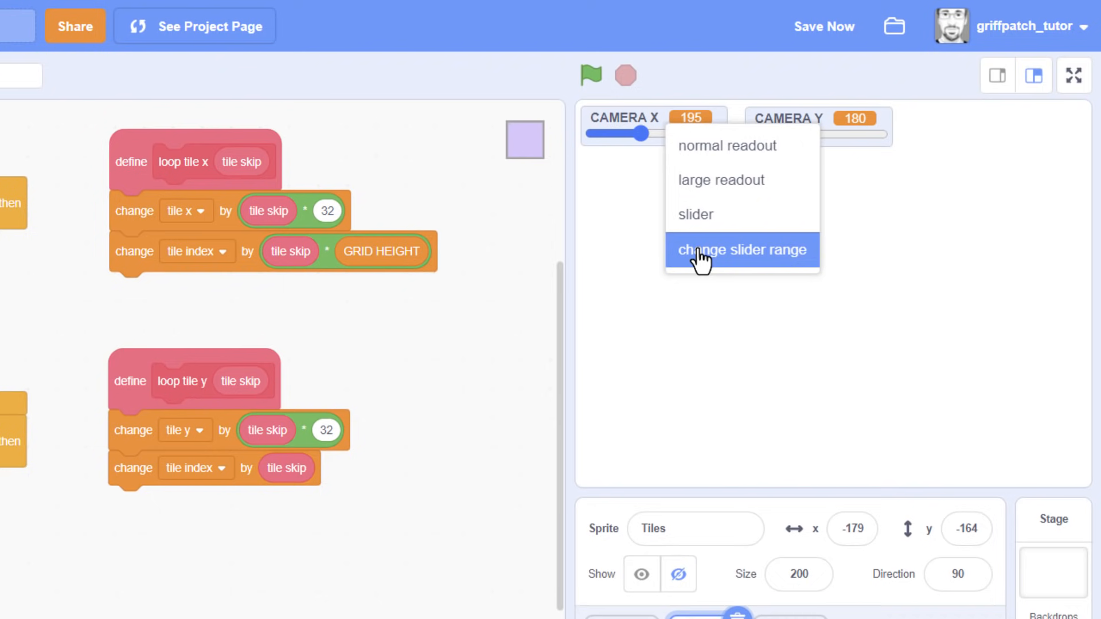
{"action": "left_click", "coordinate": [741, 250]}
{"action": "type", "text": "1000"}
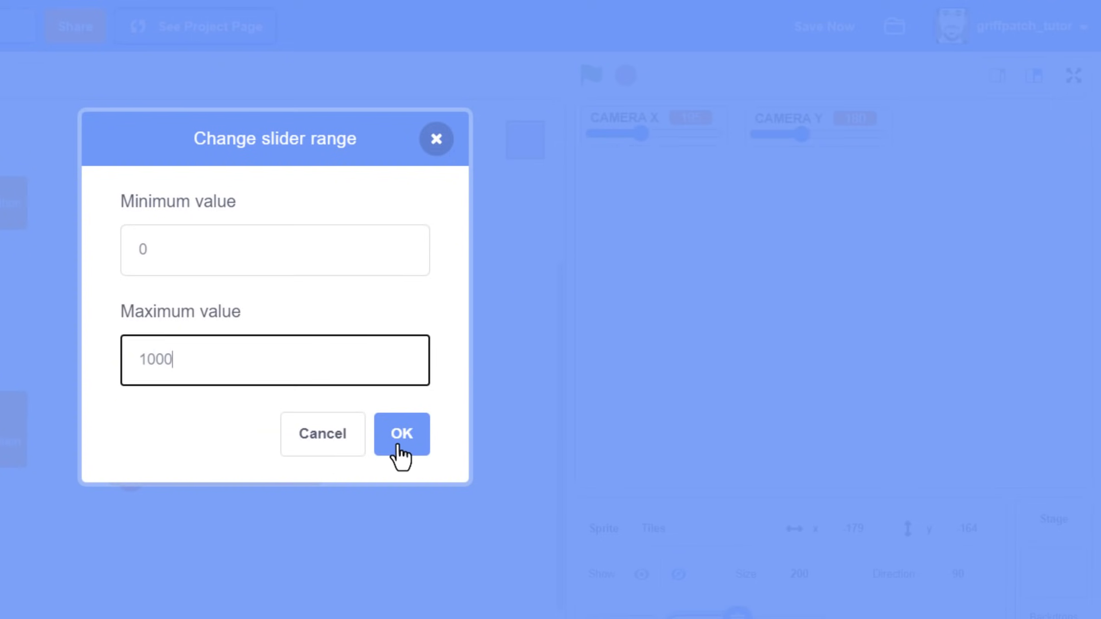
{"action": "left_click", "coordinate": [401, 434]}
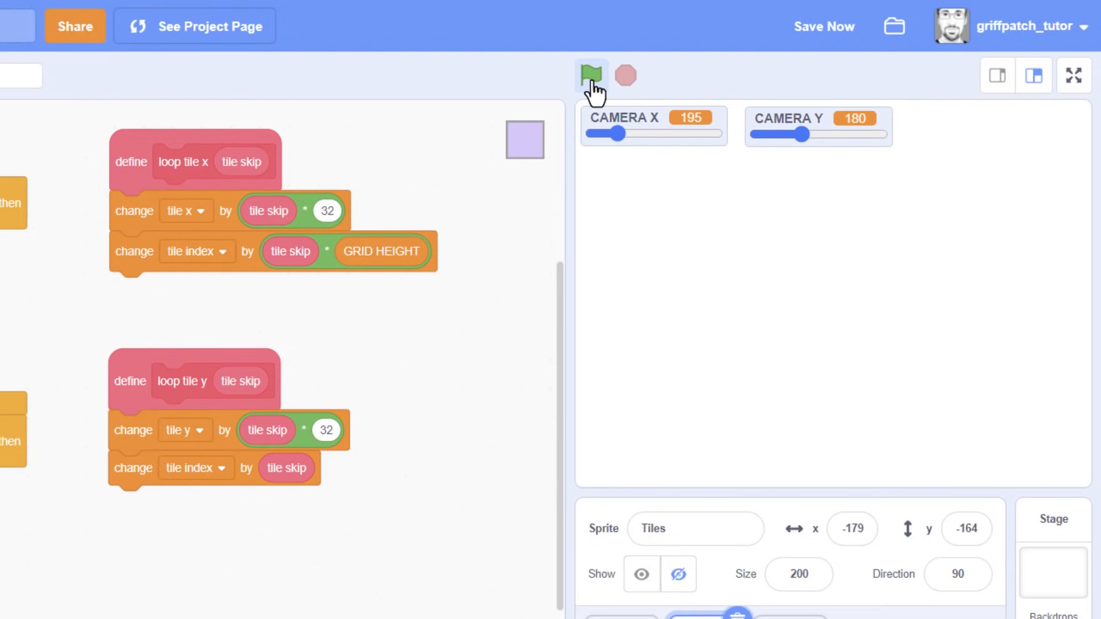
{"action": "left_click_drag", "start_coordinate": [616, 133], "coordinate": [633, 133]}
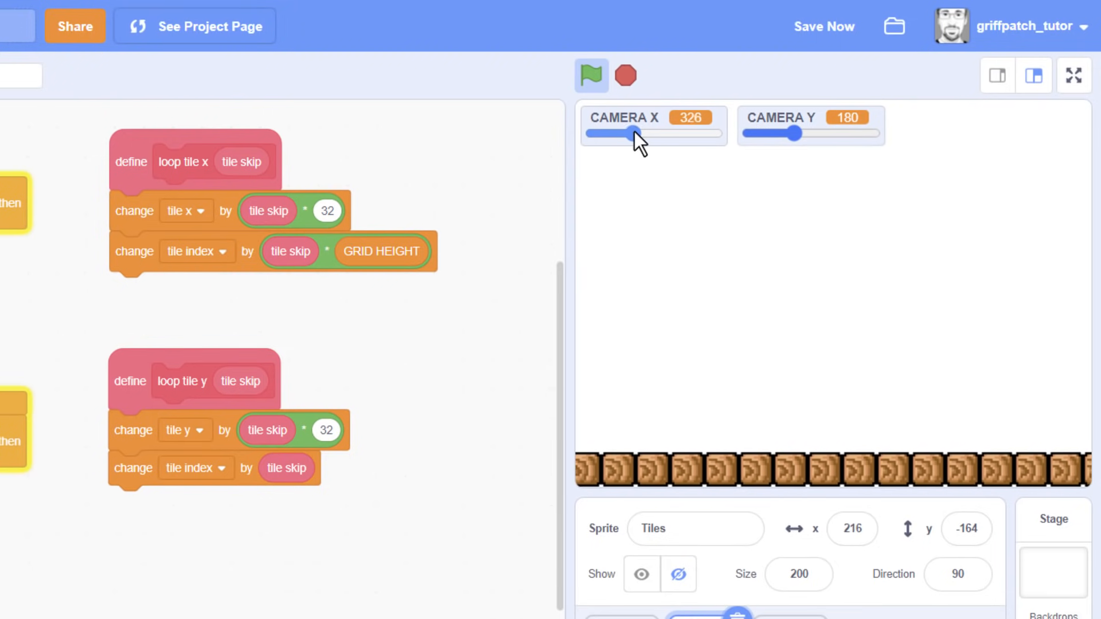
{"action": "left_click_drag", "start_coordinate": [632, 133], "coordinate": [712, 133]}
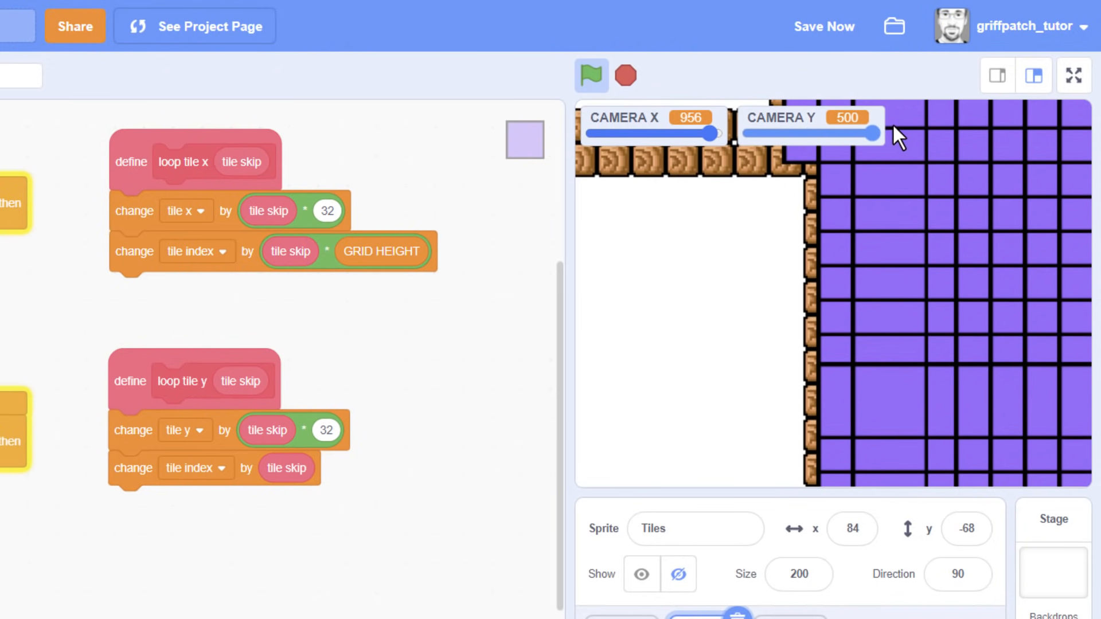
{"action": "left_click_drag", "start_coordinate": [712, 133], "coordinate": [691, 133]}
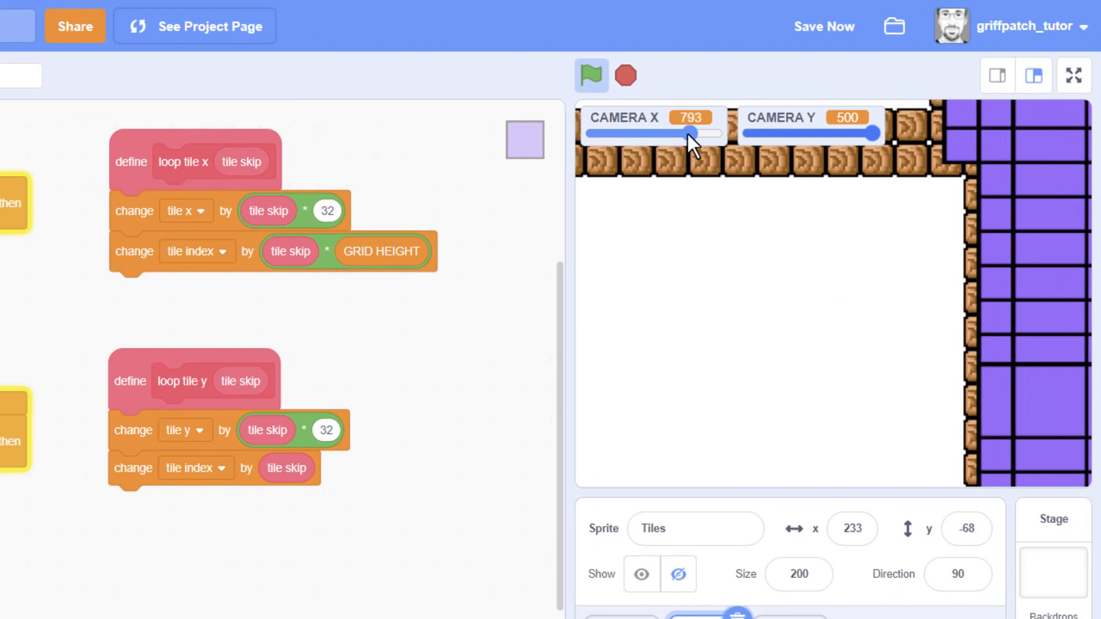
{"action": "left_click_drag", "start_coordinate": [692, 133], "coordinate": [597, 133]}
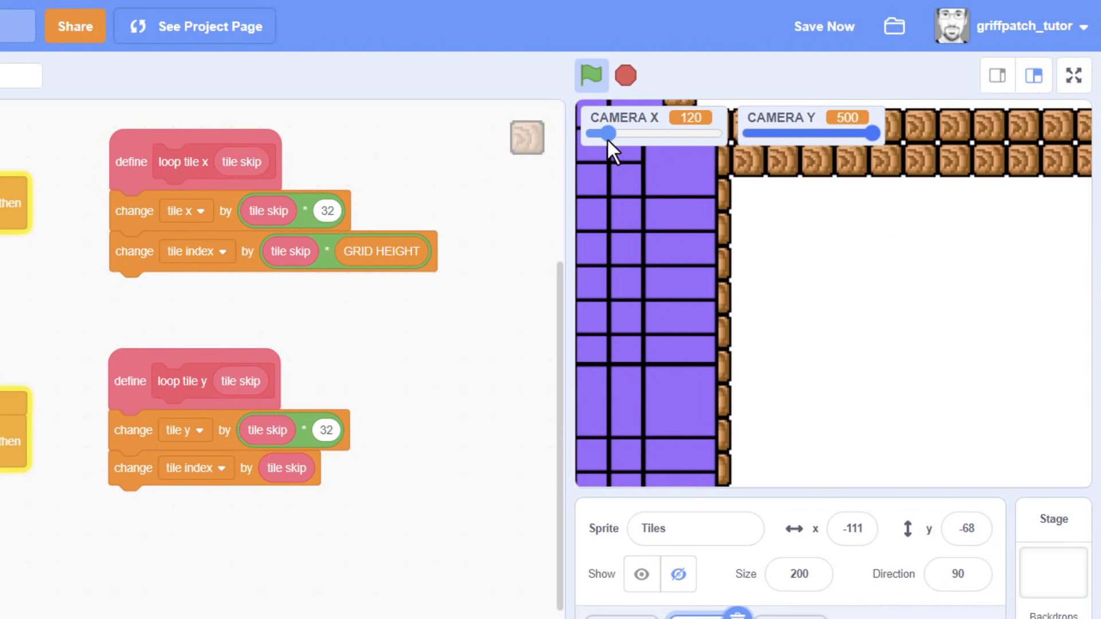
{"action": "left_click_drag", "start_coordinate": [619, 133], "coordinate": [601, 133]}
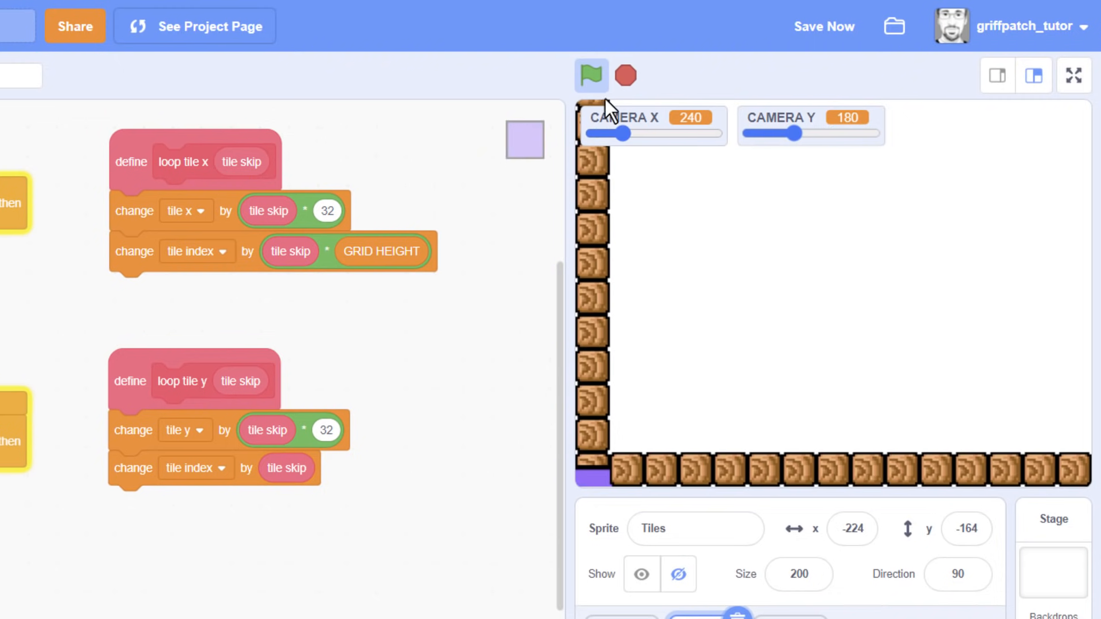
{"action": "left_click_drag", "start_coordinate": [617, 134], "coordinate": [692, 134]}
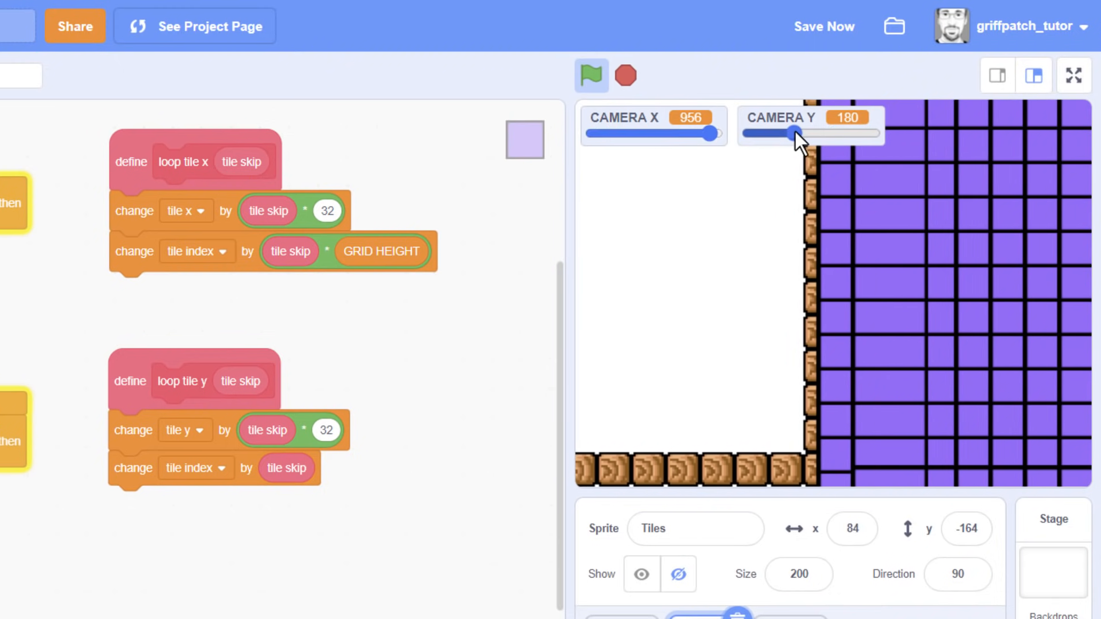
{"action": "left_click_drag", "start_coordinate": [799, 133], "coordinate": [860, 133]}
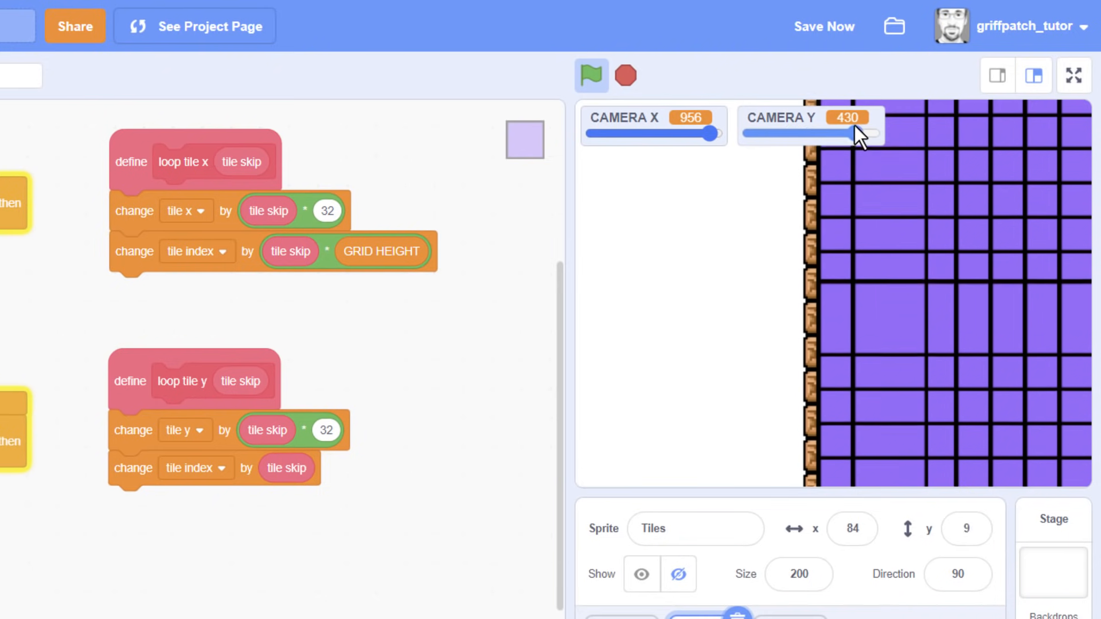
{"action": "left_click_drag", "start_coordinate": [863, 134], "coordinate": [874, 134]}
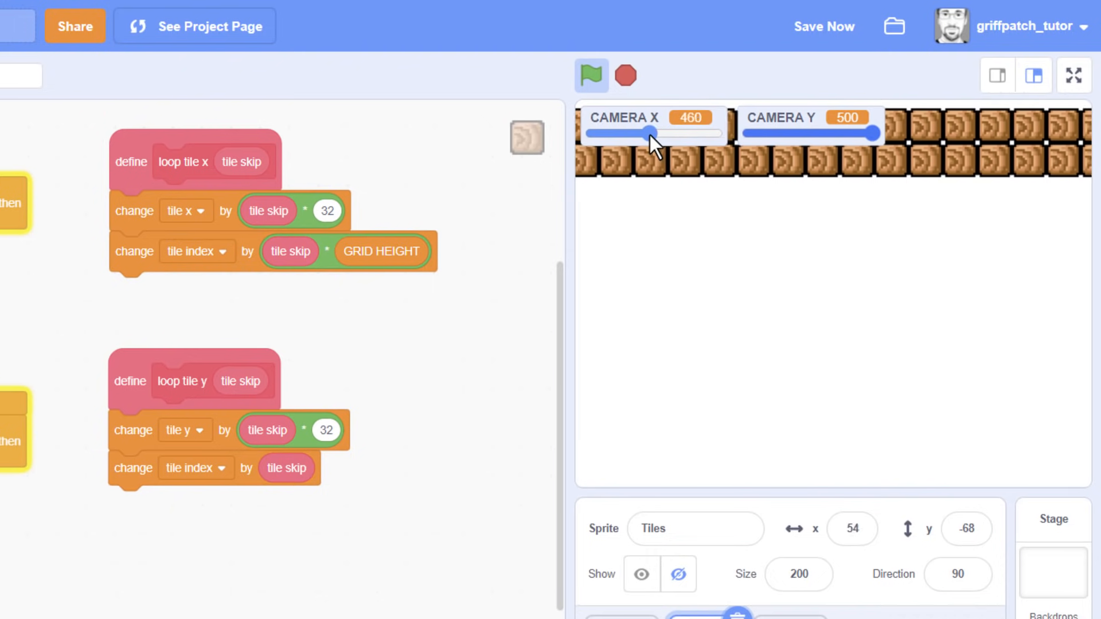
{"action": "left_click_drag", "start_coordinate": [652, 134], "coordinate": [598, 135]}
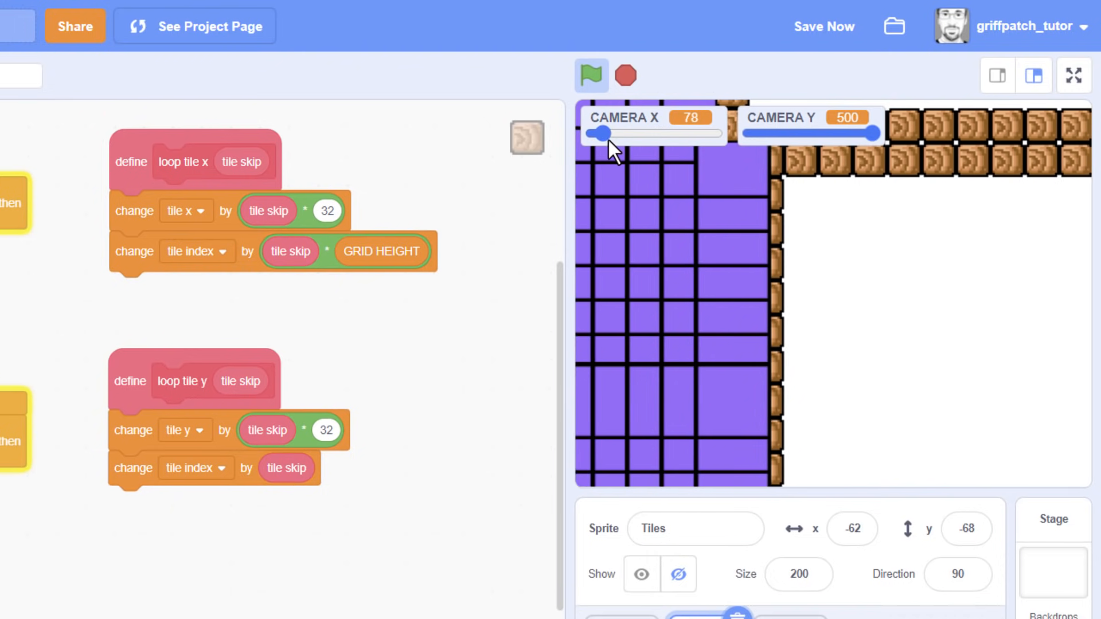
{"action": "left_click_drag", "start_coordinate": [870, 133], "coordinate": [814, 133]}
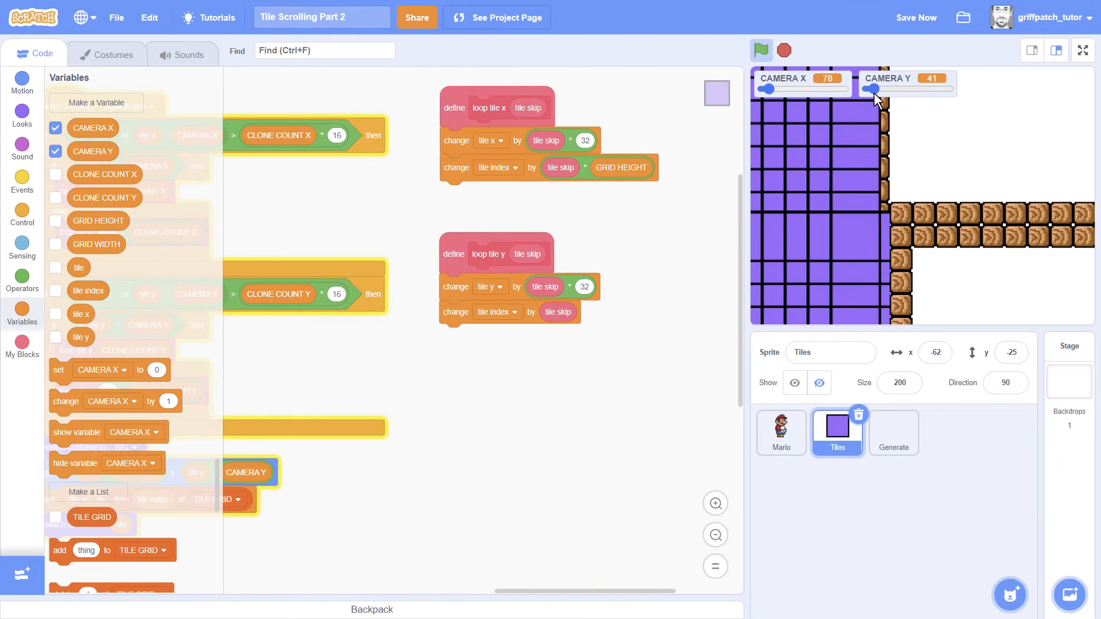
View the Tiles sprite's BIG costume in the Costumes list
{"action": "left_click", "coordinate": [105, 54]}
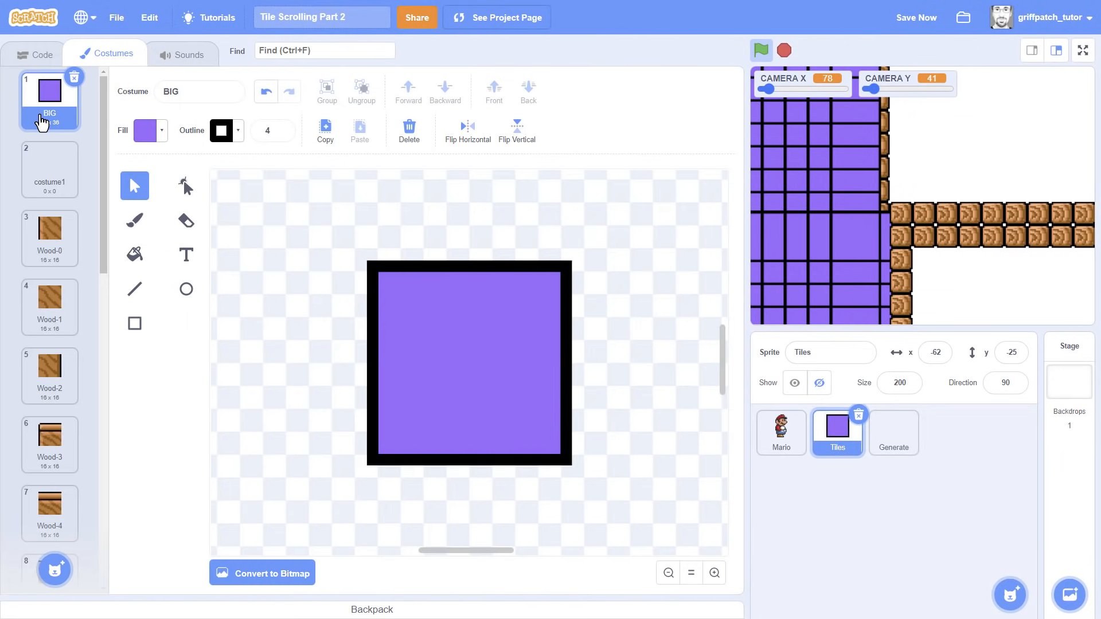
{"action": "left_click", "coordinate": [33, 54]}
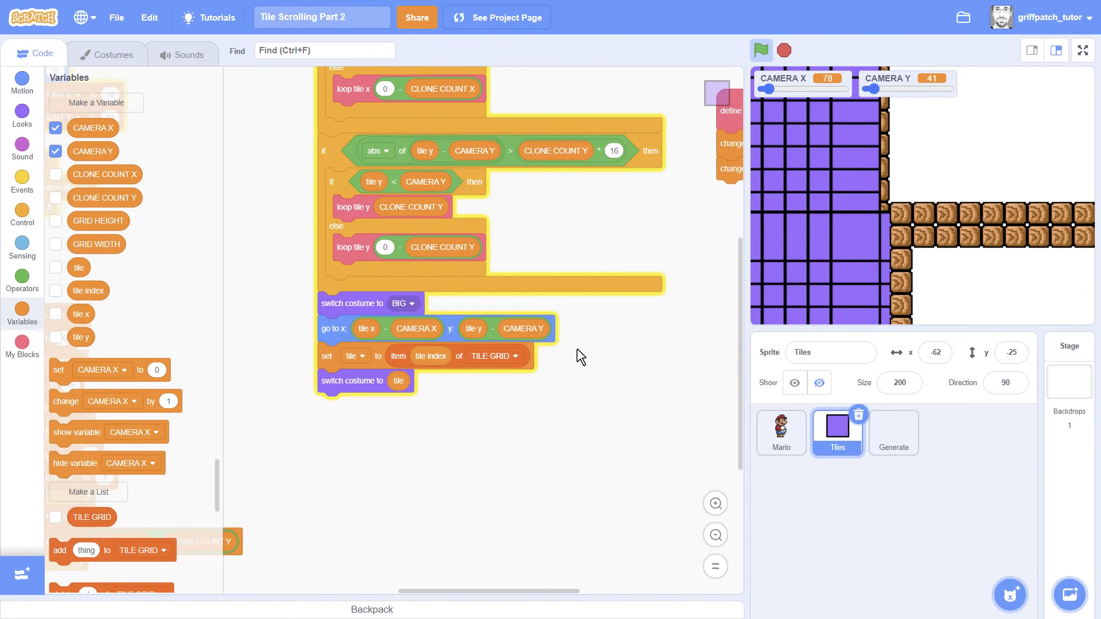
Add 'if tile < 2 then set tile to 2' before the costume switch
{"action": "left_click", "coordinate": [22, 212]}
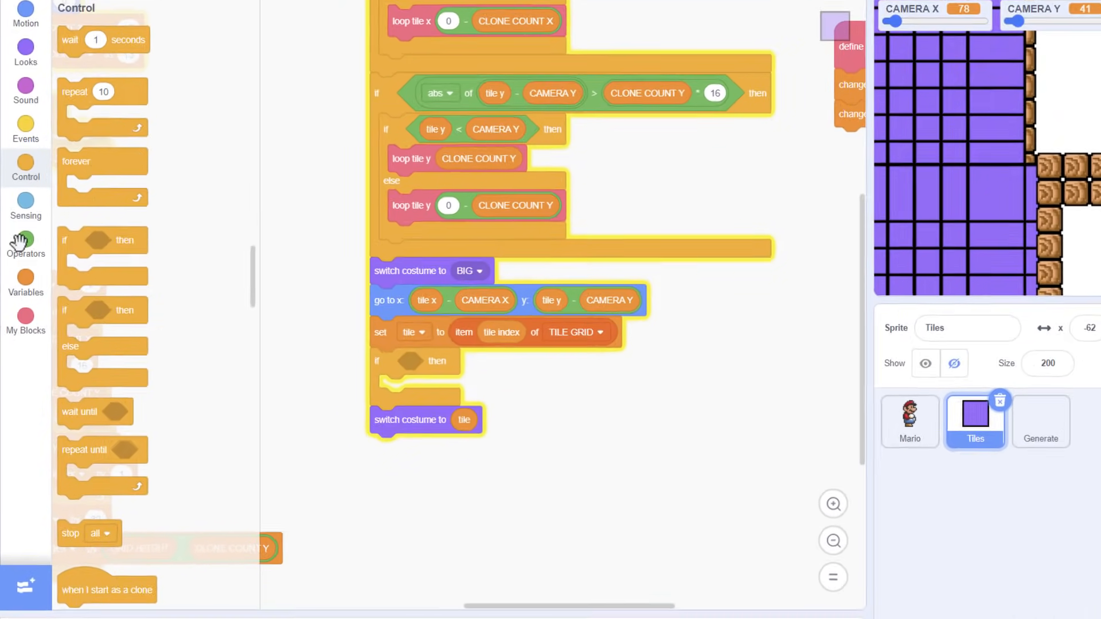
{"action": "left_click", "coordinate": [25, 239]}
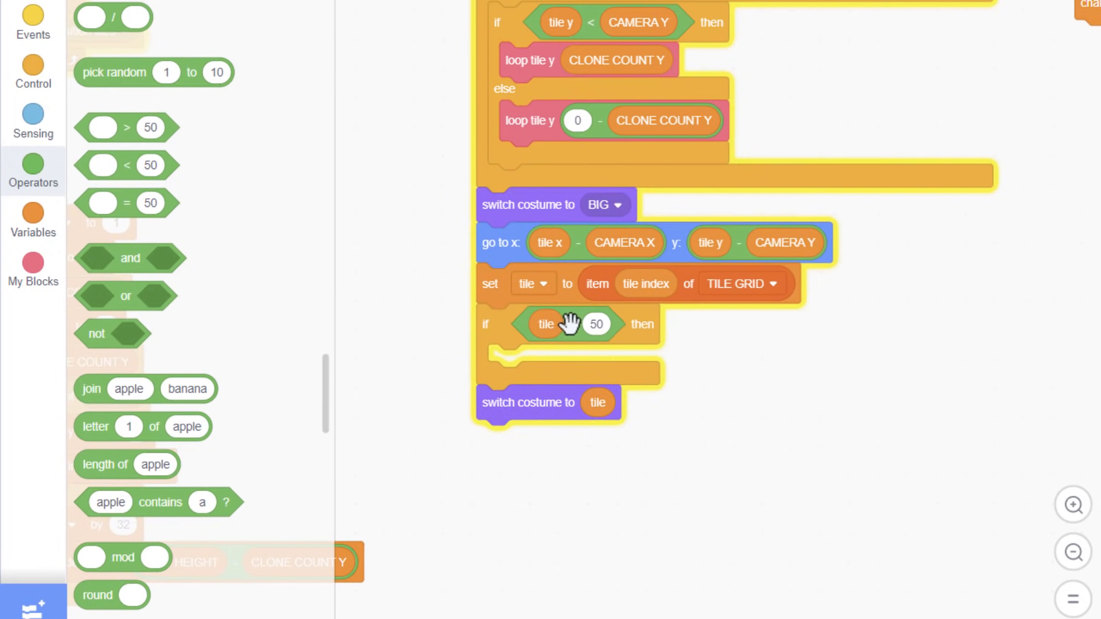
{"action": "left_click", "coordinate": [34, 222]}
{"action": "type", "text": "2"}
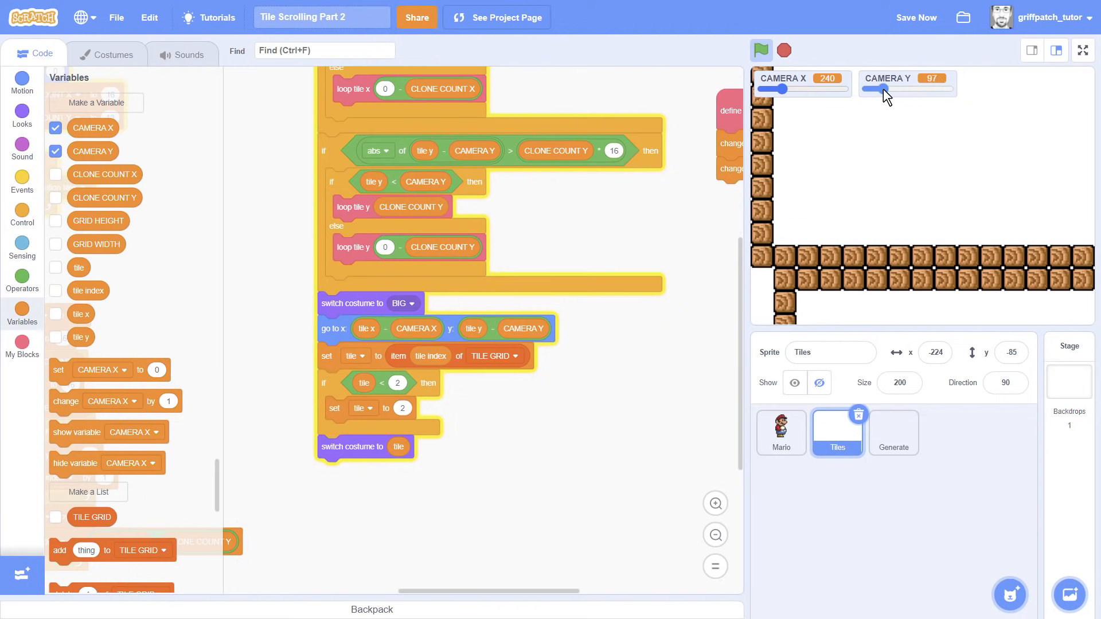
Slide CAMERA X and CAMERA Y across the level to check the tile scrolling, then run the project
{"action": "left_click_drag", "start_coordinate": [794, 89], "coordinate": [772, 90]}
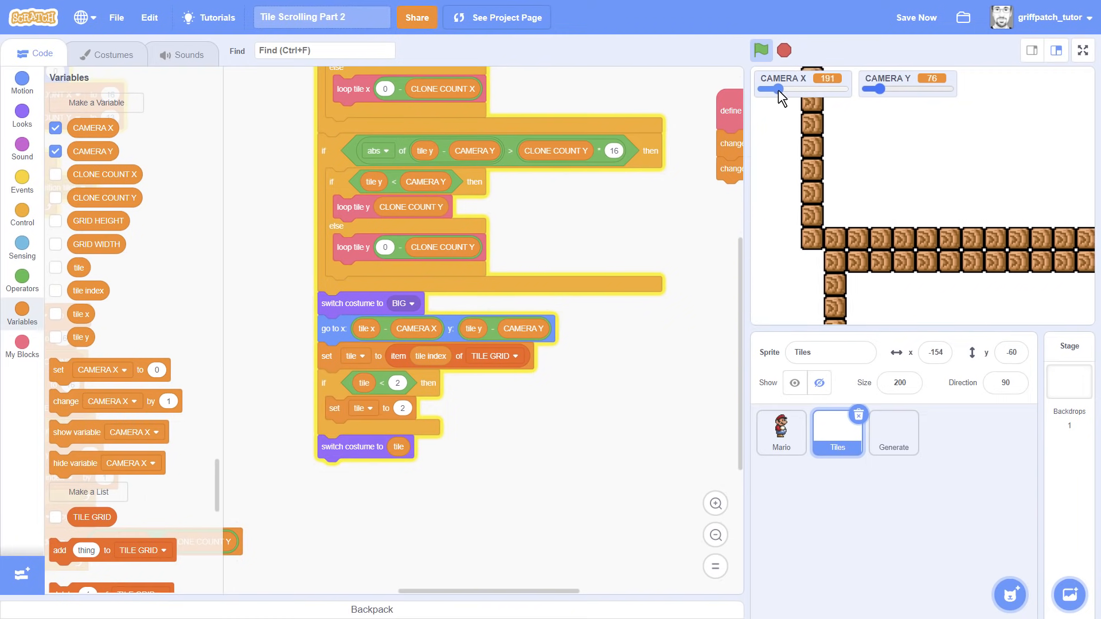
{"action": "left_click_drag", "start_coordinate": [879, 90], "coordinate": [928, 90]}
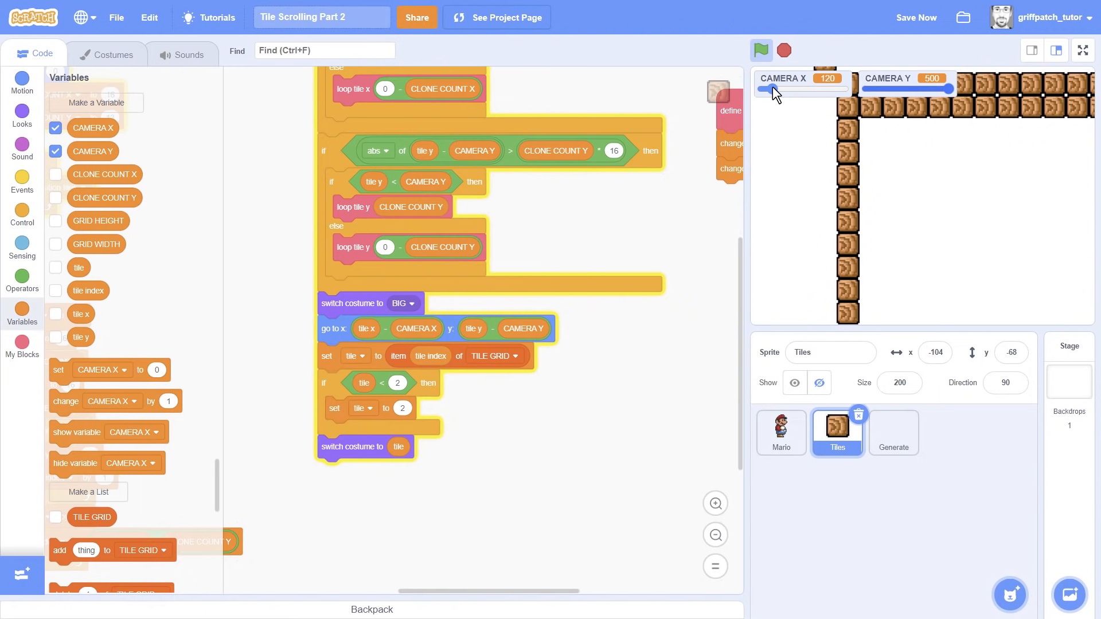
{"action": "left_click_drag", "start_coordinate": [949, 88], "coordinate": [883, 88]}
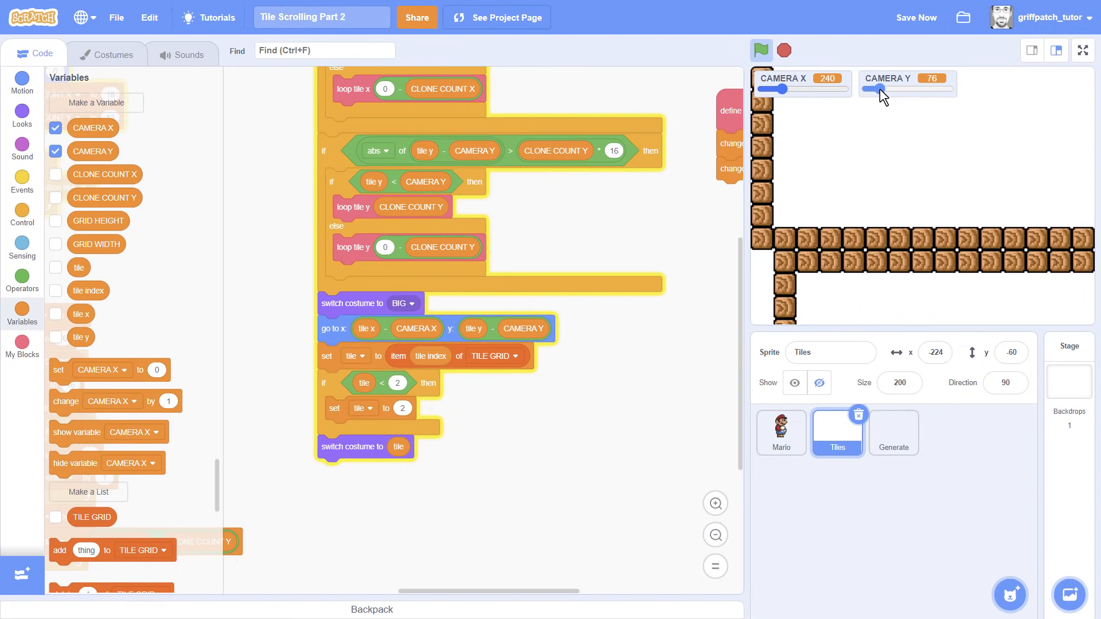
{"action": "left_click_drag", "start_coordinate": [785, 88], "coordinate": [797, 89]}
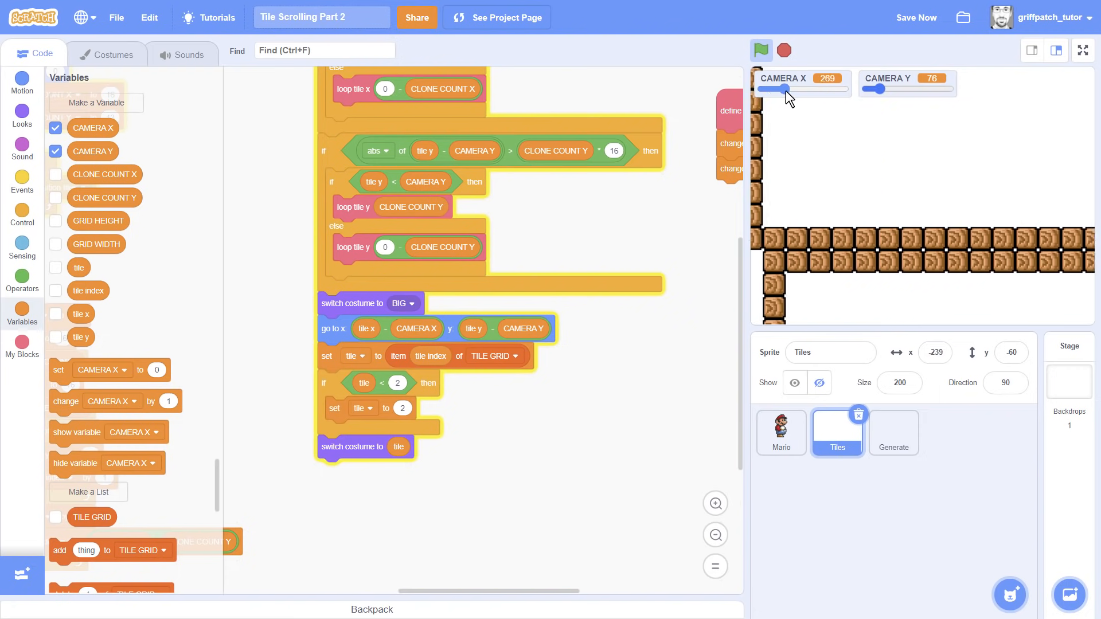
{"action": "left_click_drag", "start_coordinate": [876, 90], "coordinate": [943, 89]}
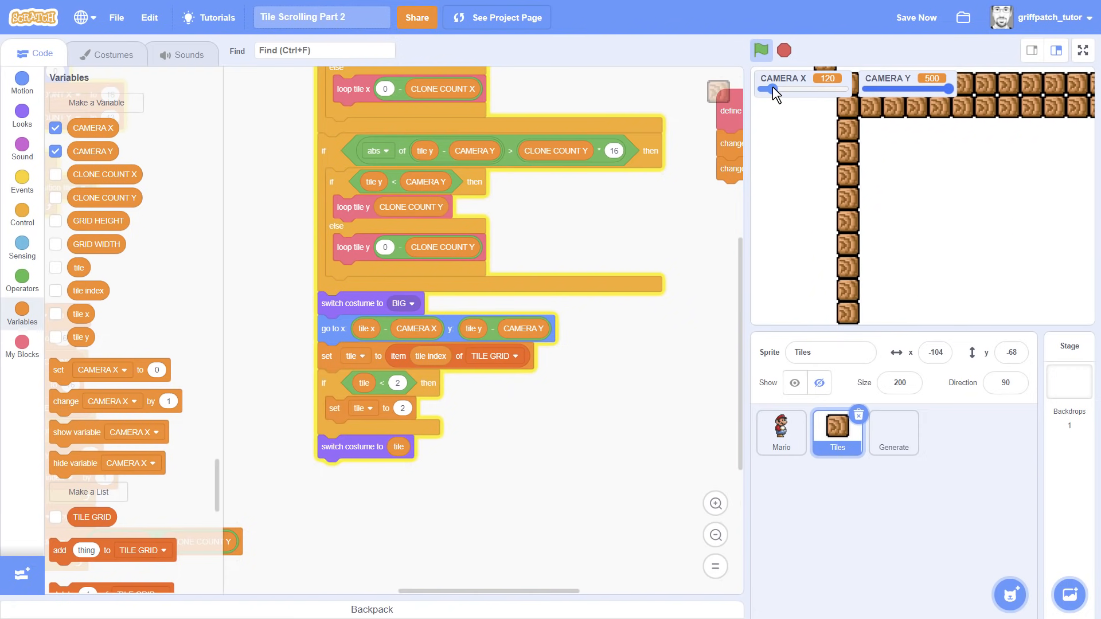
{"action": "left_click", "coordinate": [760, 50]}
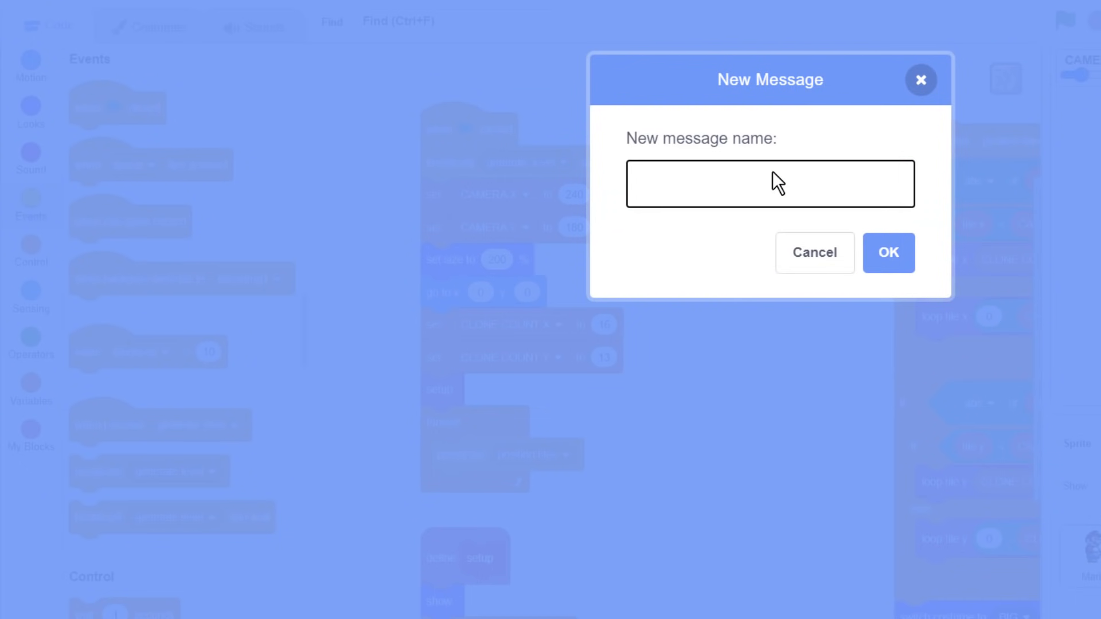
Create a new broadcast message named clone level tiles for the tile setup hat
{"action": "type", "text": "clone"}
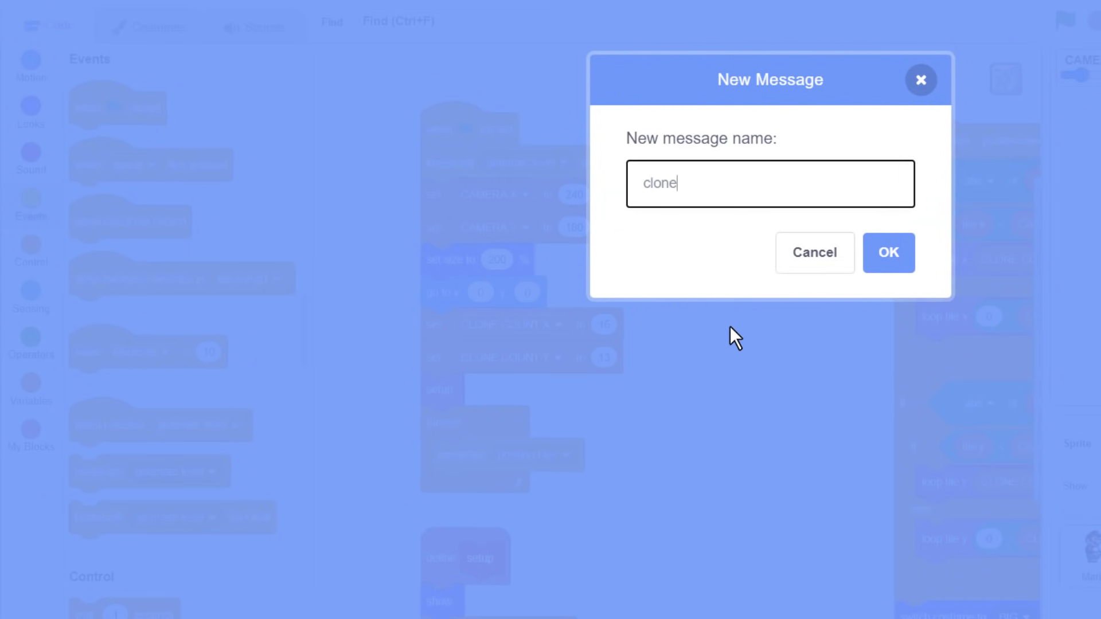
{"action": "type", "text": "level tiles"}
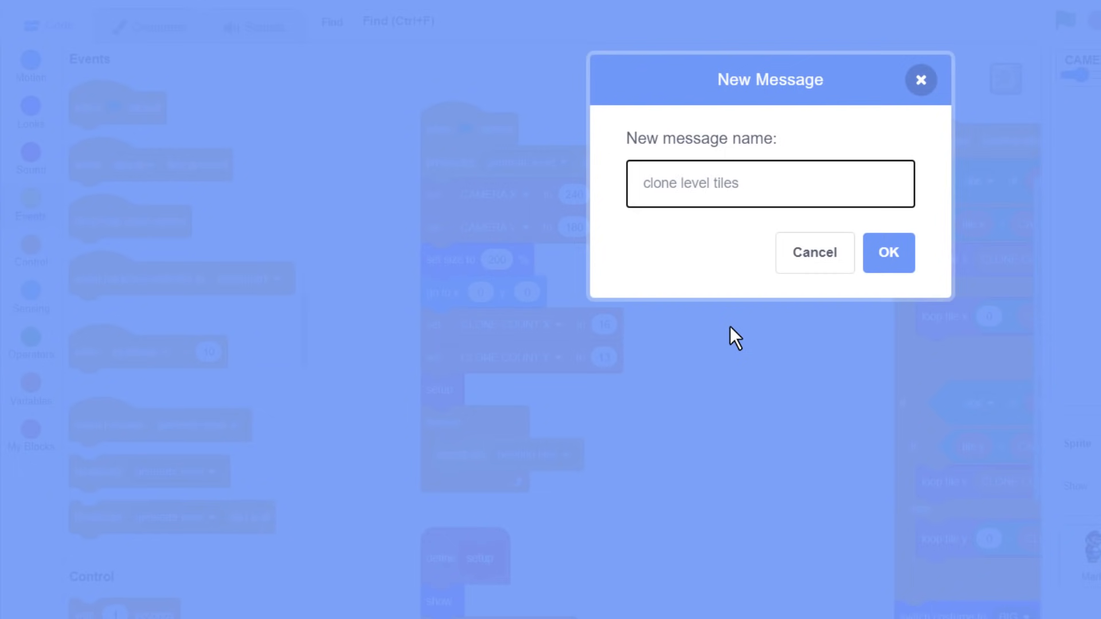
{"action": "left_click", "coordinate": [887, 253]}
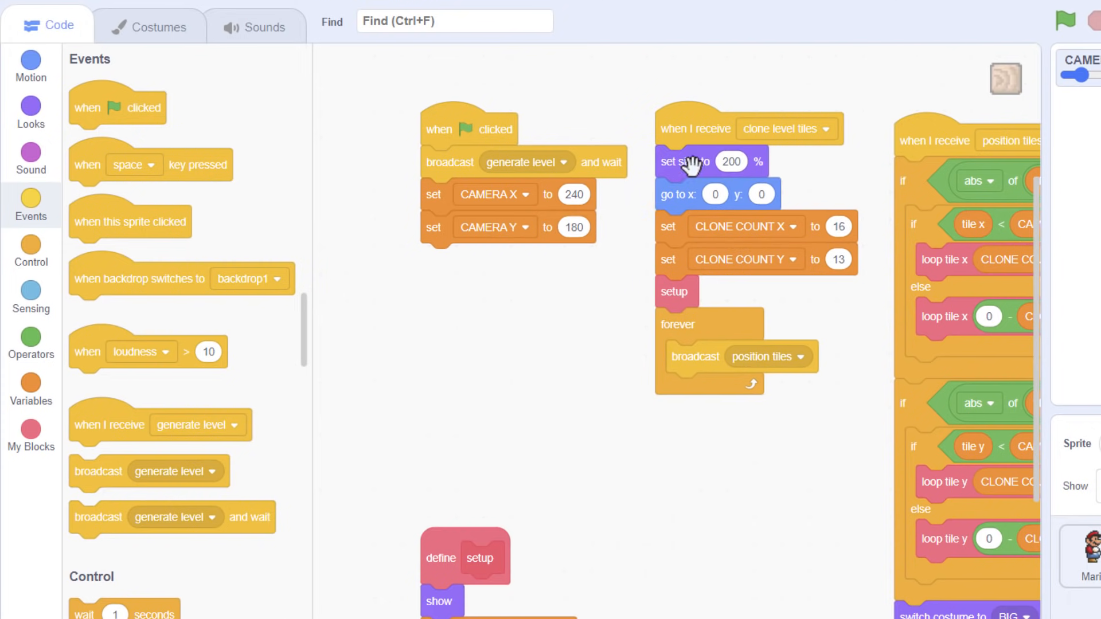
{"action": "mouse_move", "coordinate": [637, 231]}
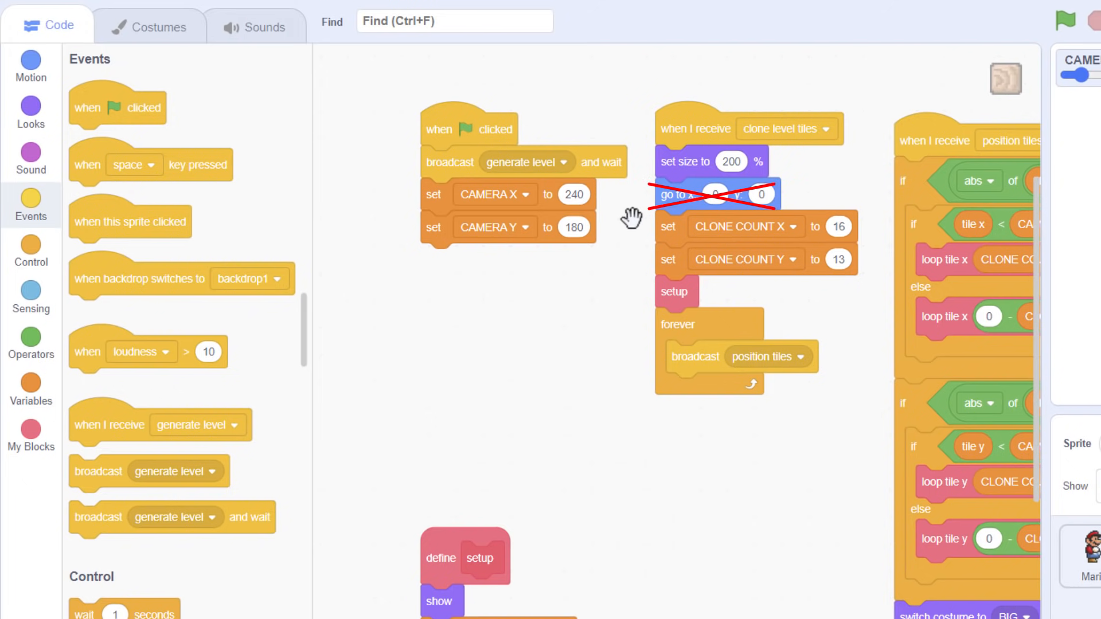
Drop the centring step and broadcast clone level tiles and wait after generate level in Mario's flag script
{"action": "left_click", "coordinate": [702, 195]}
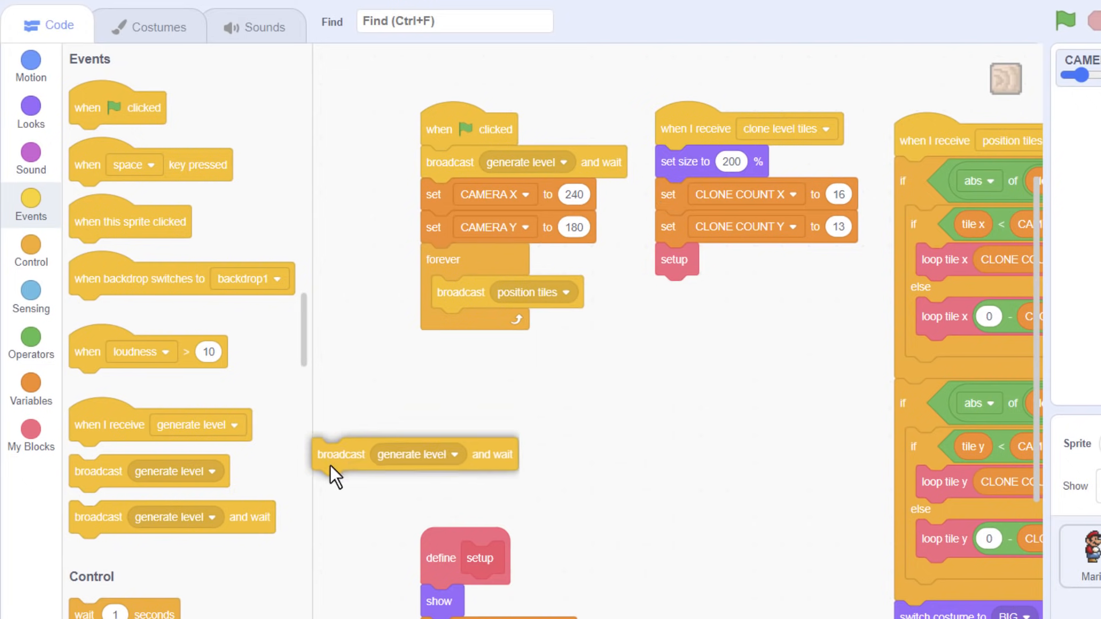
{"action": "left_click_drag", "start_coordinate": [341, 455], "coordinate": [444, 191]}
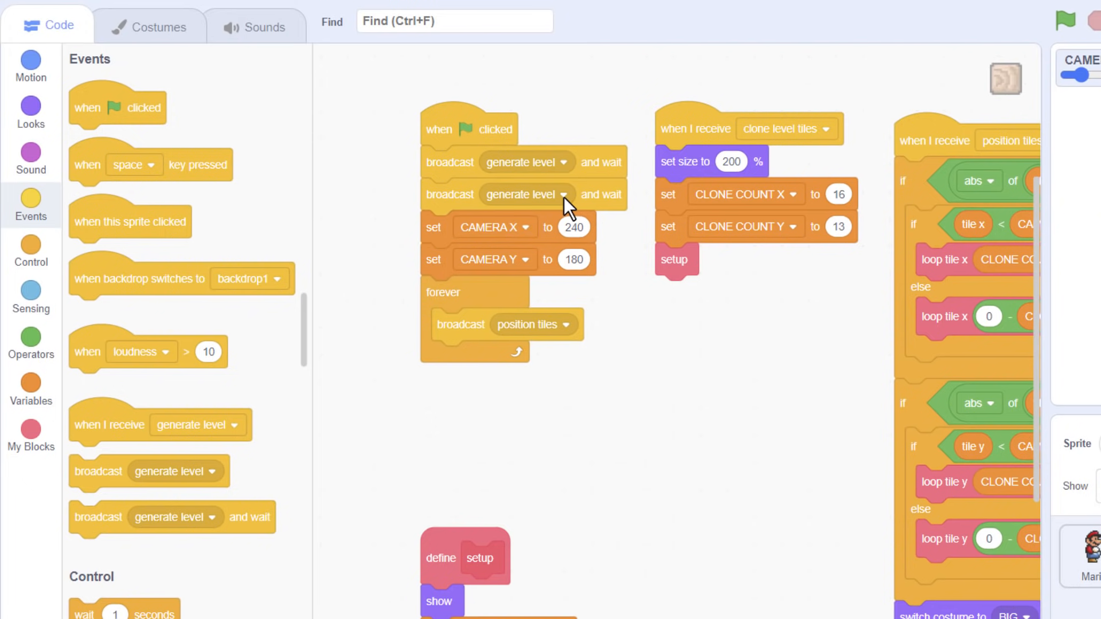
{"action": "left_click", "coordinate": [567, 195]}
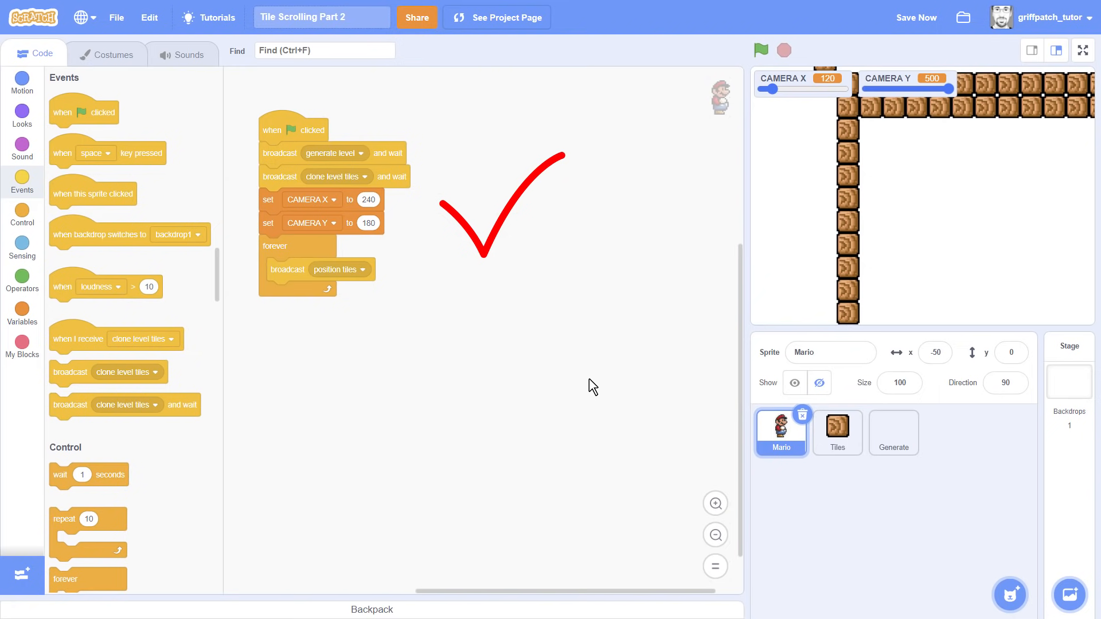
Clean up the Tiles sprite's scripts into neat columns and return to Mario
{"action": "left_click", "coordinate": [836, 432]}
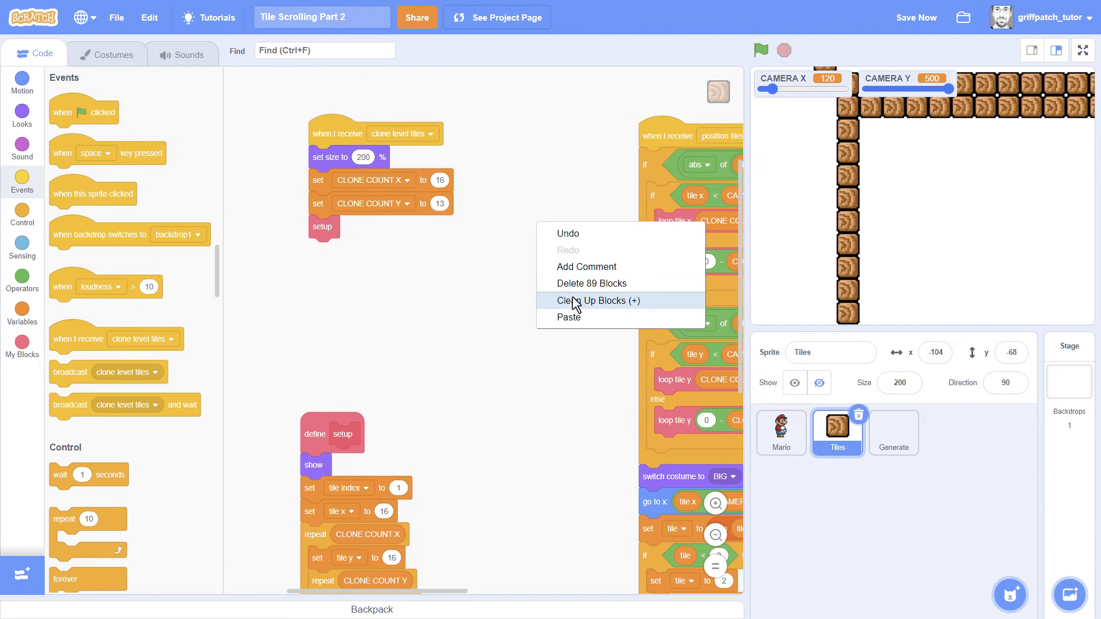
{"action": "left_click", "coordinate": [599, 299]}
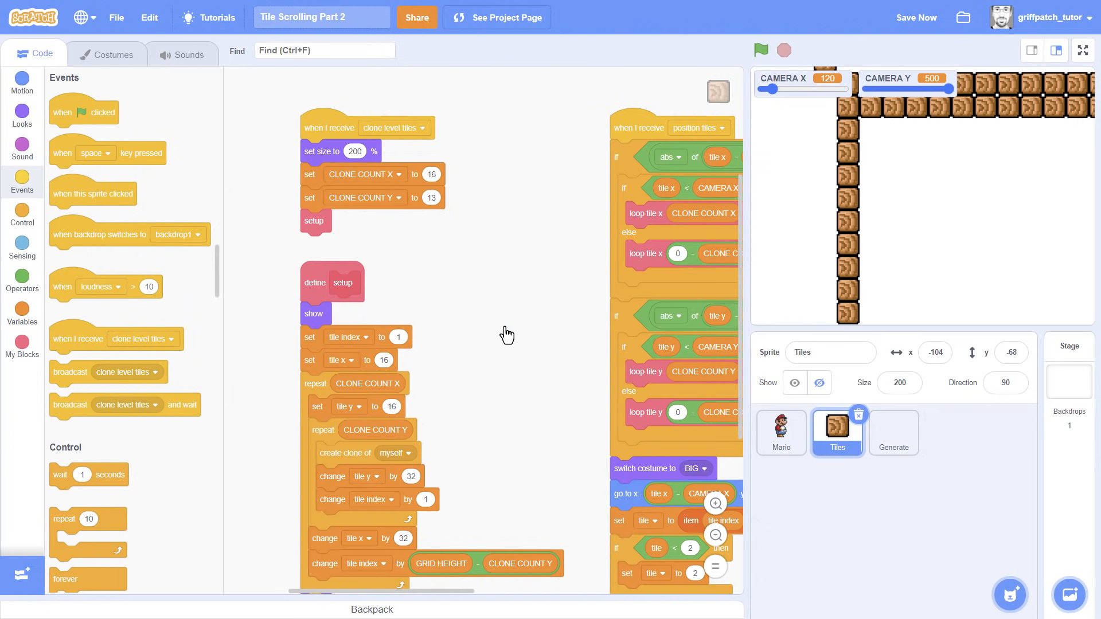
{"action": "left_click", "coordinate": [780, 434]}
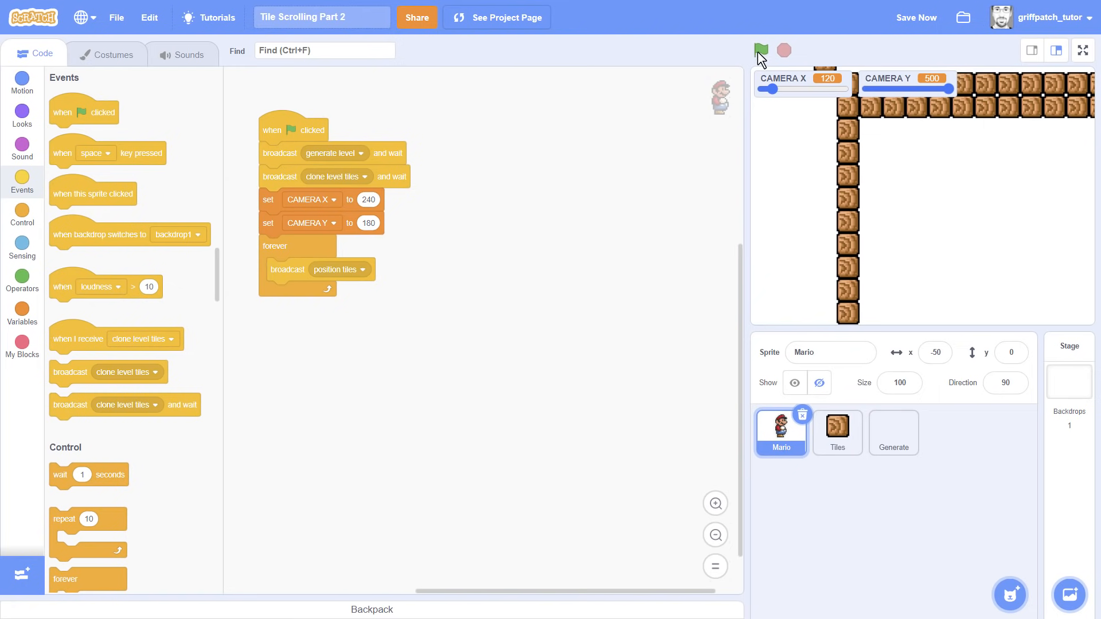
Run and stop the project to test the level, then begin a new custom block
{"action": "left_click", "coordinate": [761, 49]}
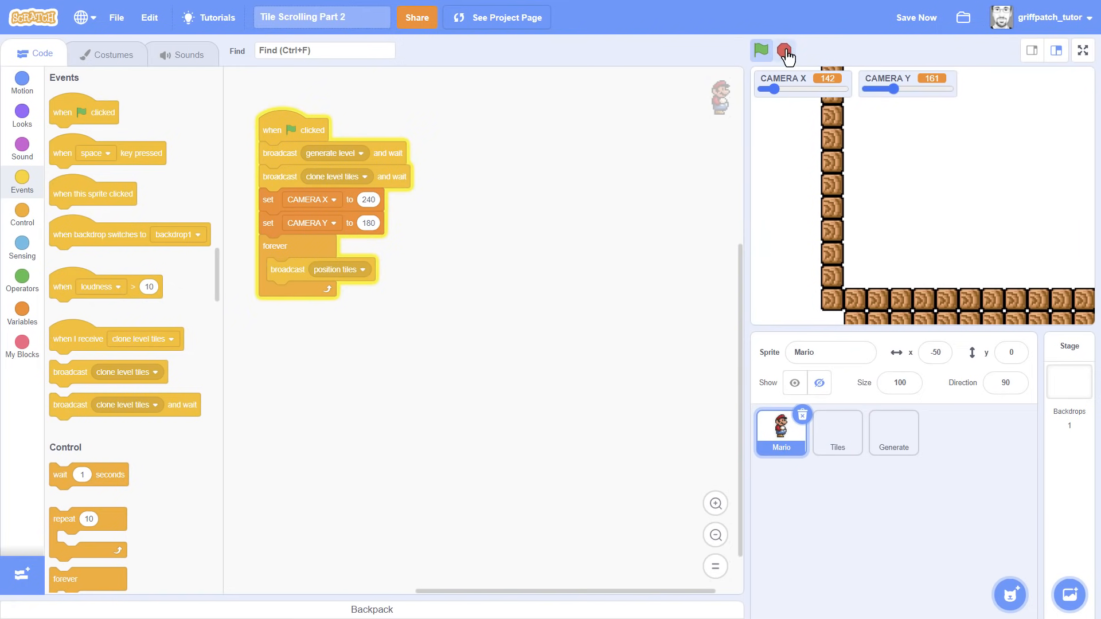
{"action": "left_click", "coordinate": [785, 49]}
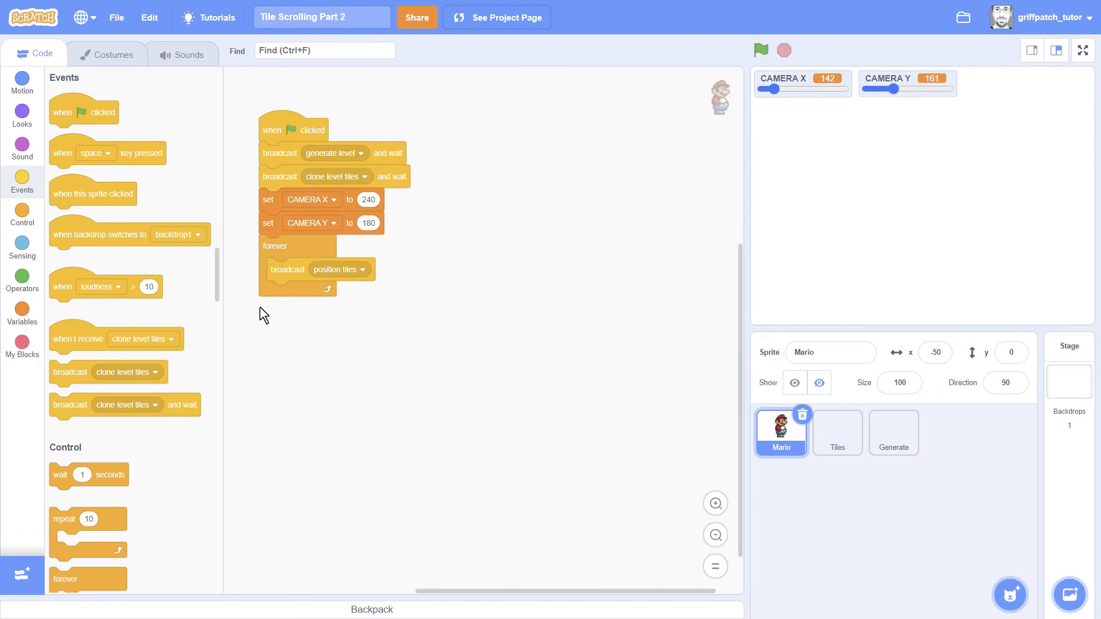
{"action": "left_click", "coordinate": [21, 344]}
{"action": "type", "text": "move camera"}
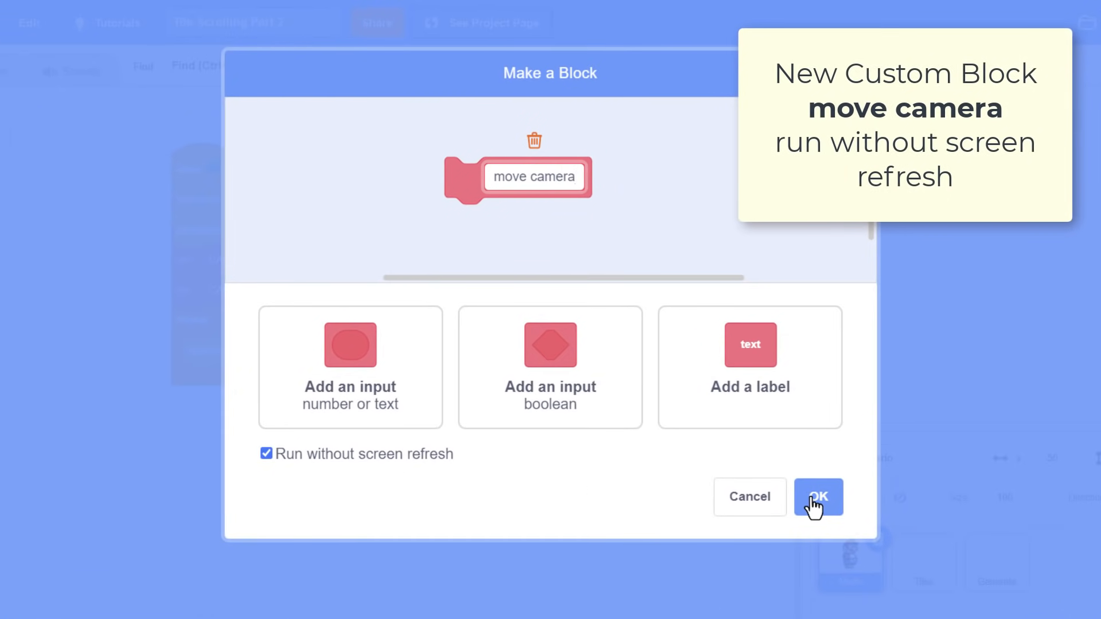
Create move camera without screen refresh, call it in the forever loop and test with the sliders
{"action": "left_click", "coordinate": [818, 496]}
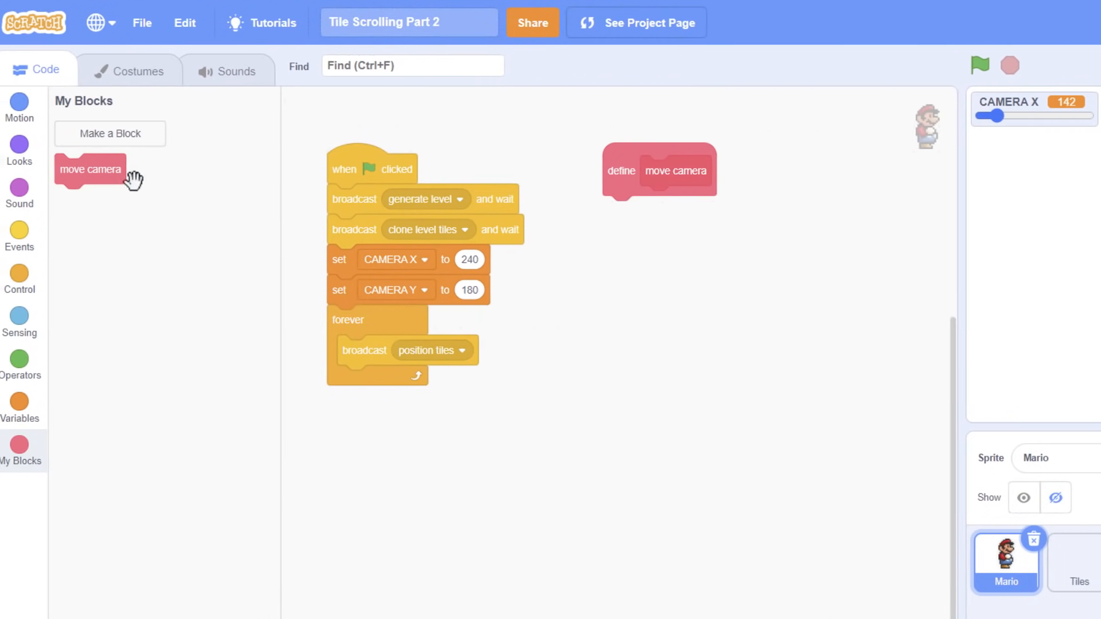
{"action": "left_click_drag", "start_coordinate": [89, 169], "coordinate": [380, 379]}
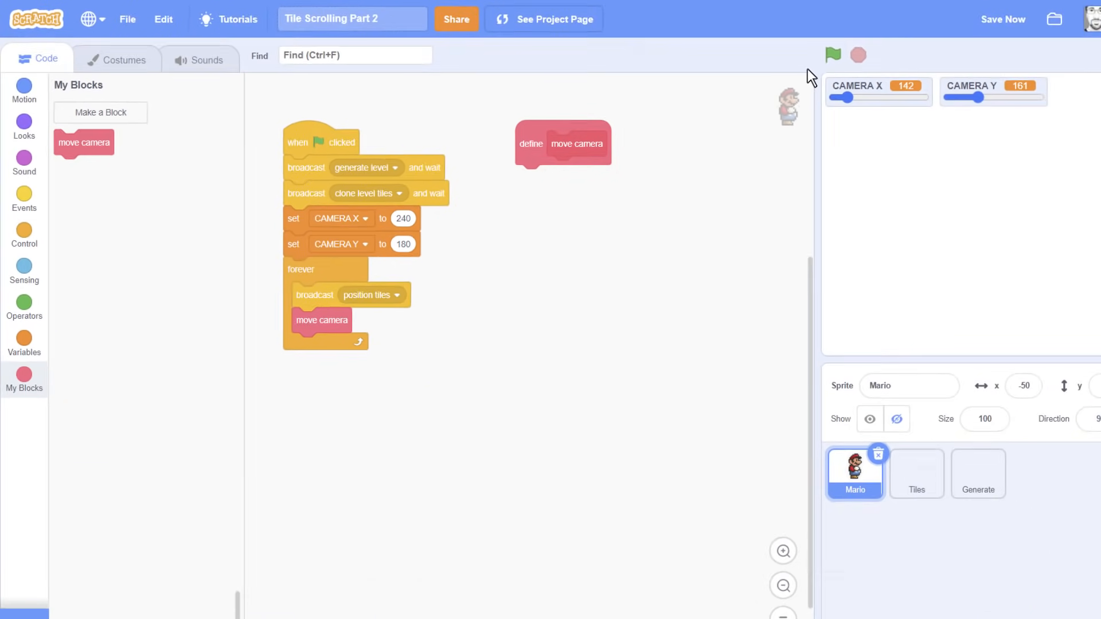
{"action": "left_click", "coordinate": [832, 55]}
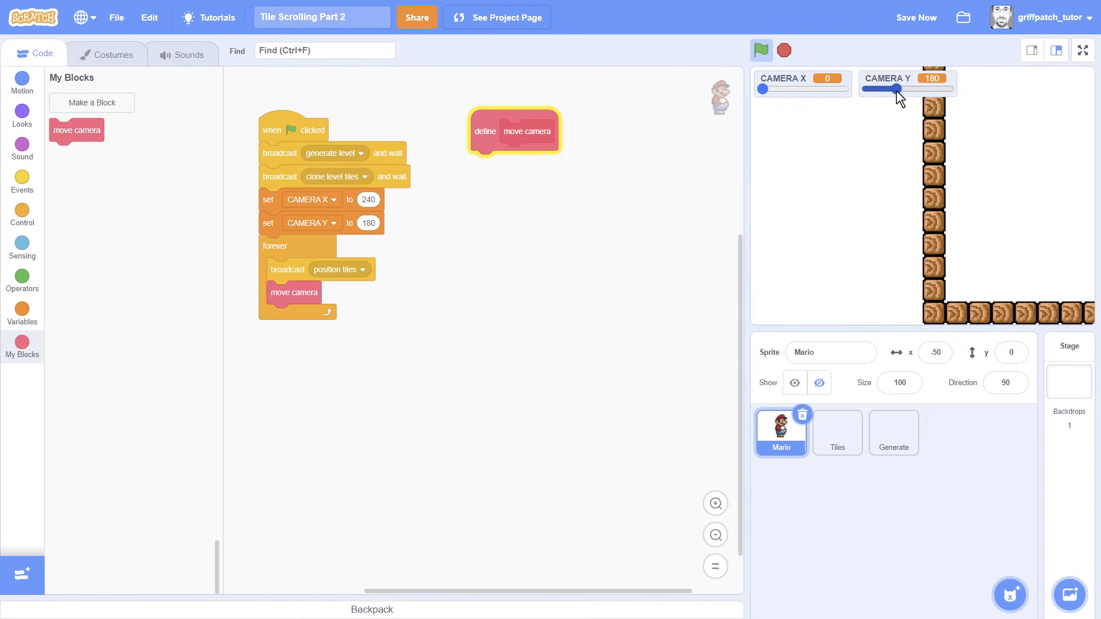
{"action": "left_click_drag", "start_coordinate": [890, 88], "coordinate": [868, 89]}
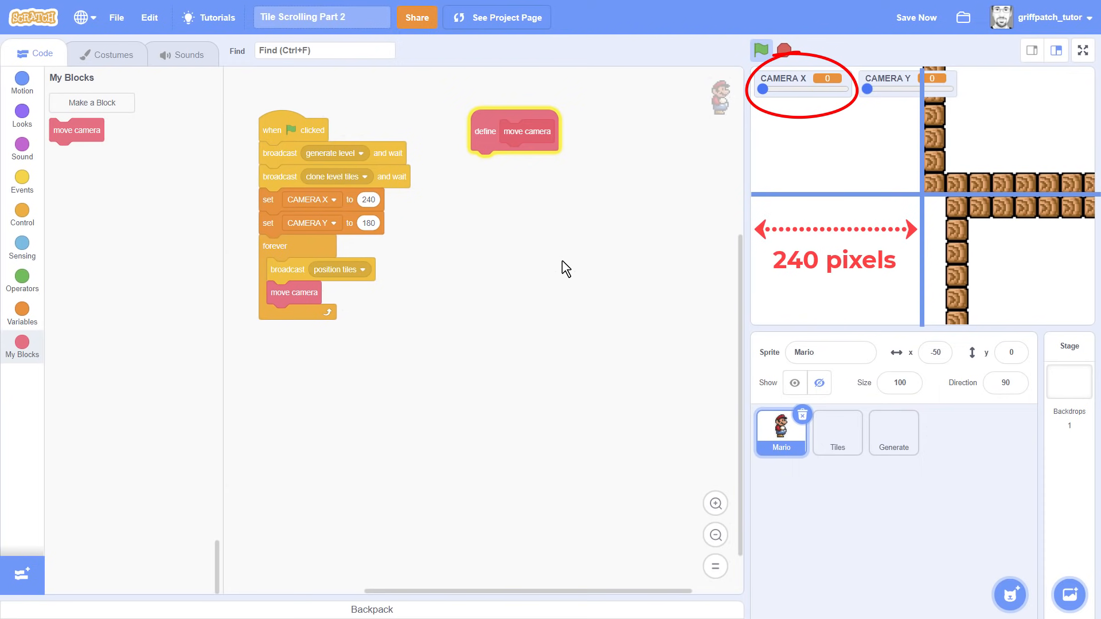
Clamp CAMERA X to at least 240 in move camera and test it with the slider
{"action": "left_click", "coordinate": [785, 49]}
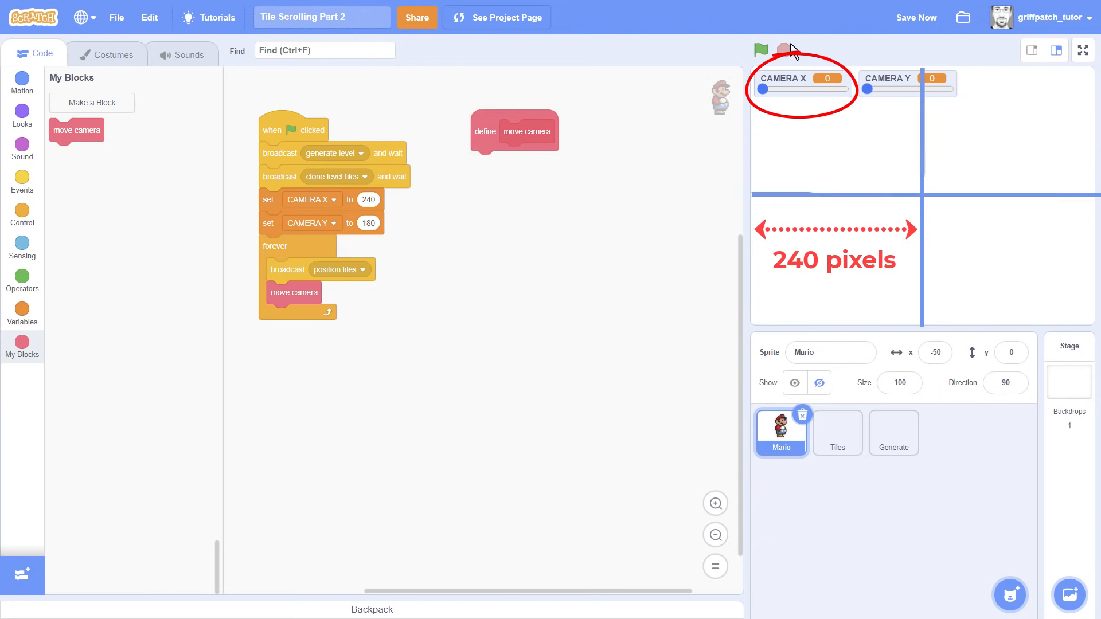
{"action": "left_click", "coordinate": [22, 215]}
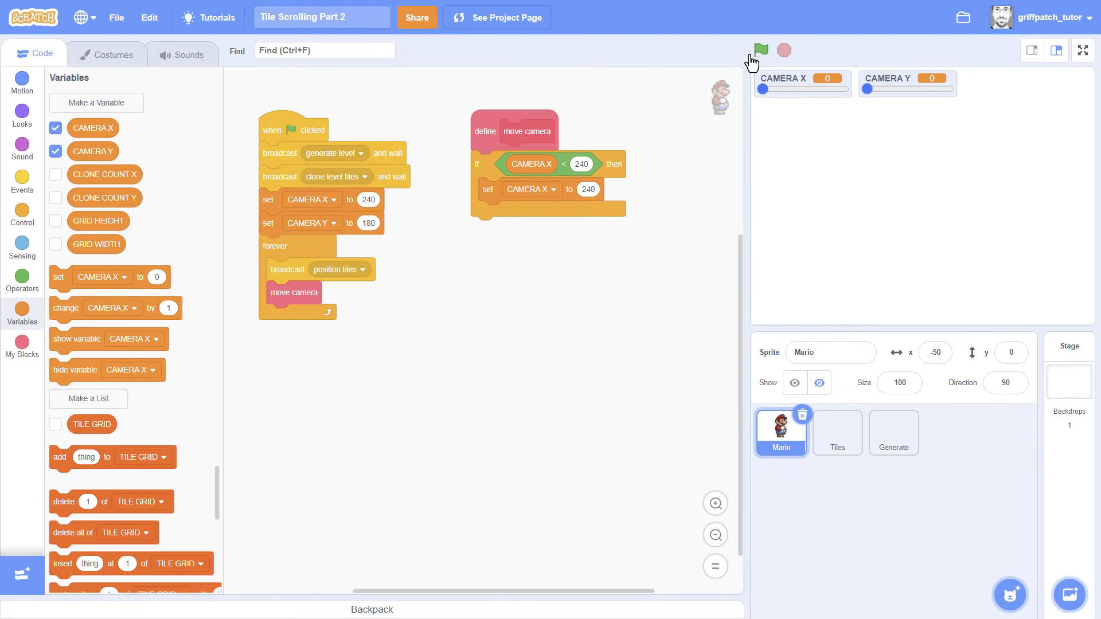
{"action": "left_click", "coordinate": [759, 49]}
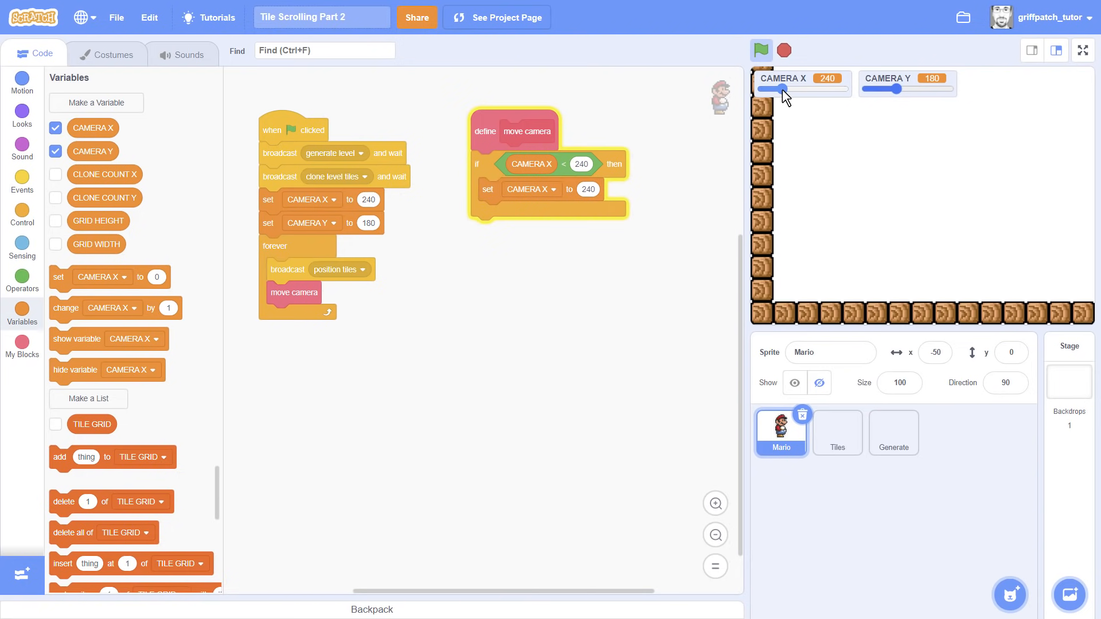
{"action": "left_click_drag", "start_coordinate": [781, 88], "coordinate": [761, 88]}
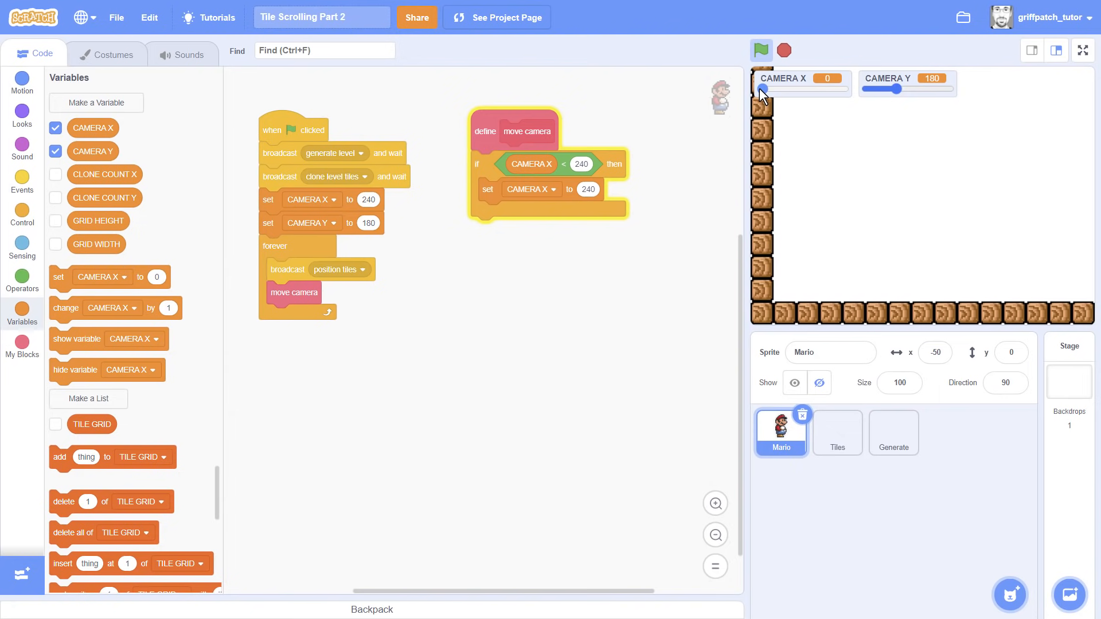
{"action": "left_click_drag", "start_coordinate": [763, 90], "coordinate": [796, 89]}
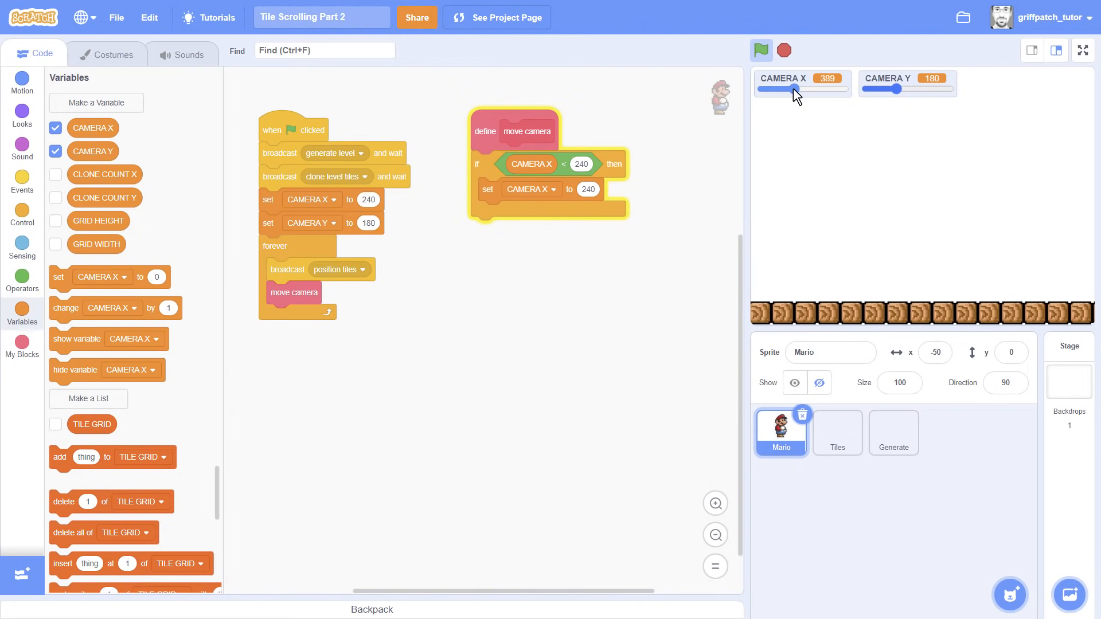
{"action": "left_click_drag", "start_coordinate": [796, 88], "coordinate": [761, 88]}
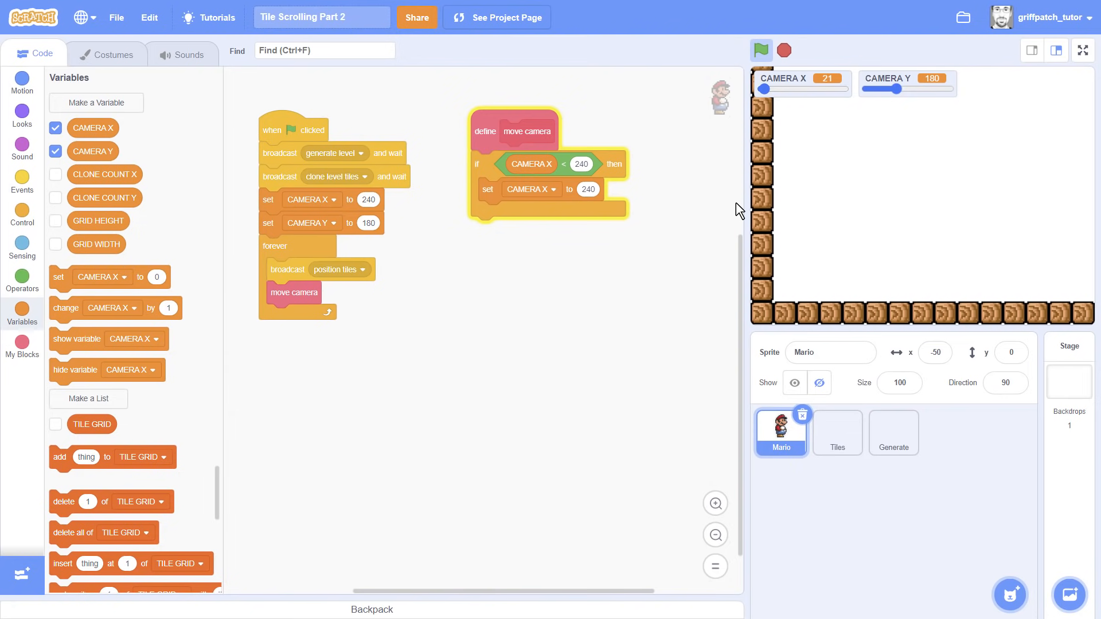
{"action": "left_click", "coordinate": [760, 49]}
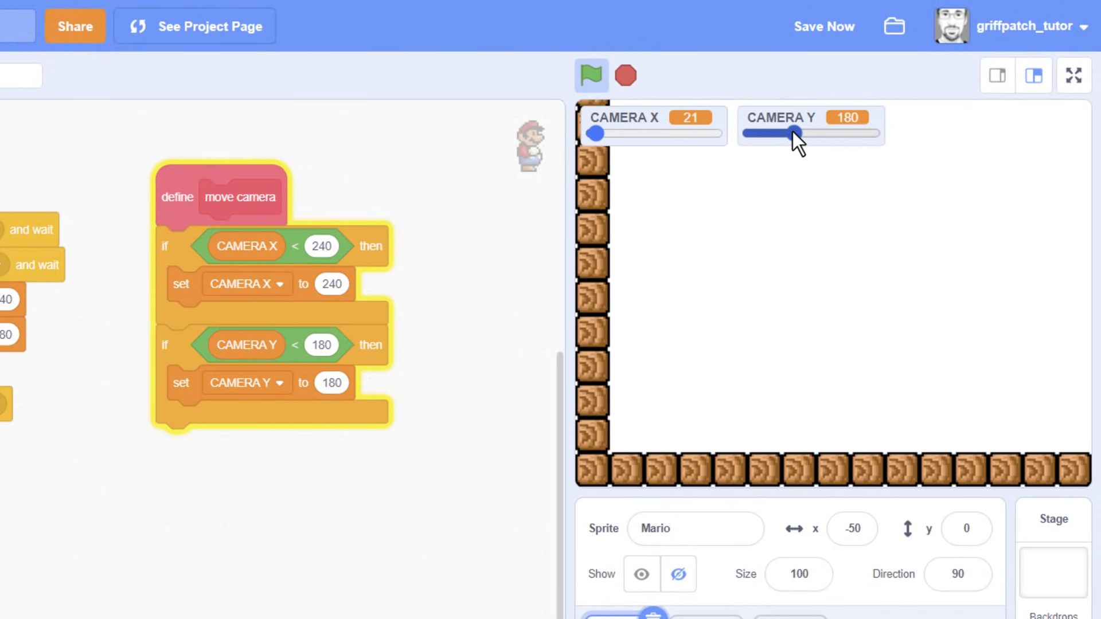
Clamp CAMERA Y to at least 180 and test it with the slider
{"action": "left_click_drag", "start_coordinate": [792, 133], "coordinate": [813, 133]}
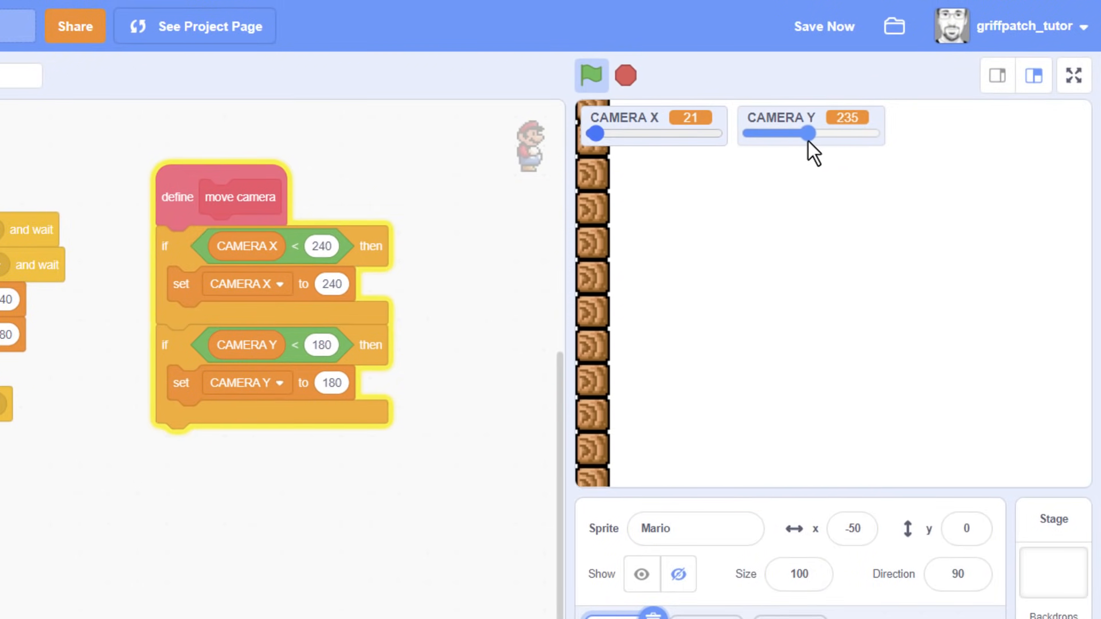
{"action": "left_click_drag", "start_coordinate": [812, 133], "coordinate": [833, 133]}
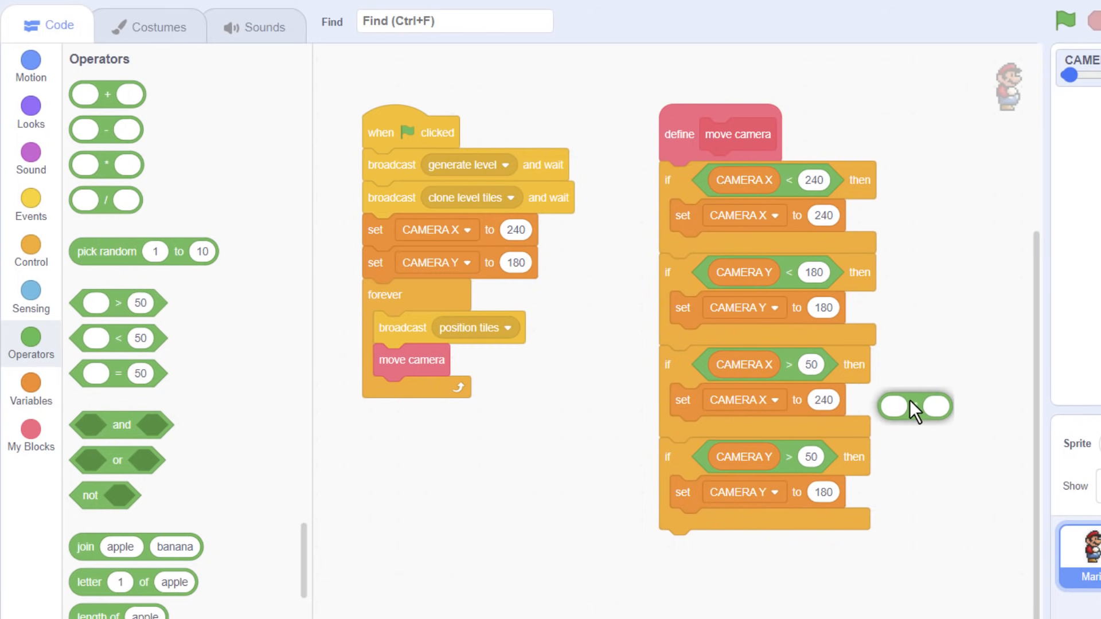
Cap CAMERA X at 32 × GRID WIDTH − 240 and CAMERA Y at 32 × GRID HEIGHT − 180, test sliders, then stop
{"action": "type", "text": "32"}
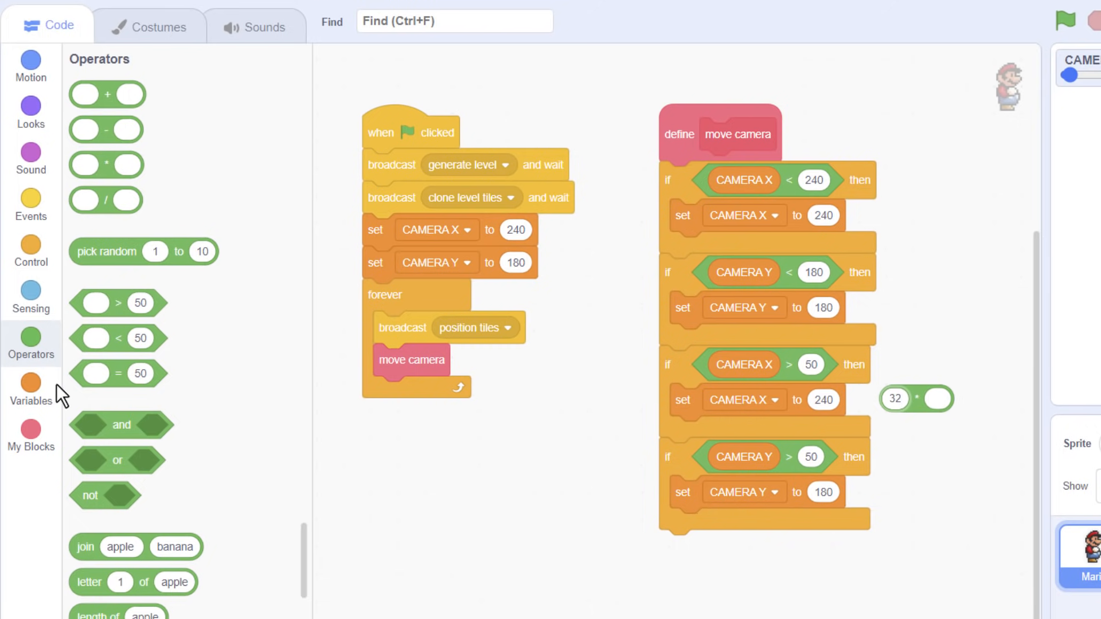
{"action": "left_click", "coordinate": [31, 393]}
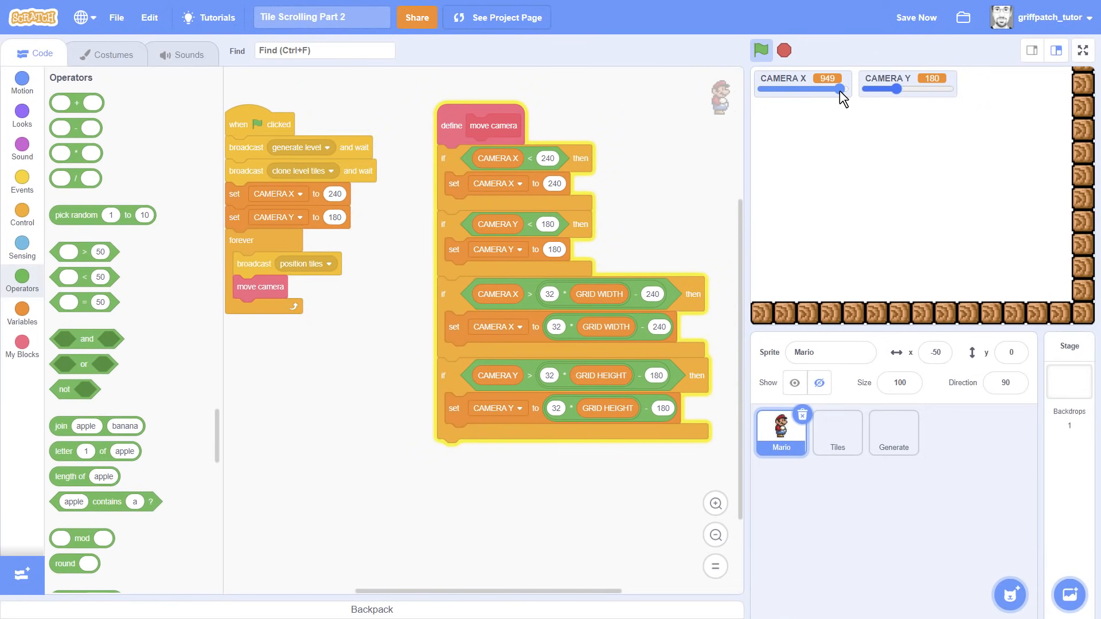
{"action": "left_click_drag", "start_coordinate": [842, 88], "coordinate": [799, 88]}
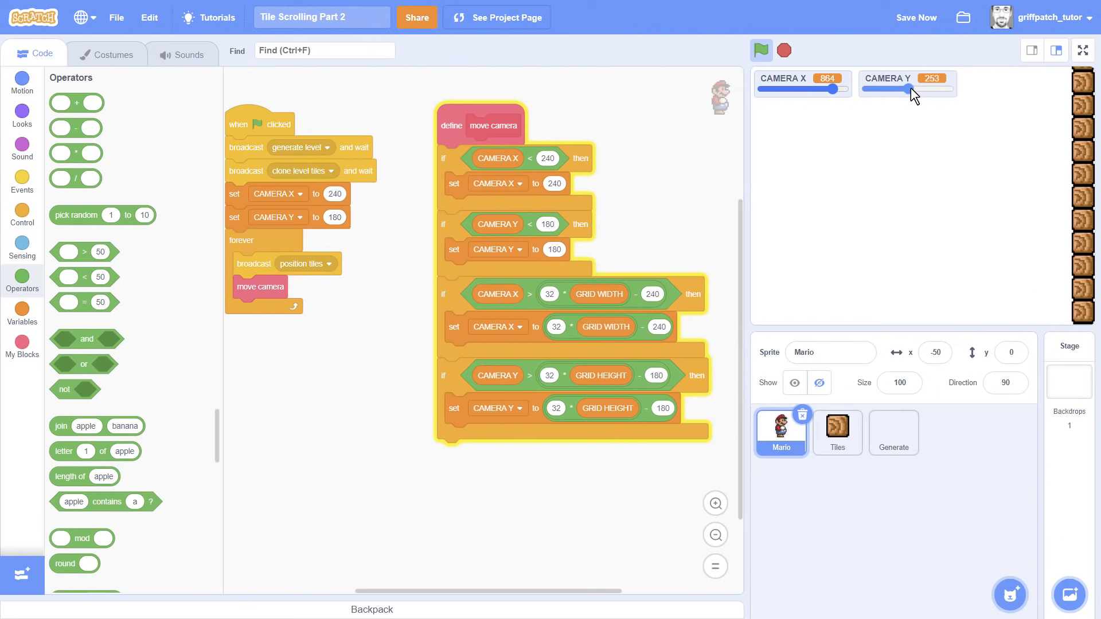
{"action": "left_click_drag", "start_coordinate": [913, 89], "coordinate": [950, 90]}
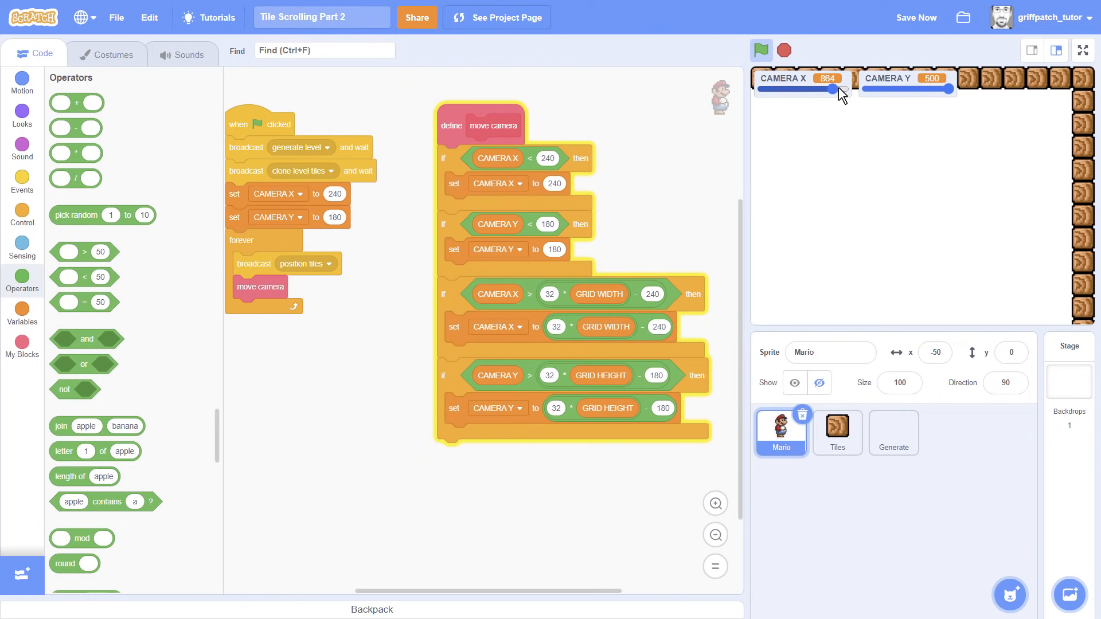
{"action": "left_click_drag", "start_coordinate": [840, 89], "coordinate": [780, 89]}
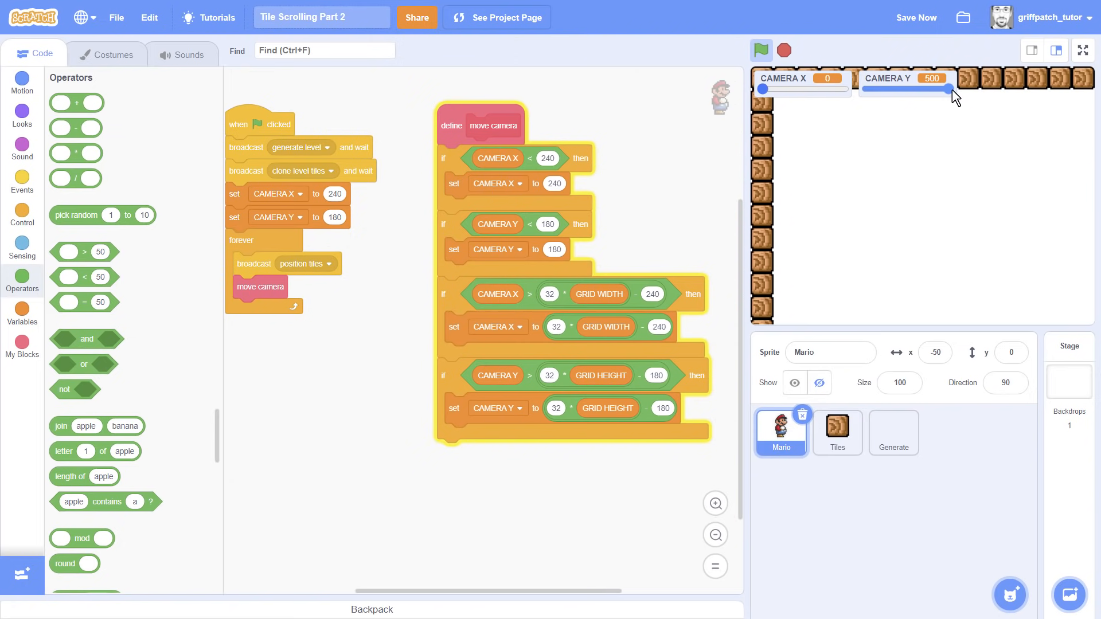
{"action": "left_click", "coordinate": [783, 49]}
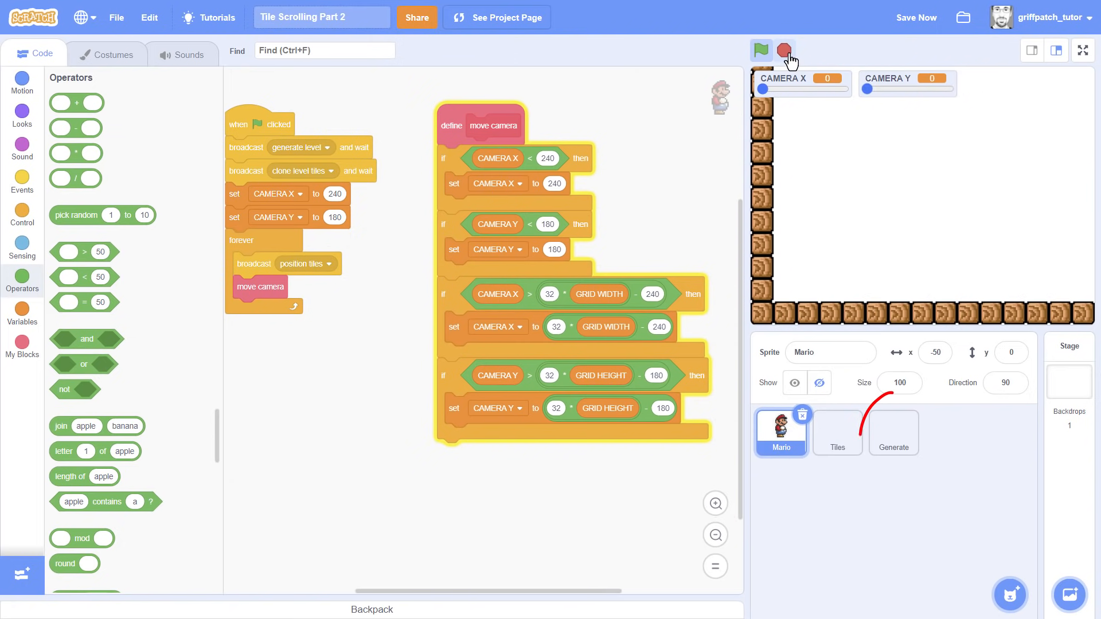
In Generate's add boxed column, add tile 9 when pick random 1 to 10 = 1, else tile 2
{"action": "left_click", "coordinate": [893, 432]}
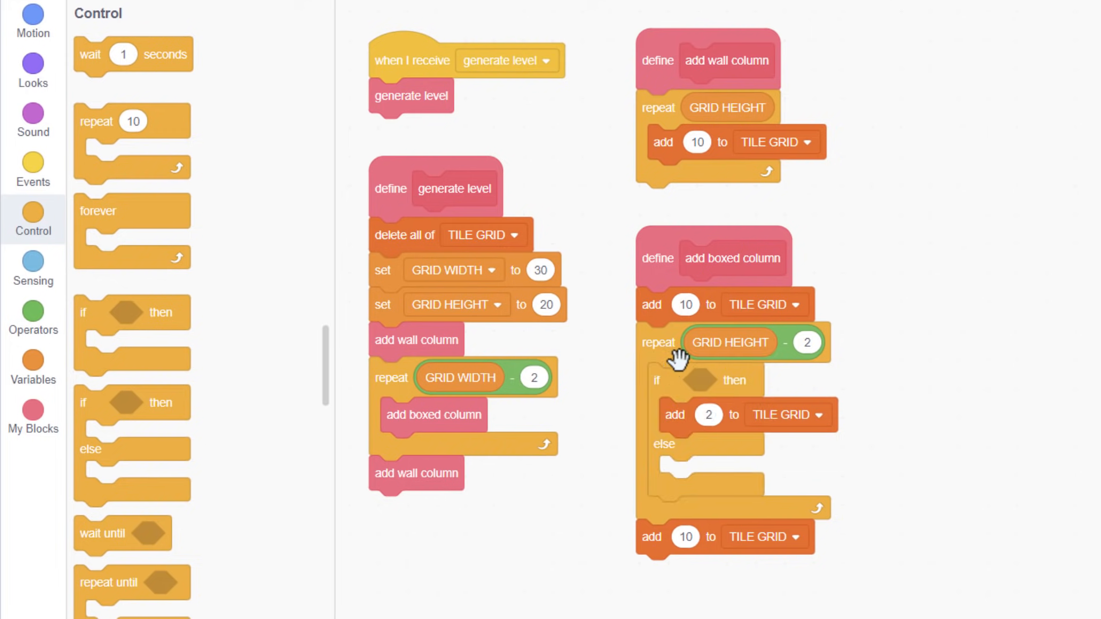
{"action": "left_click", "coordinate": [33, 317]}
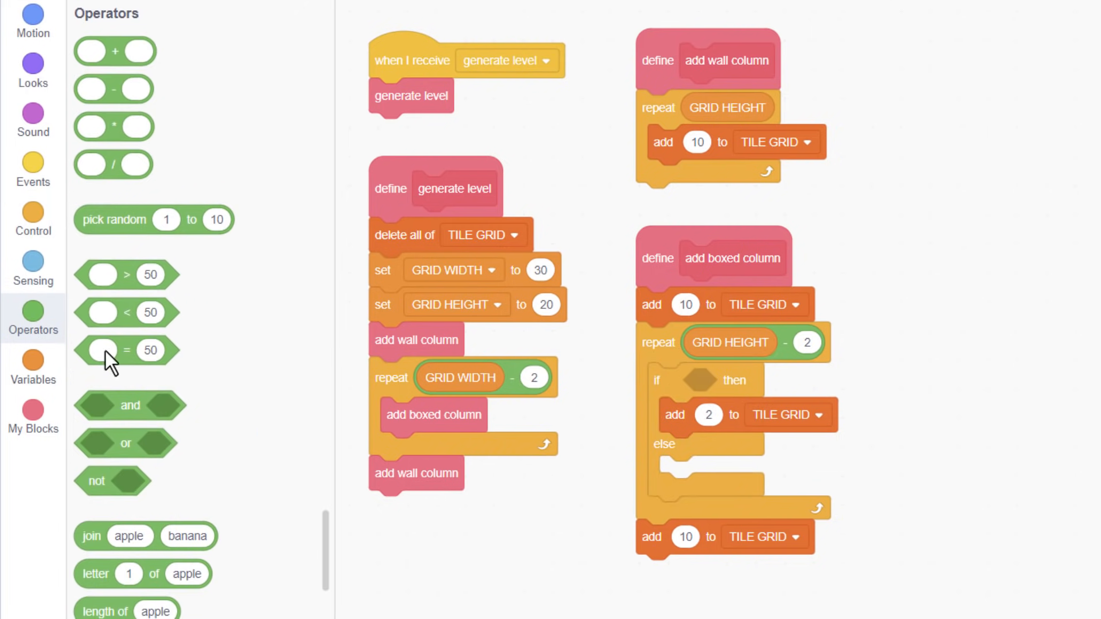
{"action": "left_click_drag", "start_coordinate": [126, 350], "coordinate": [709, 380]}
{"action": "type", "text": "1"}
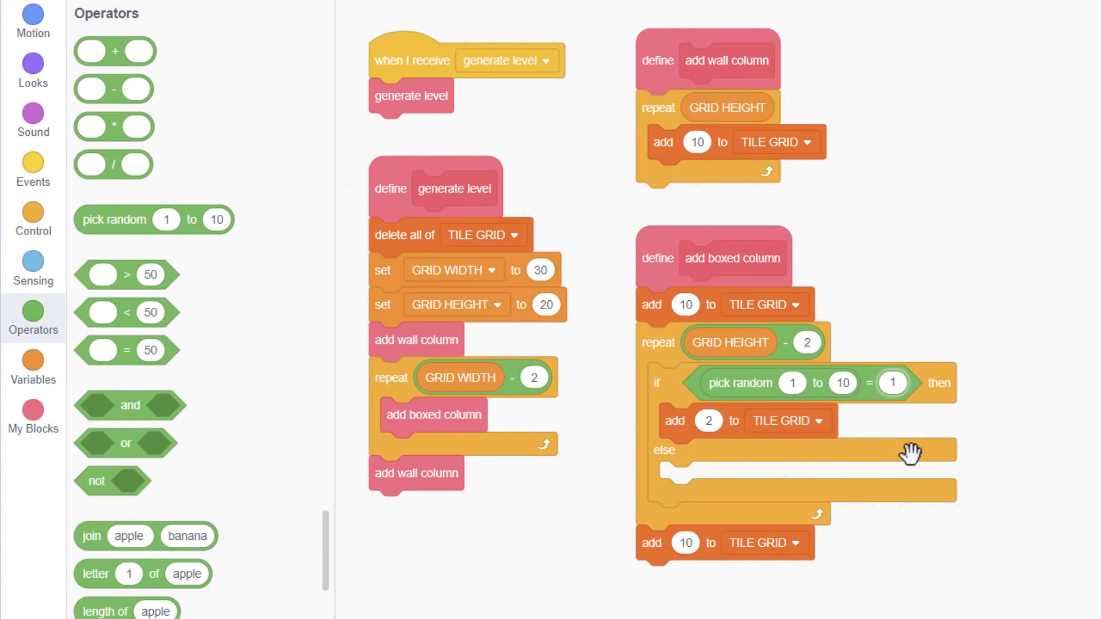
{"action": "left_click_drag", "start_coordinate": [913, 453], "coordinate": [681, 480]}
{"action": "type", "text": "9"}
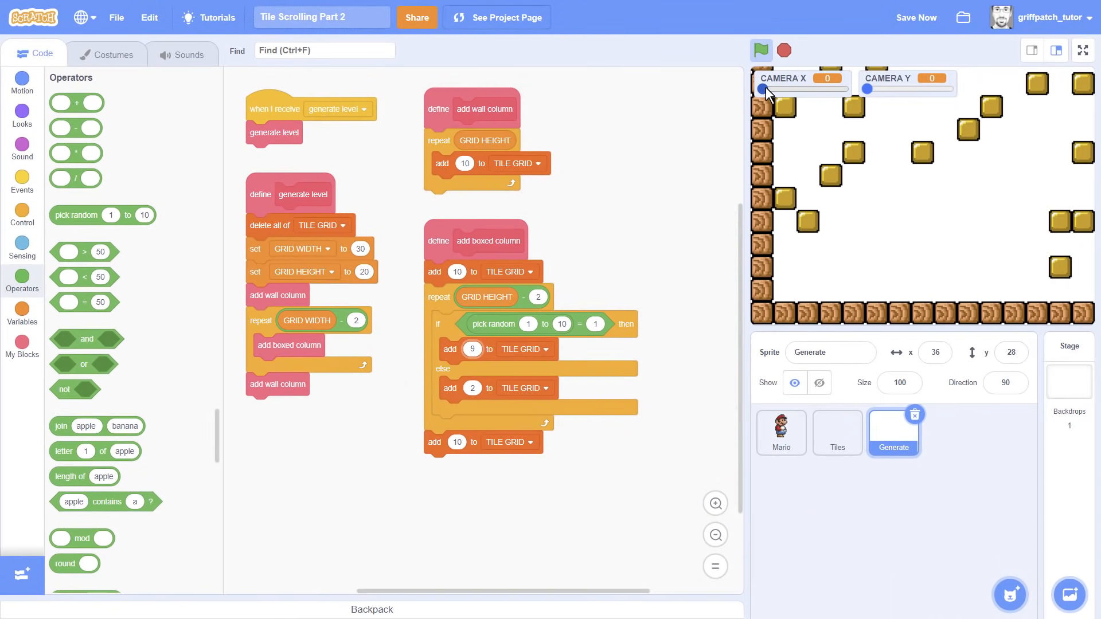
Pan the camera with the sliders to inspect the scattered gold tiles in the running level
{"action": "left_click_drag", "start_coordinate": [764, 90], "coordinate": [828, 90]}
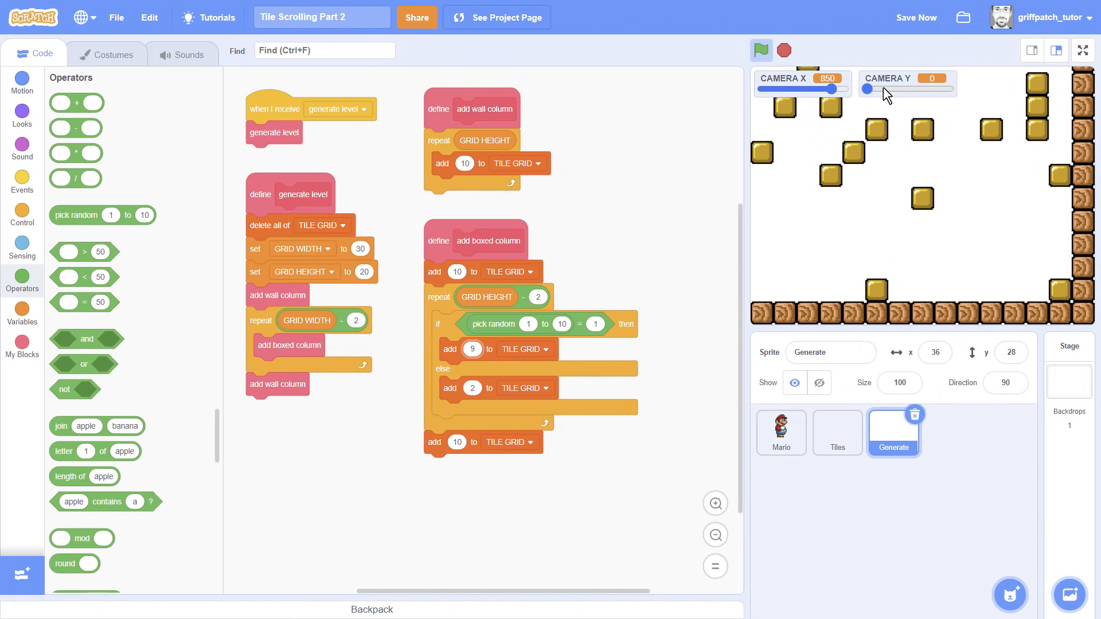
{"action": "left_click_drag", "start_coordinate": [868, 89], "coordinate": [947, 90]}
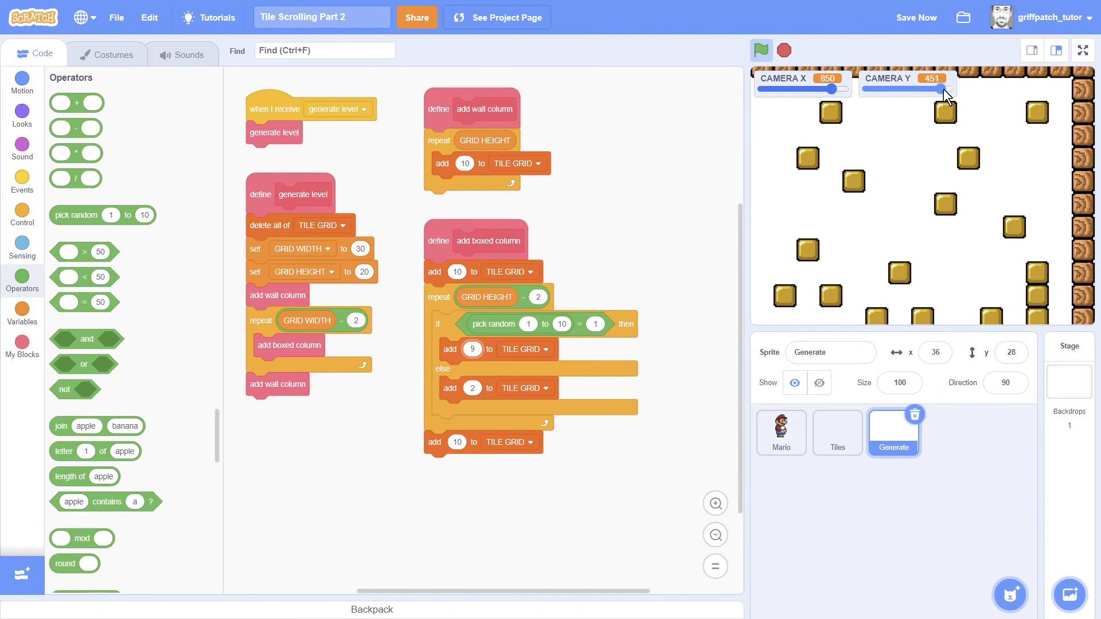
{"action": "left_click_drag", "start_coordinate": [840, 89], "coordinate": [804, 90]}
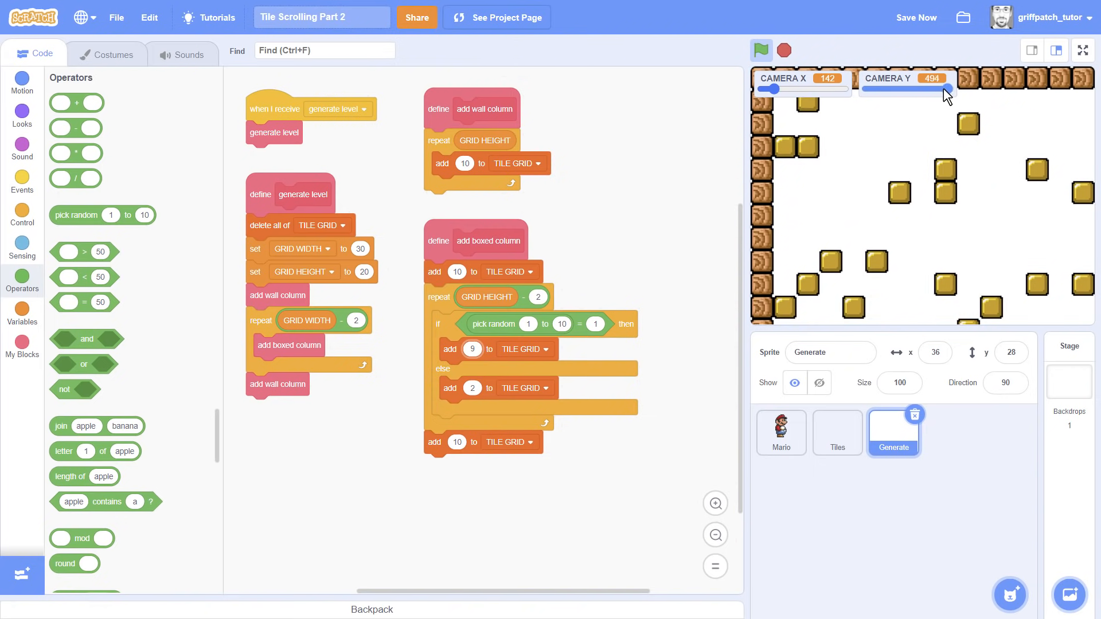
With GRID WIDTH 100, raise the CAMERA X slider's maximum range so the camera reaches farther
{"action": "left_click_drag", "start_coordinate": [948, 89], "coordinate": [874, 90]}
{"action": "type", "text": "100"}
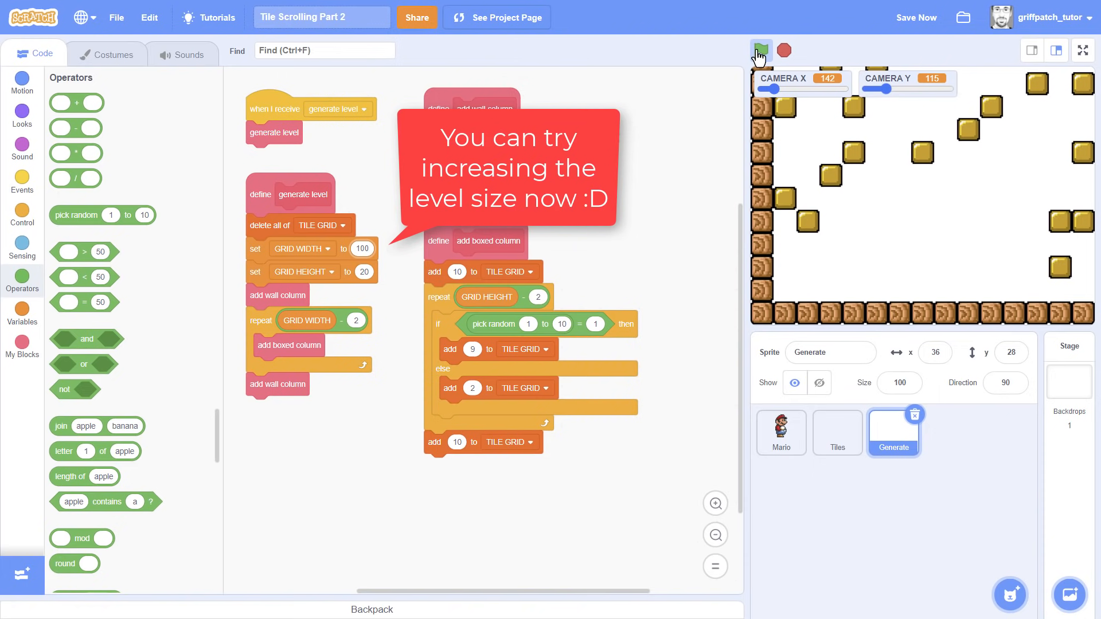
{"action": "left_click_drag", "start_coordinate": [776, 89], "coordinate": [793, 90]}
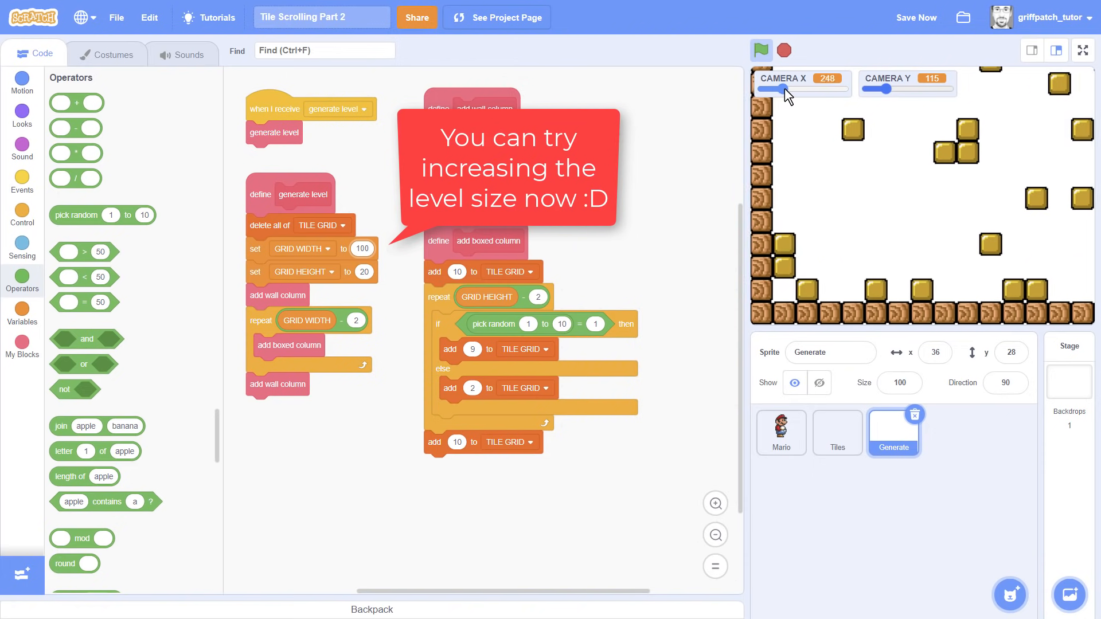
{"action": "left_click_drag", "start_coordinate": [783, 89], "coordinate": [846, 90]}
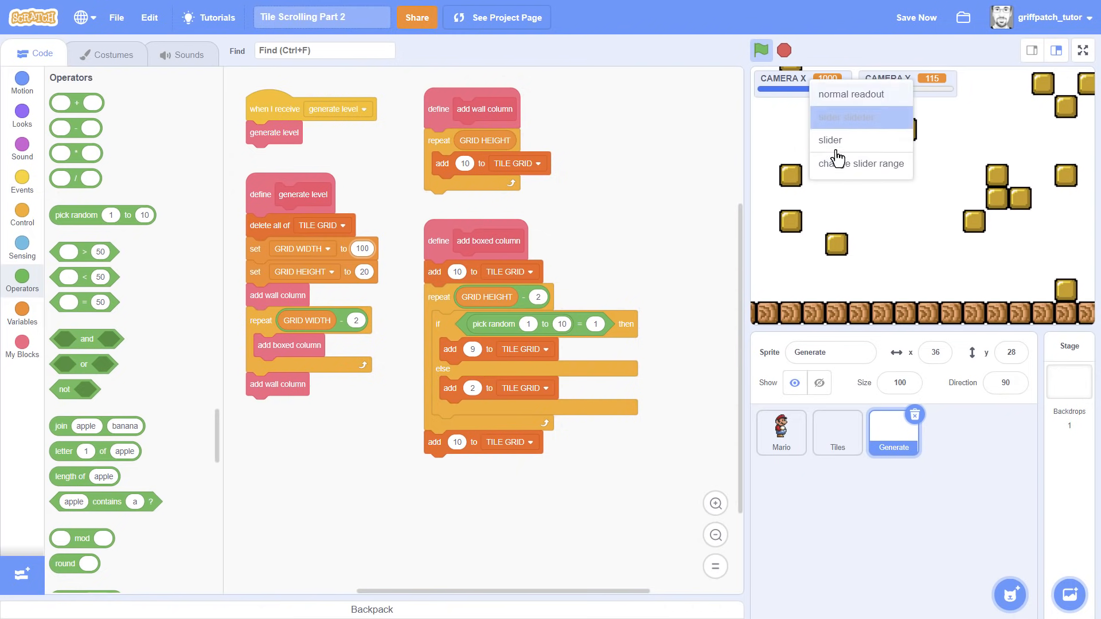
{"action": "left_click", "coordinate": [859, 163]}
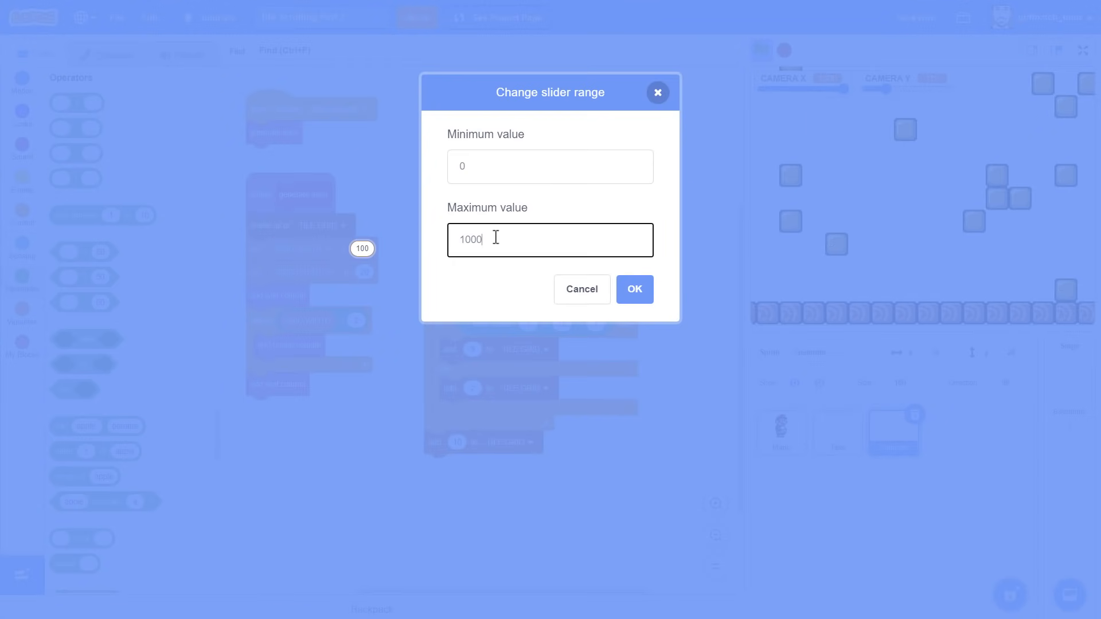
{"action": "left_click", "coordinate": [633, 289]}
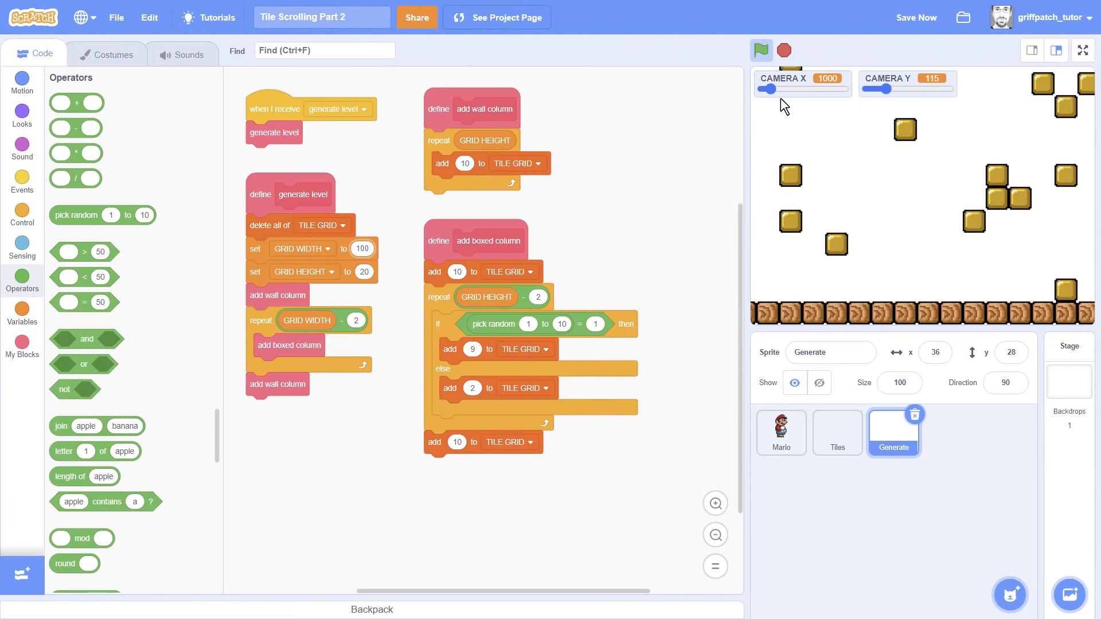
Slide CAMERA X across the wider level to reveal the right-edge wall and back
{"action": "left_click_drag", "start_coordinate": [772, 89], "coordinate": [788, 90]}
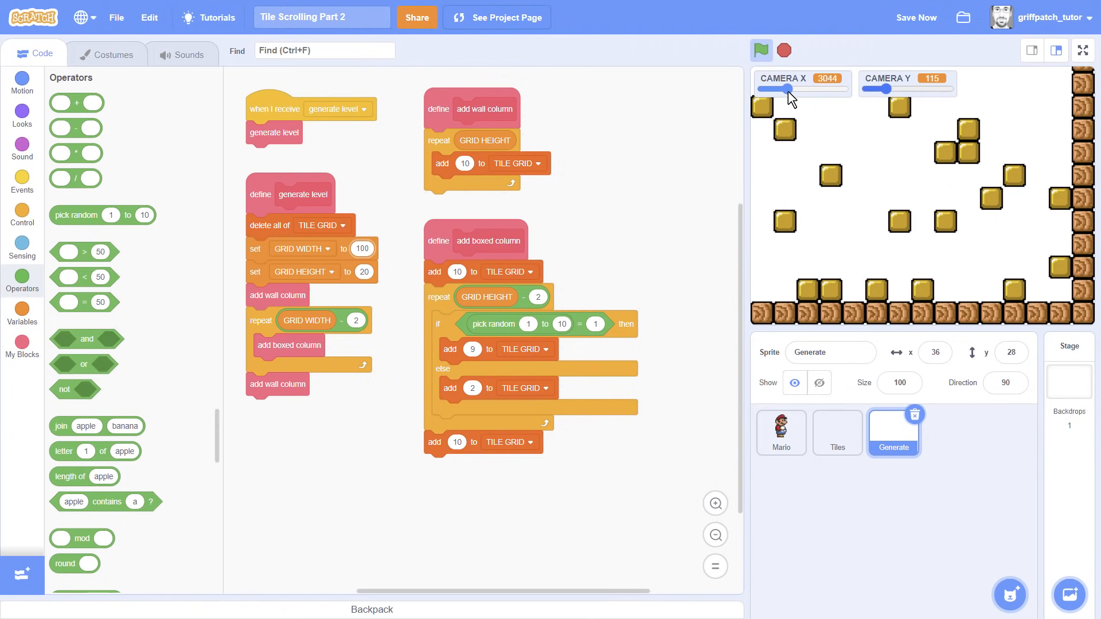
{"action": "left_click_drag", "start_coordinate": [790, 89], "coordinate": [770, 90]}
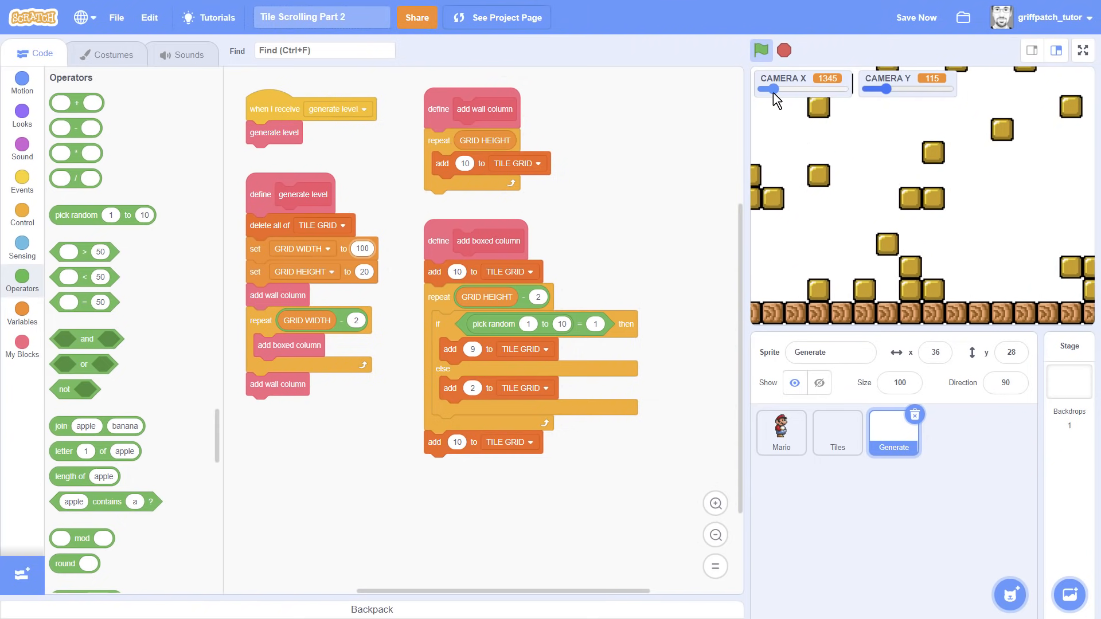
{"action": "left_click_drag", "start_coordinate": [771, 90], "coordinate": [762, 90]}
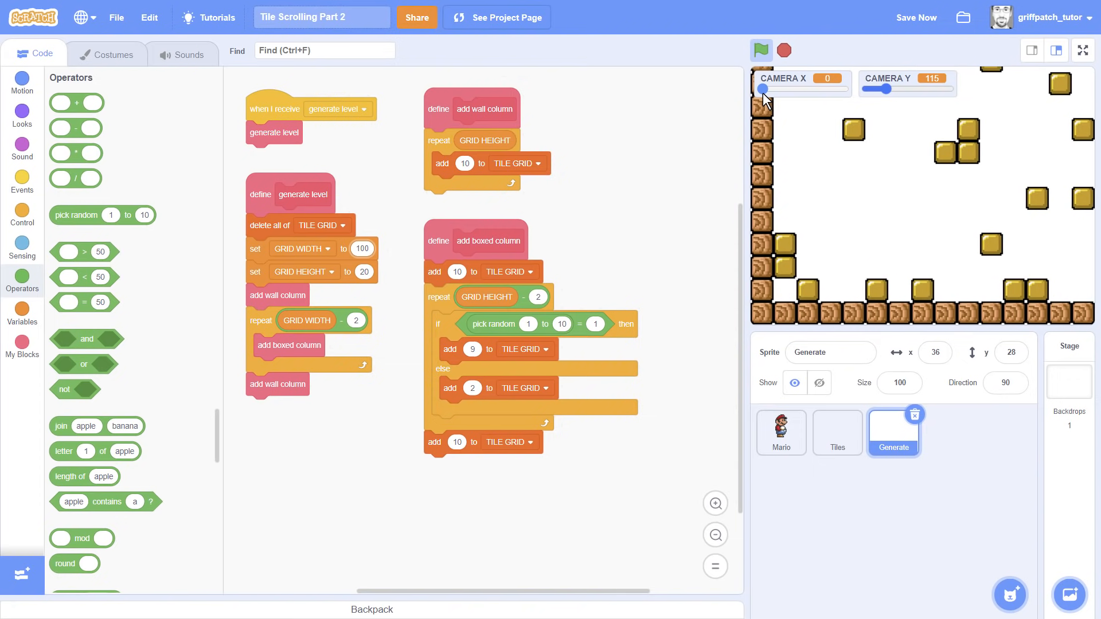
{"action": "left_click_drag", "start_coordinate": [765, 90], "coordinate": [772, 90]}
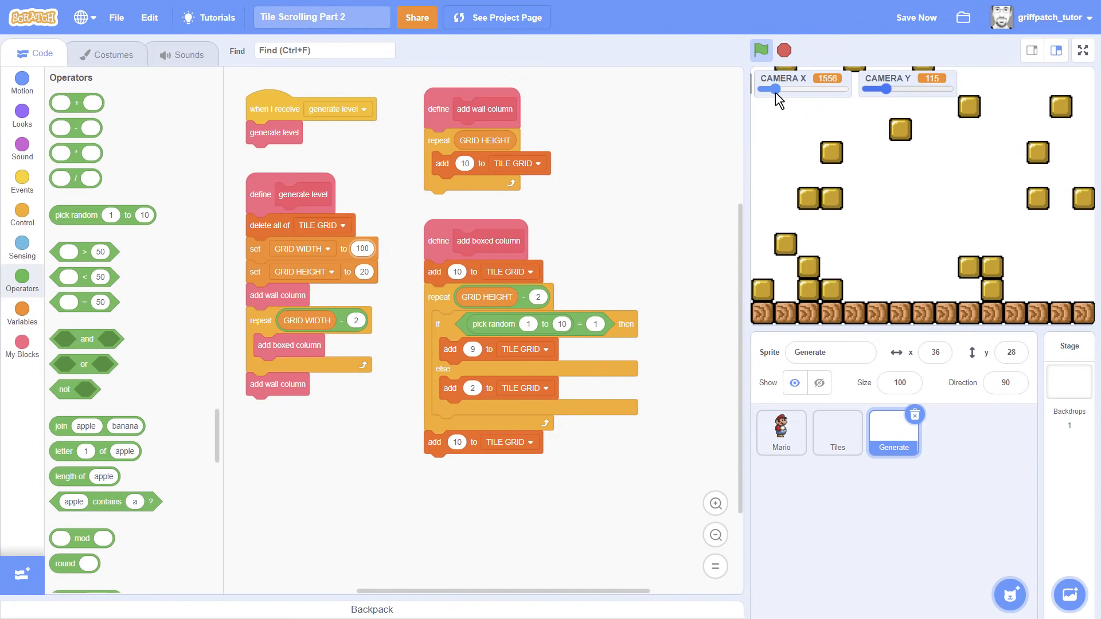
{"action": "left_click_drag", "start_coordinate": [772, 89], "coordinate": [794, 89]}
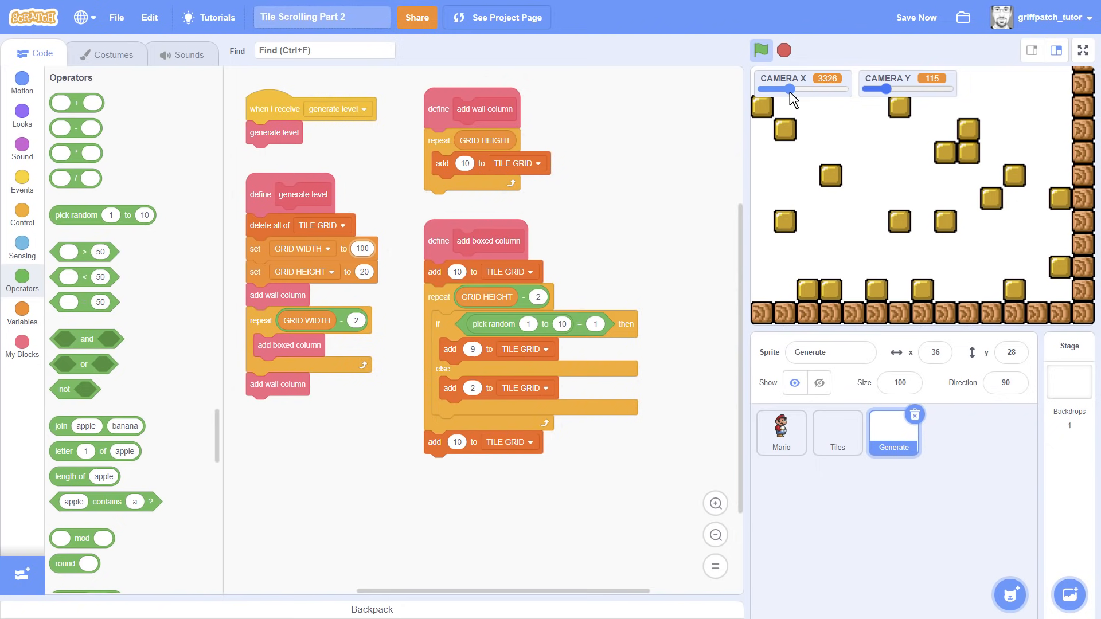